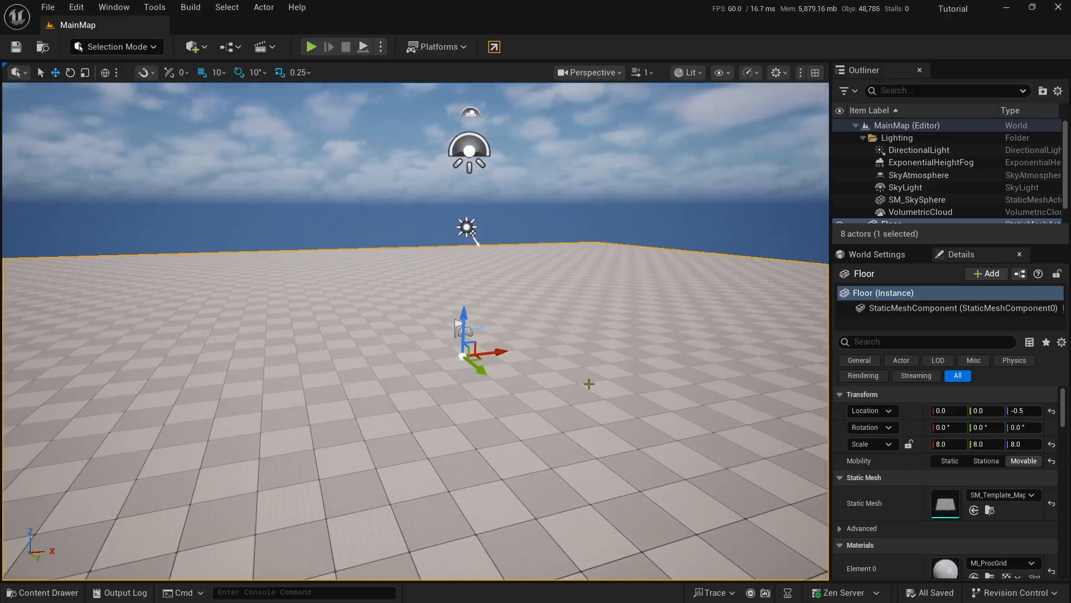
Show the Content Drawer with the project's Content folder and its Map folder
left_click(43, 591)
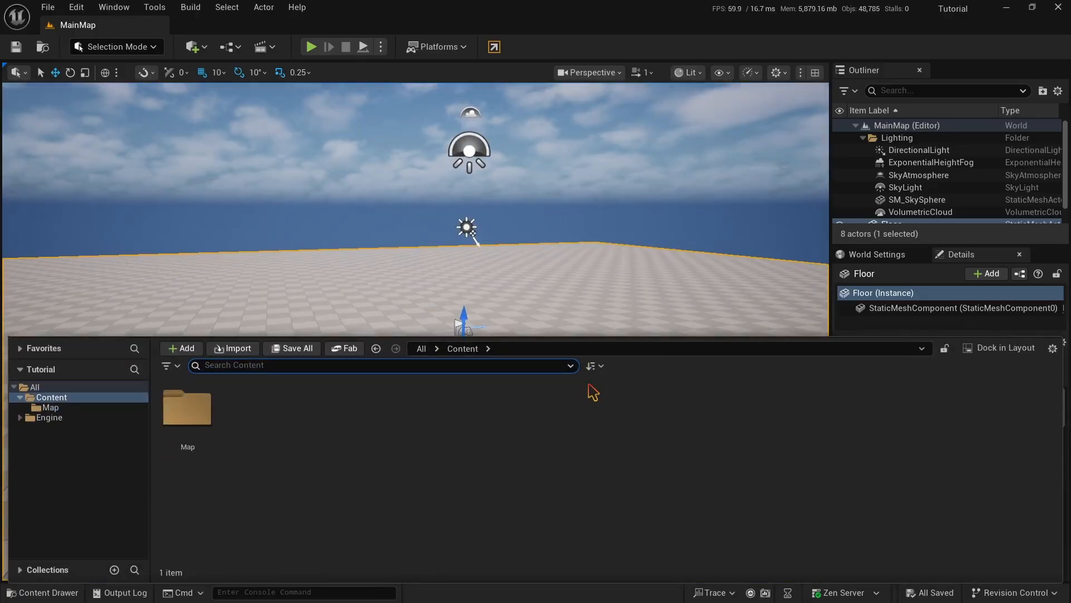
left_click(52, 397)
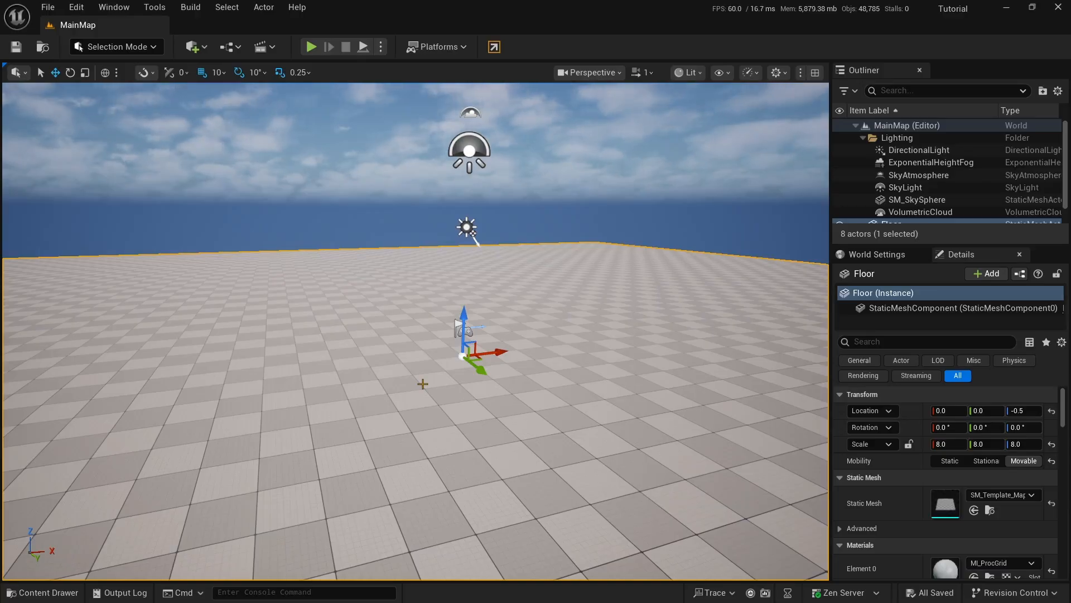
left_click(41, 591)
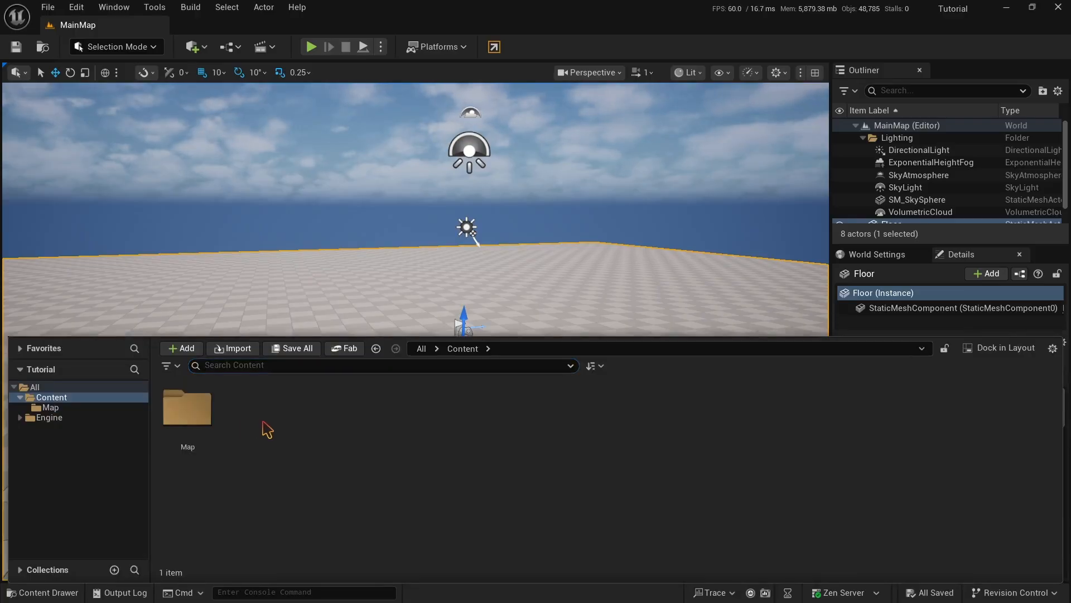
Create a new folder named Blueprints inside Content and enter it
left_click(180, 348)
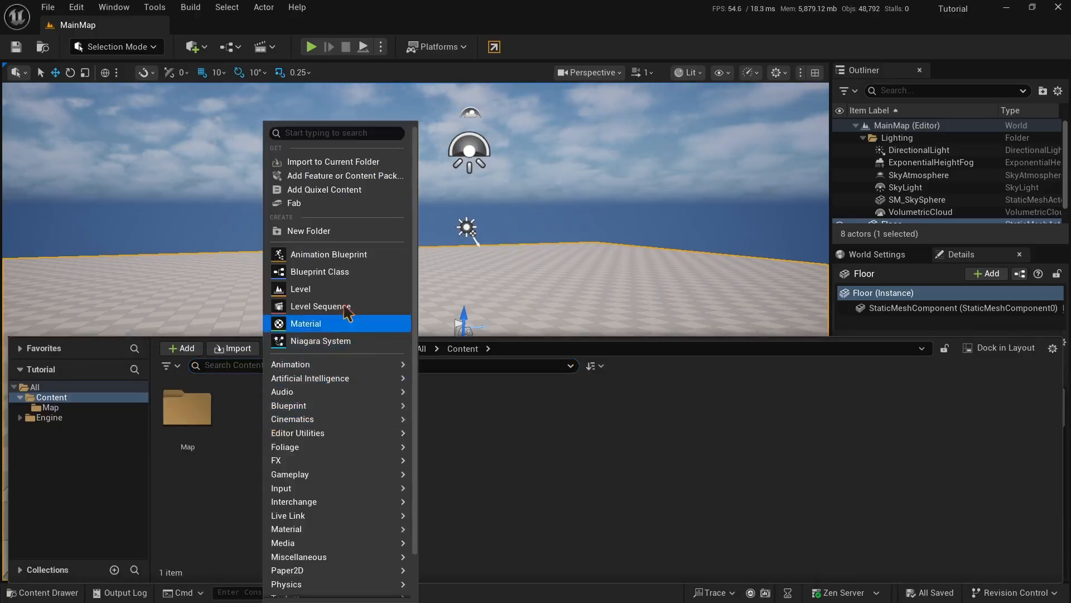
left_click(308, 229)
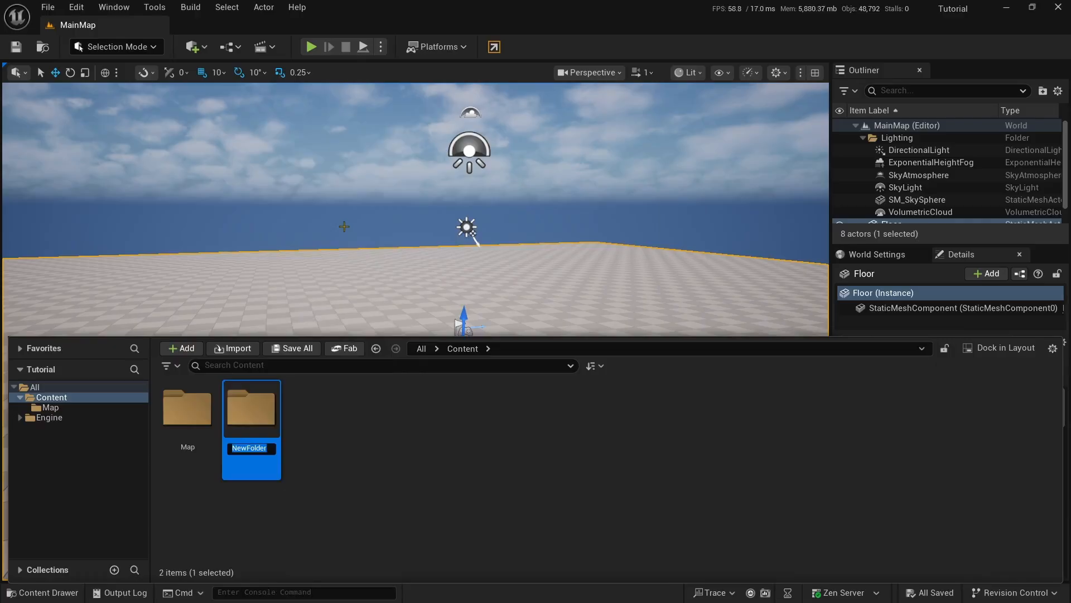
type("Bluepr")
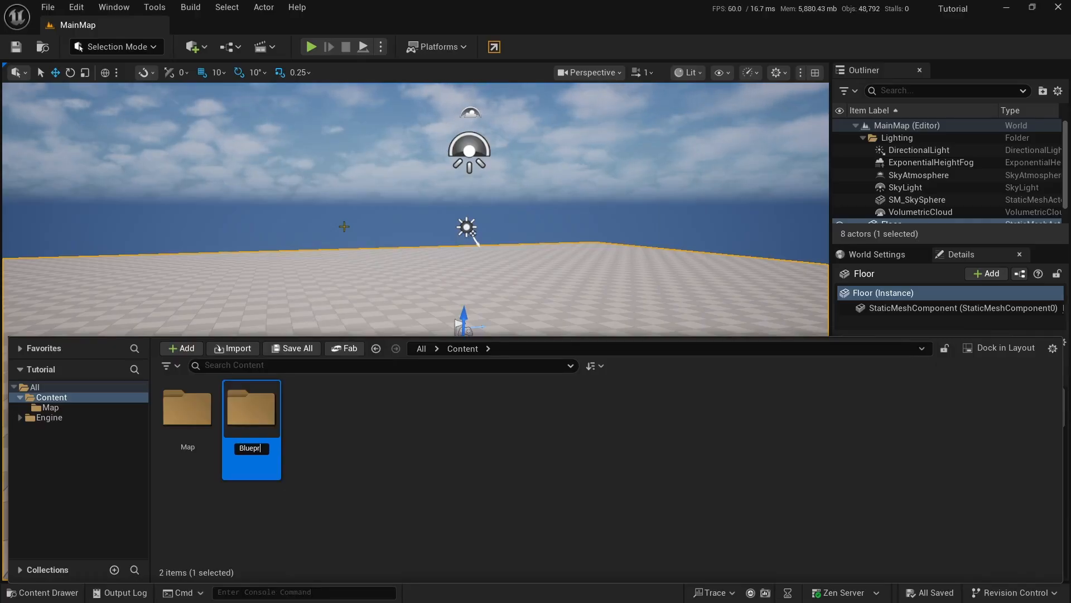
type("ints")
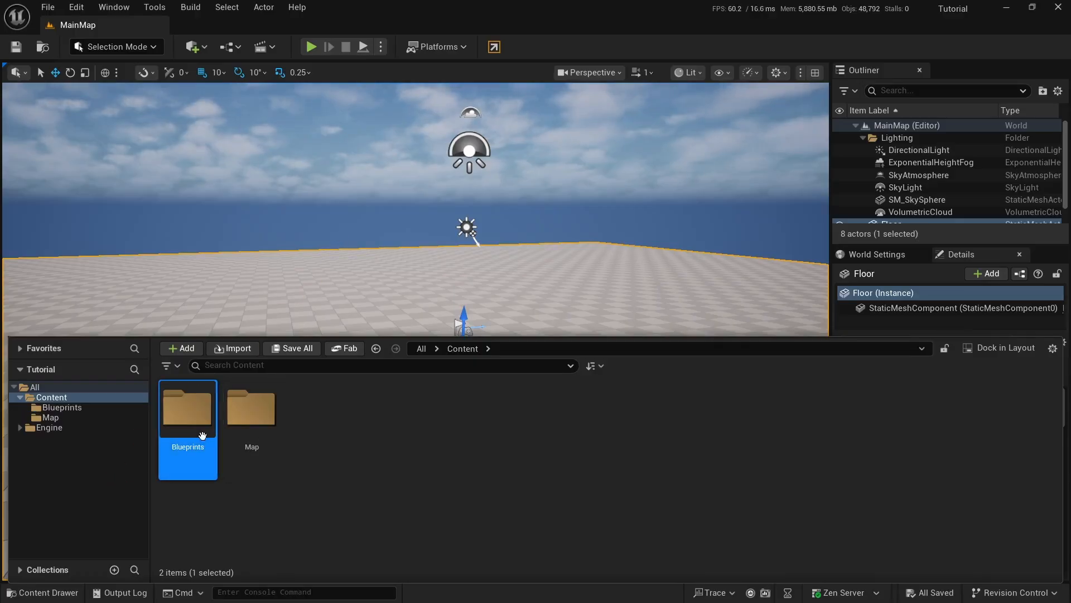
double_click(188, 410)
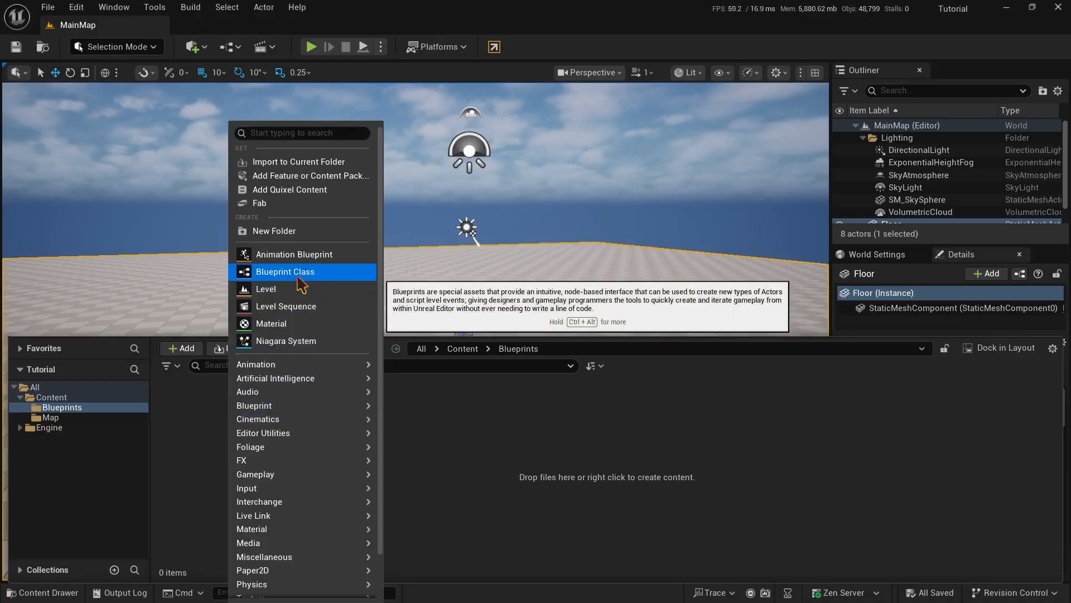
Create a Character-based Blueprint Class named BP_MainCharacter in the Blueprints folder
left_click(285, 271)
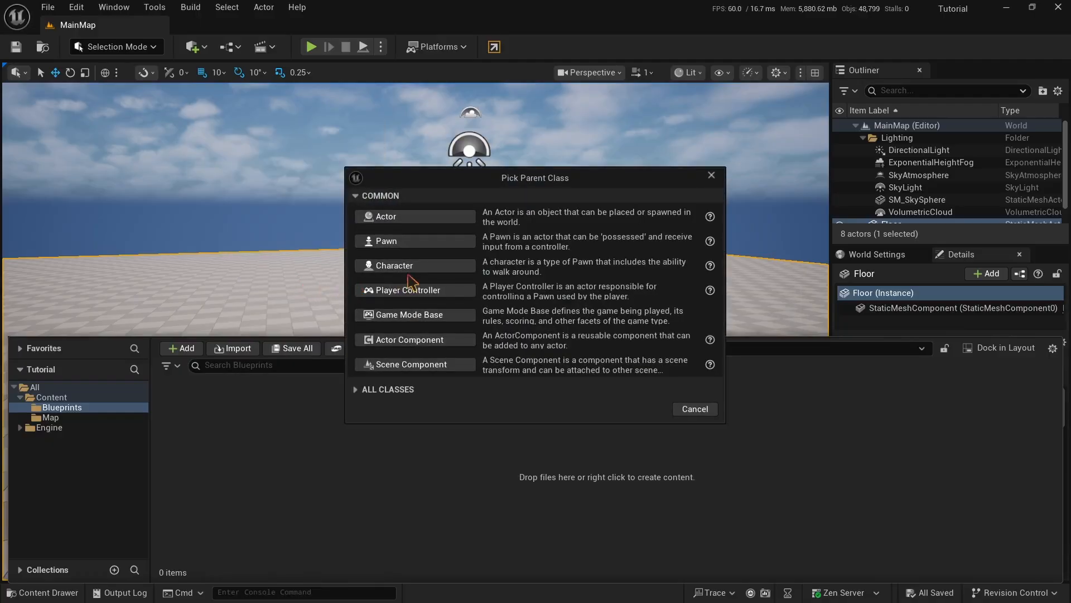
left_click(386, 215)
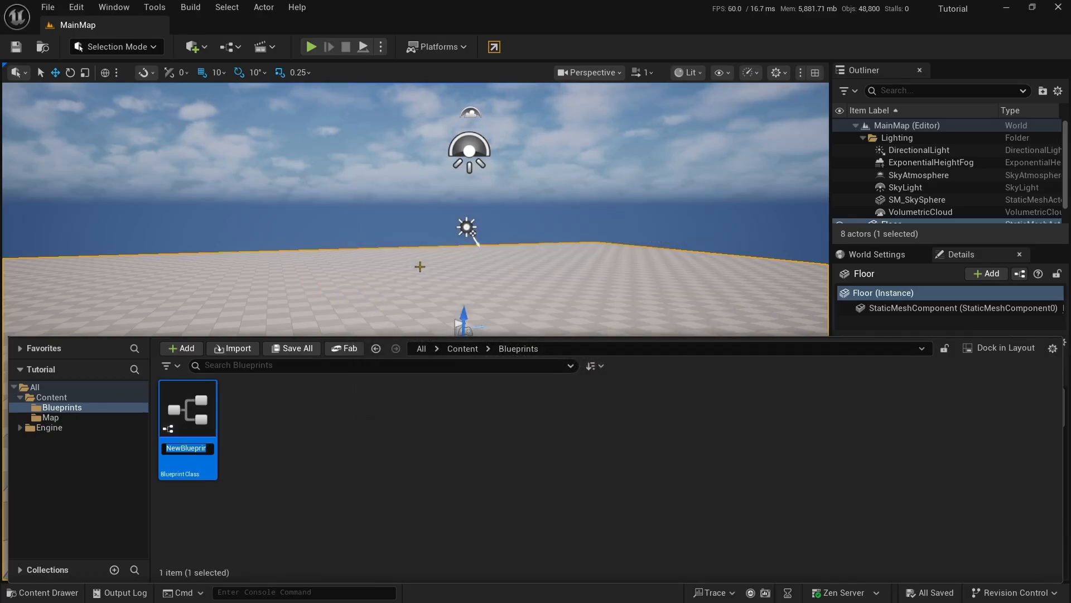
type("BP_")
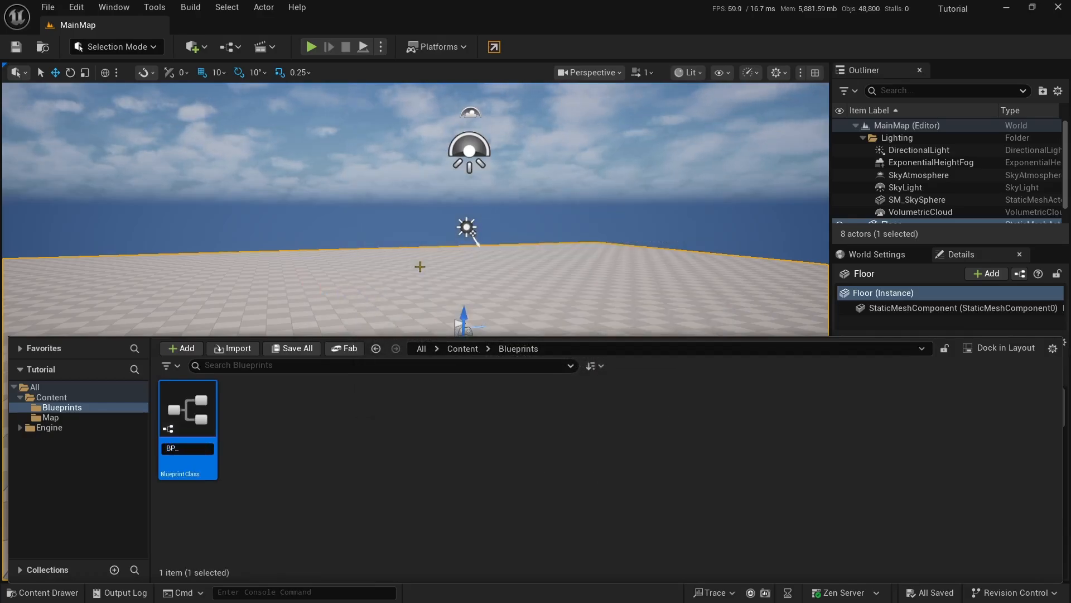
type("MainCharacter")
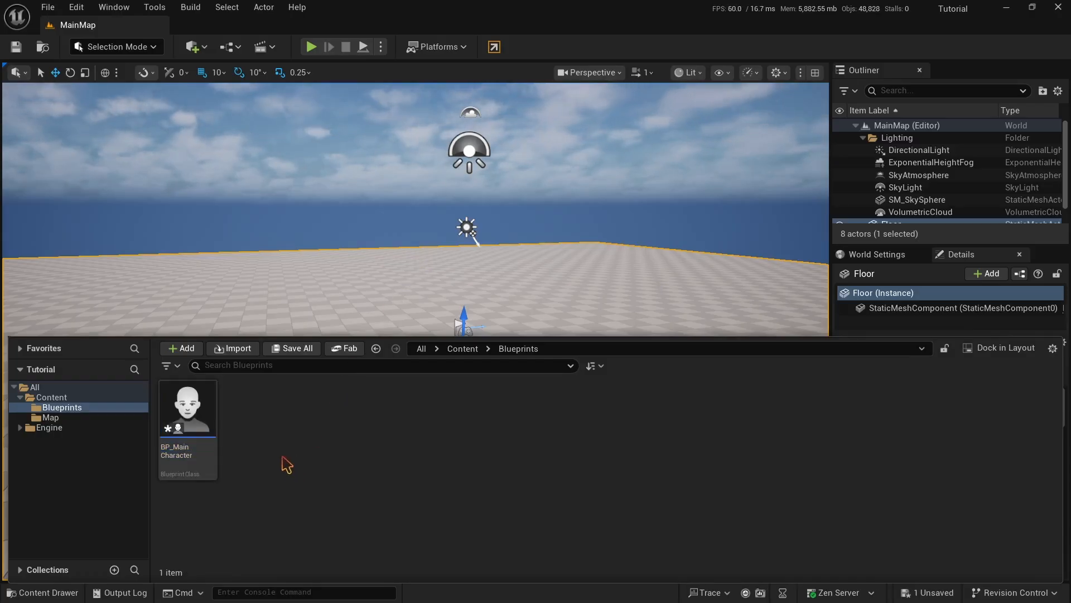
Edit BP_MainCharacter and review its Capsule Component and Character Movement details
double_click(187, 409)
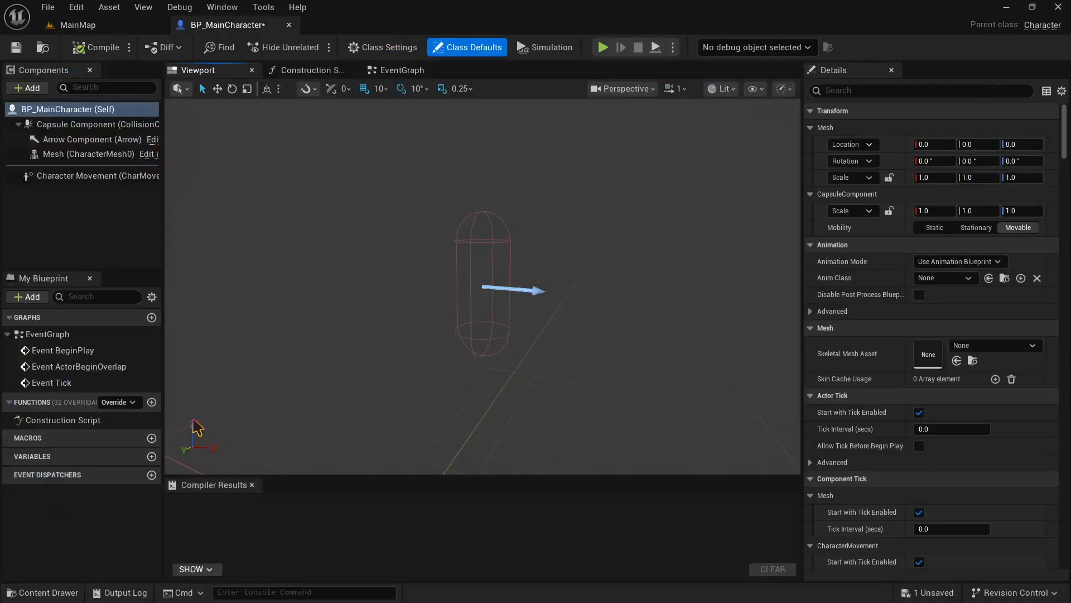
mouse_move(503, 424)
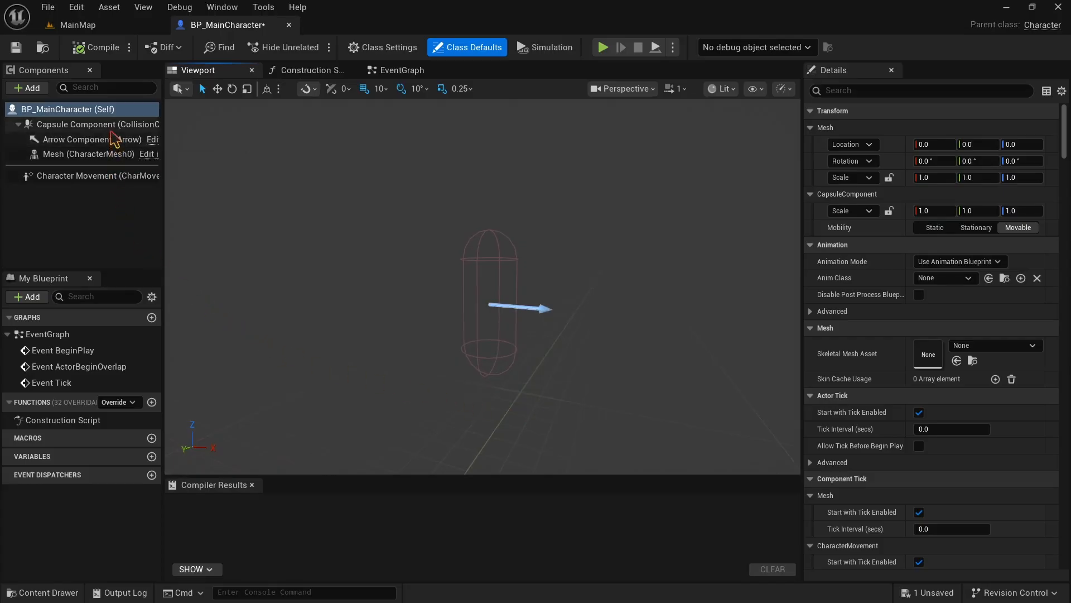
left_click(98, 123)
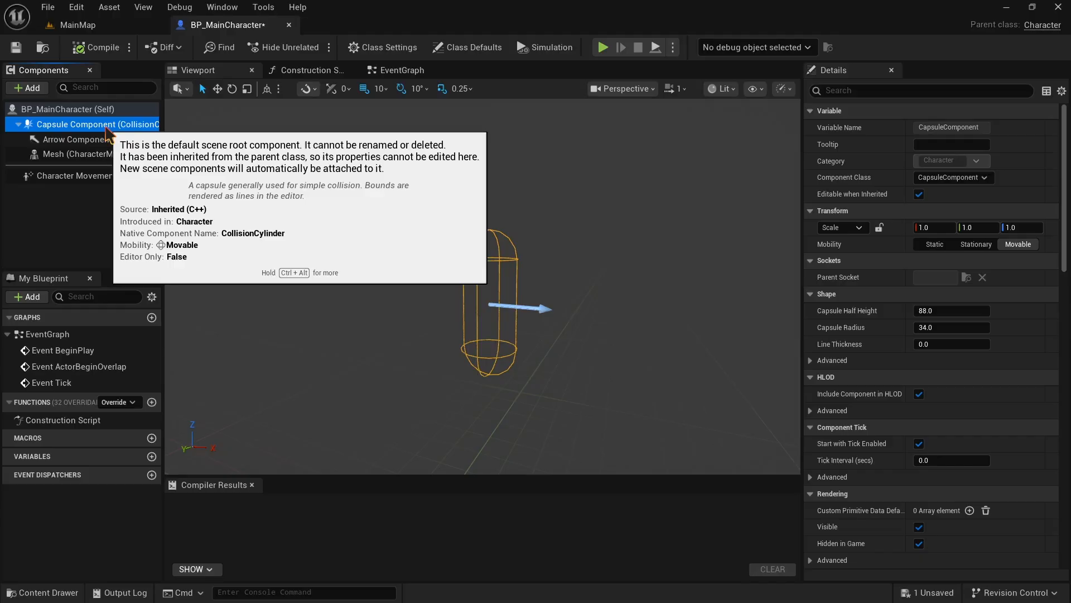
mouse_move(90, 175)
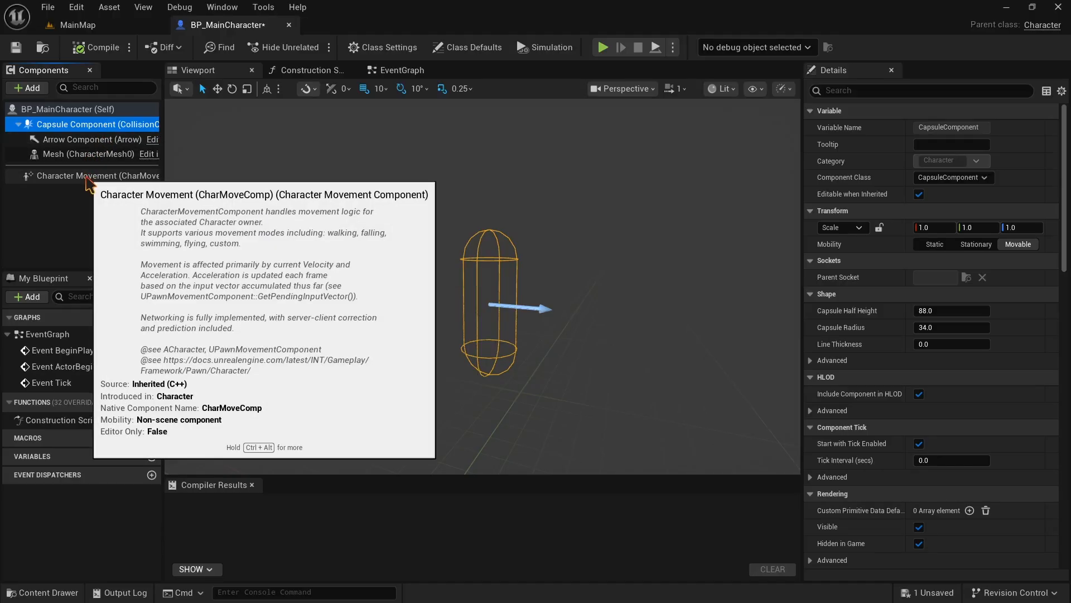
left_click(96, 176)
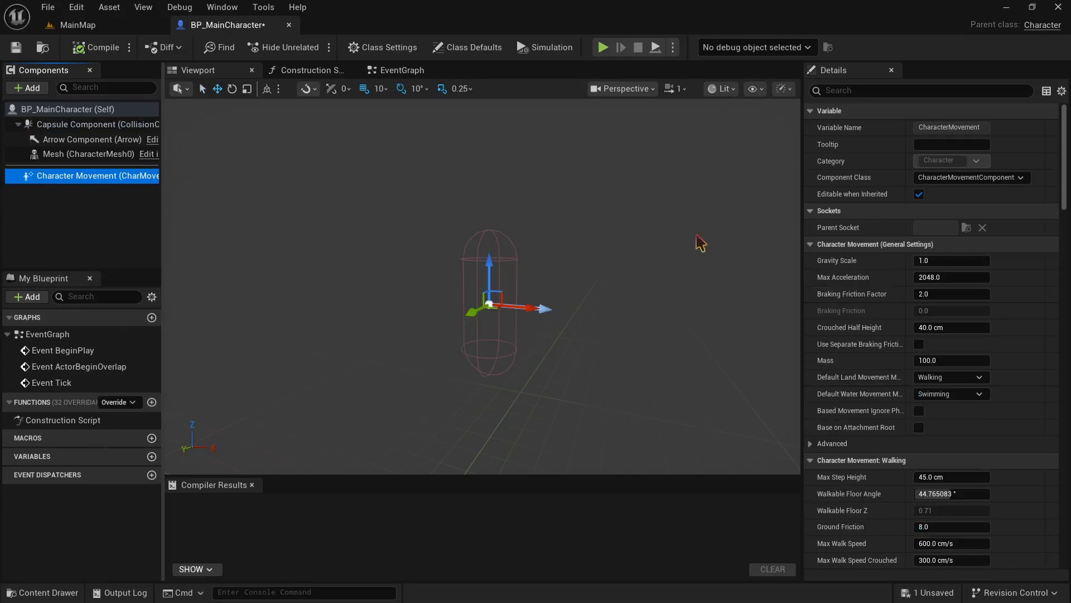
mouse_move(885, 249)
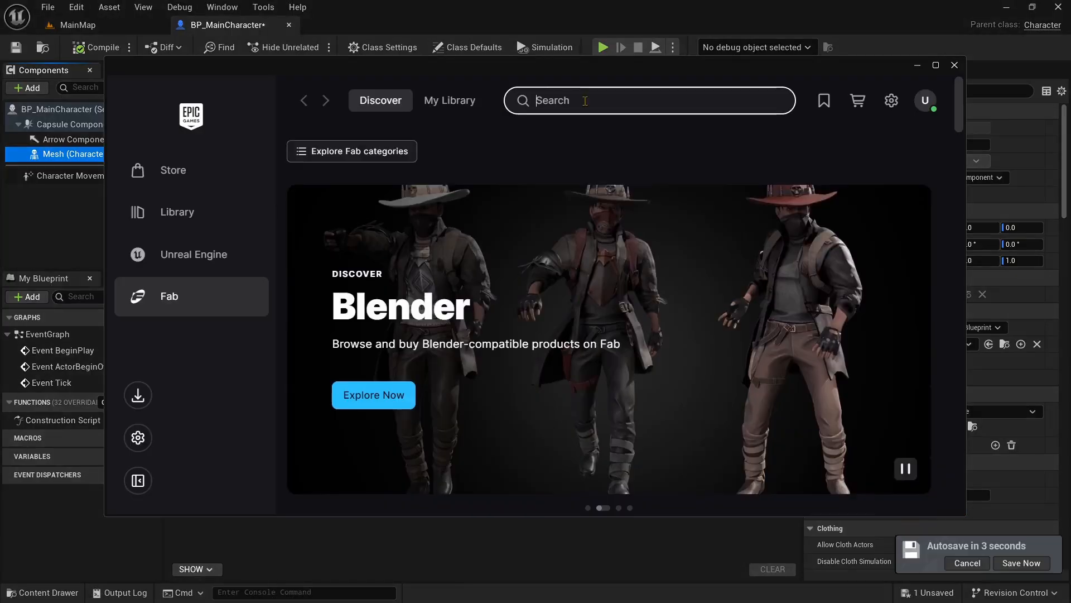
Search Fab for 'character', apply a result filter, and browse to the Survival Character pack
type("character")
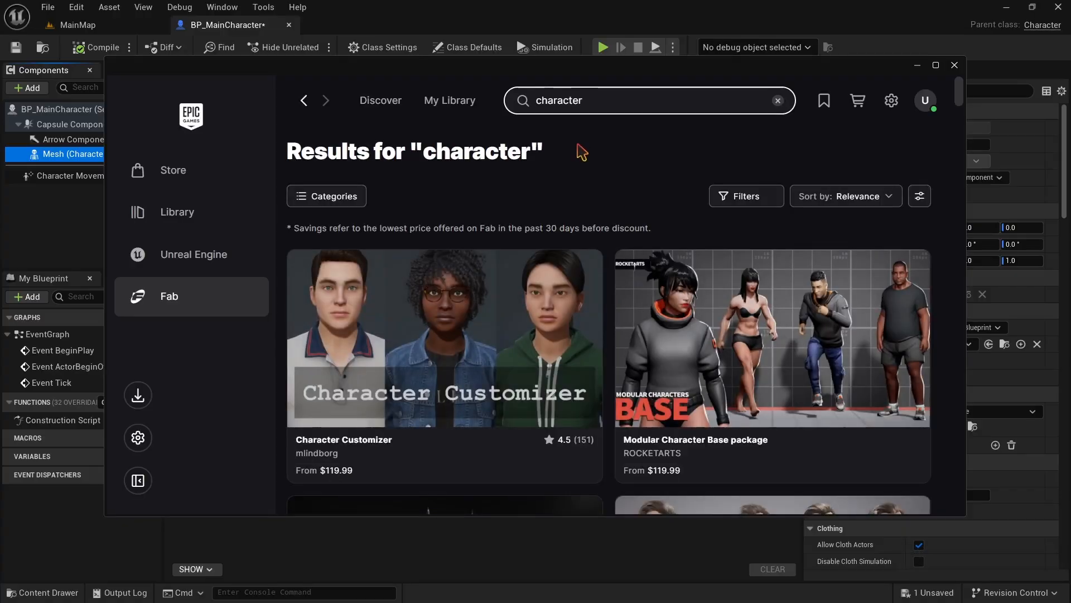
left_click(745, 196)
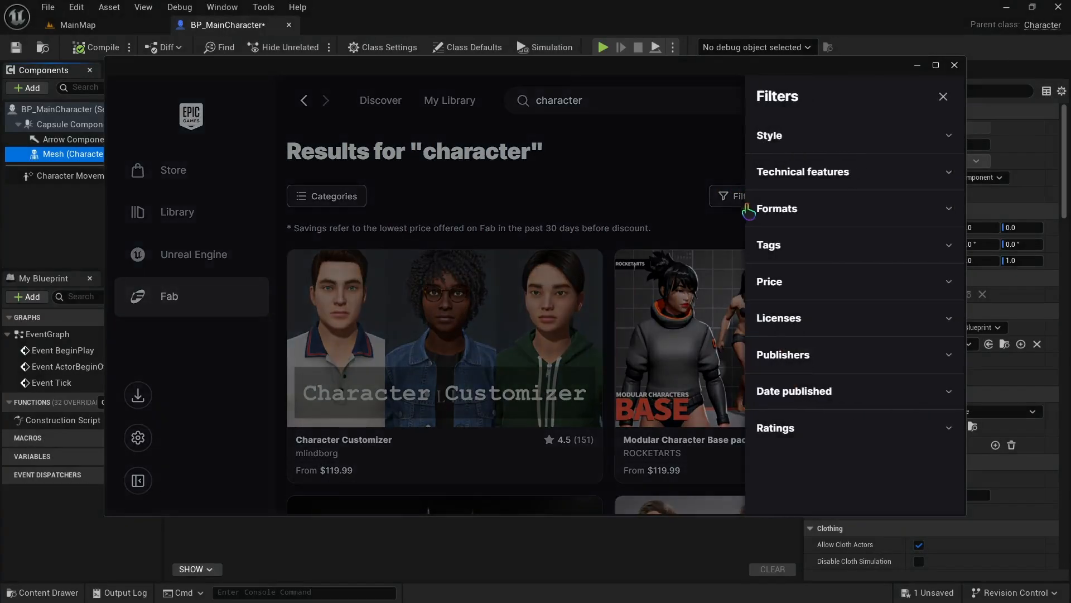
left_click(776, 281)
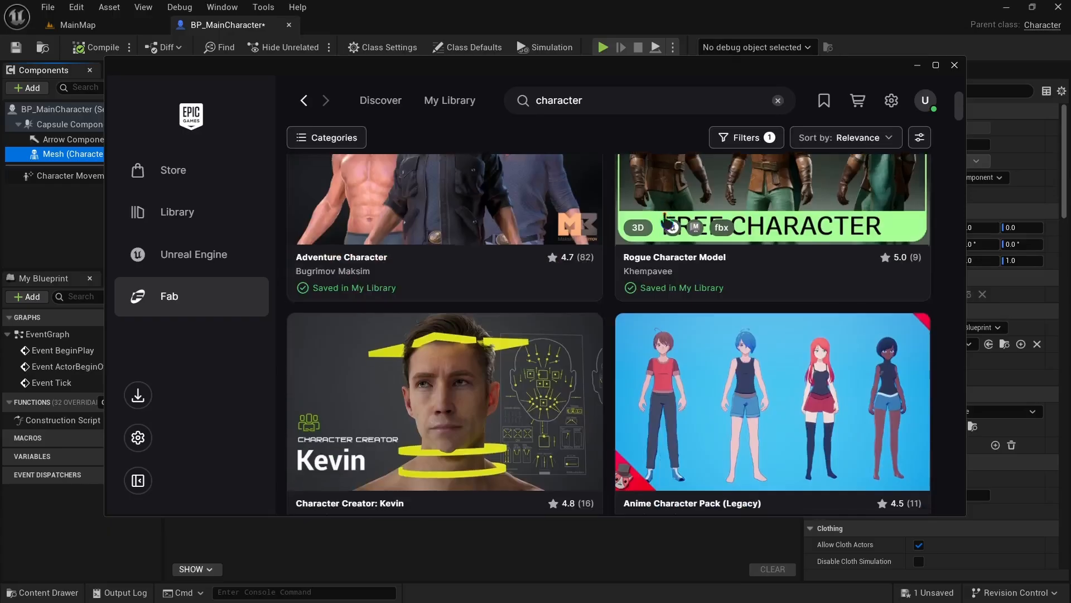
scroll("down", 3)
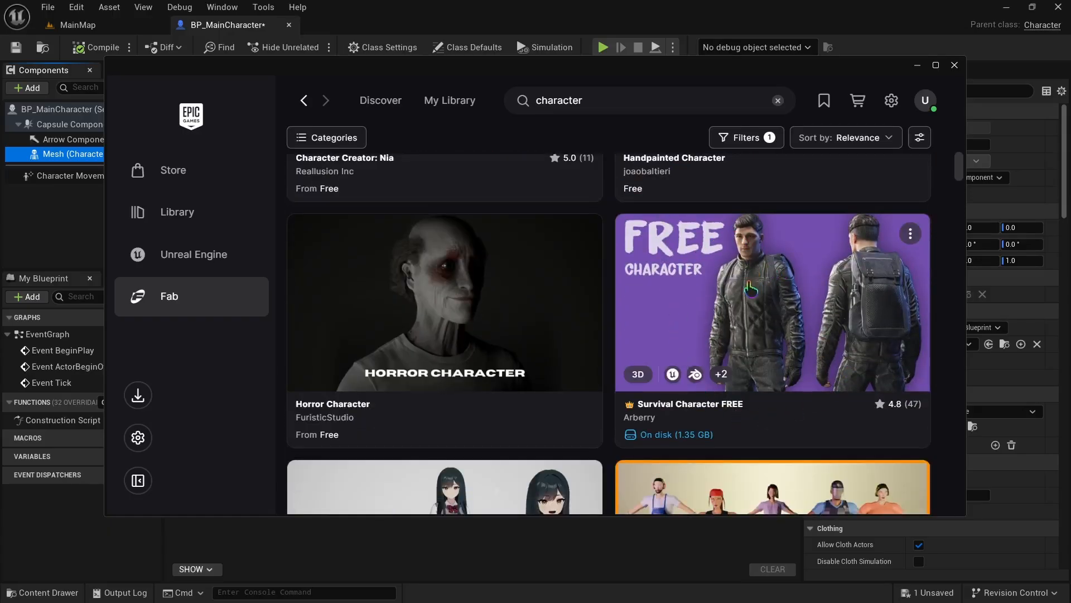
left_click(182, 238)
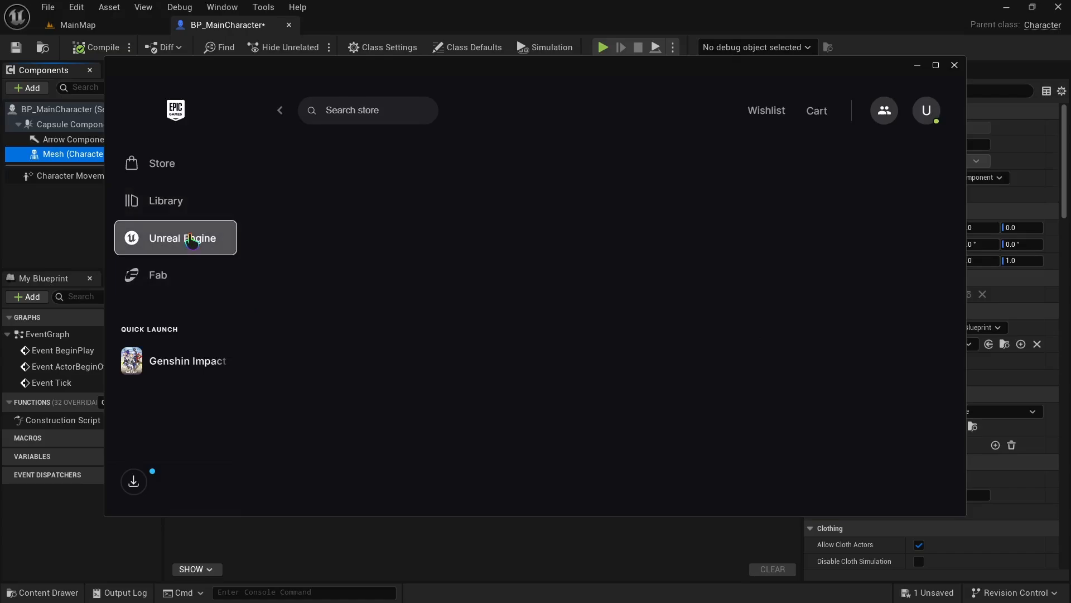
From the Unreal Engine Library's Fab section, add the asset to the project found by searching 'tut'
left_click(182, 236)
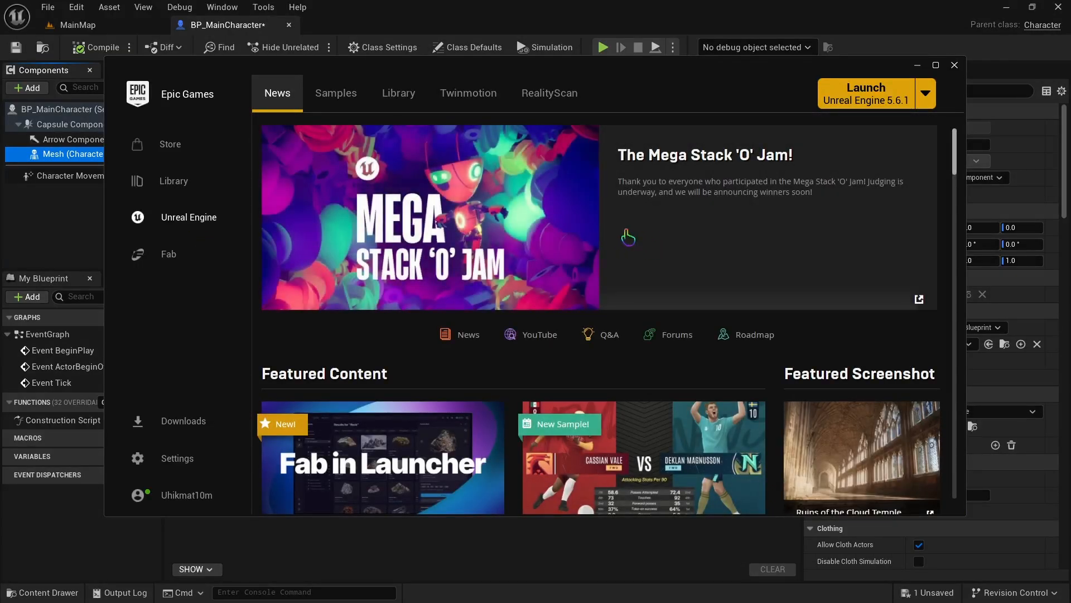
left_click(397, 93)
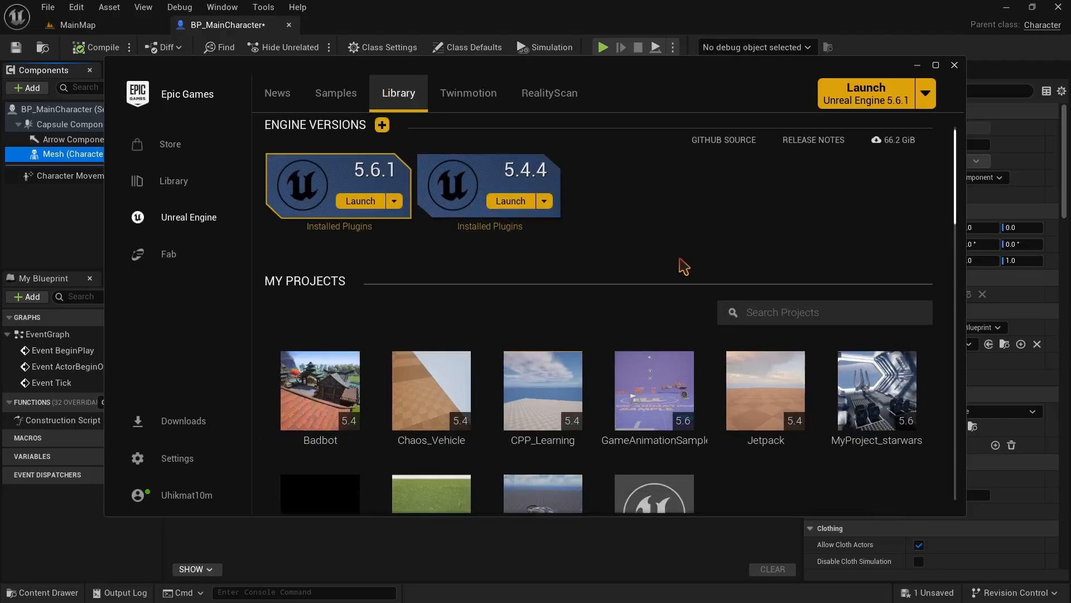
scroll("down", 3)
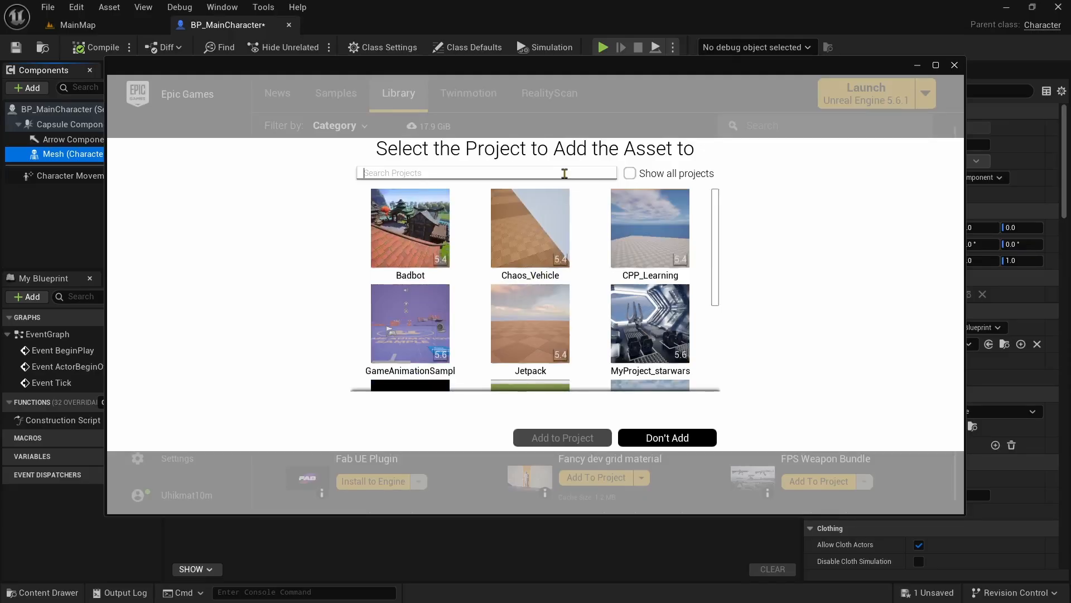
type("tut")
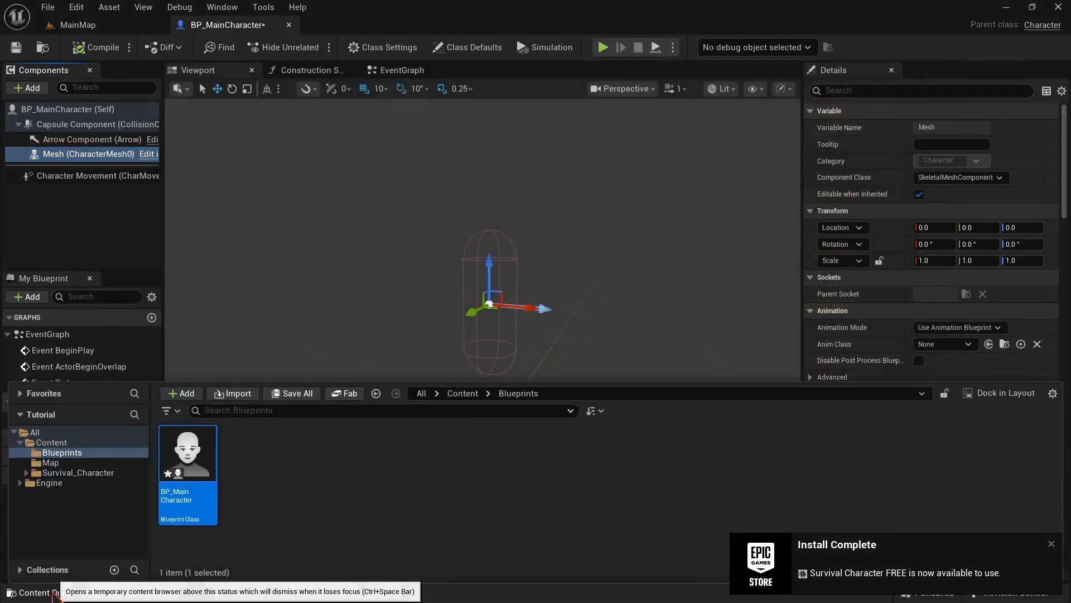
Assign SK_Survival_Character as the Mesh component's Skeletal Mesh Asset
left_click(461, 392)
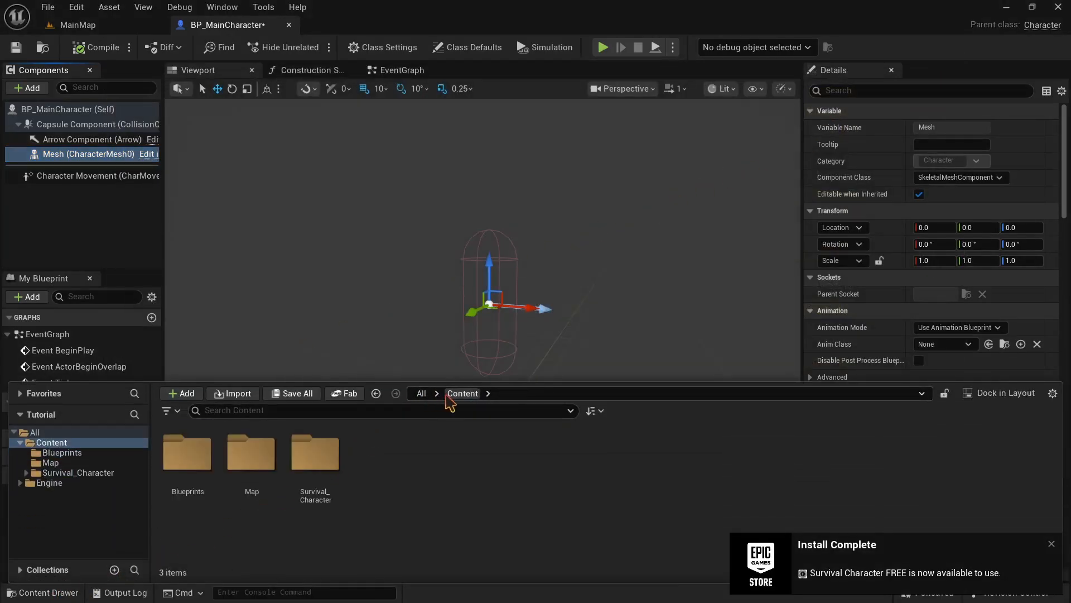
mouse_move(316, 466)
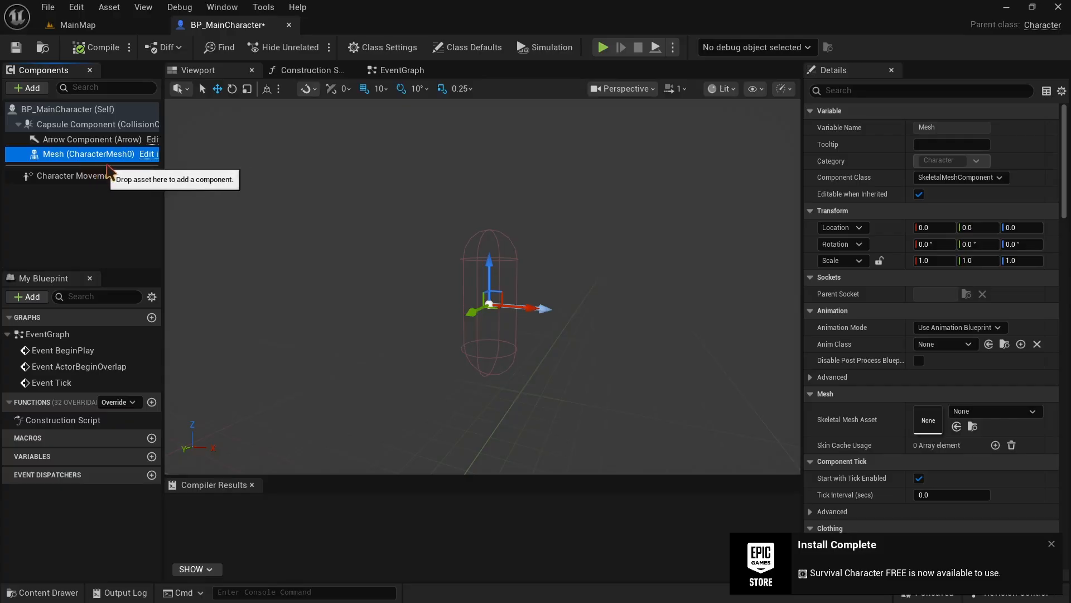
mouse_move(858, 247)
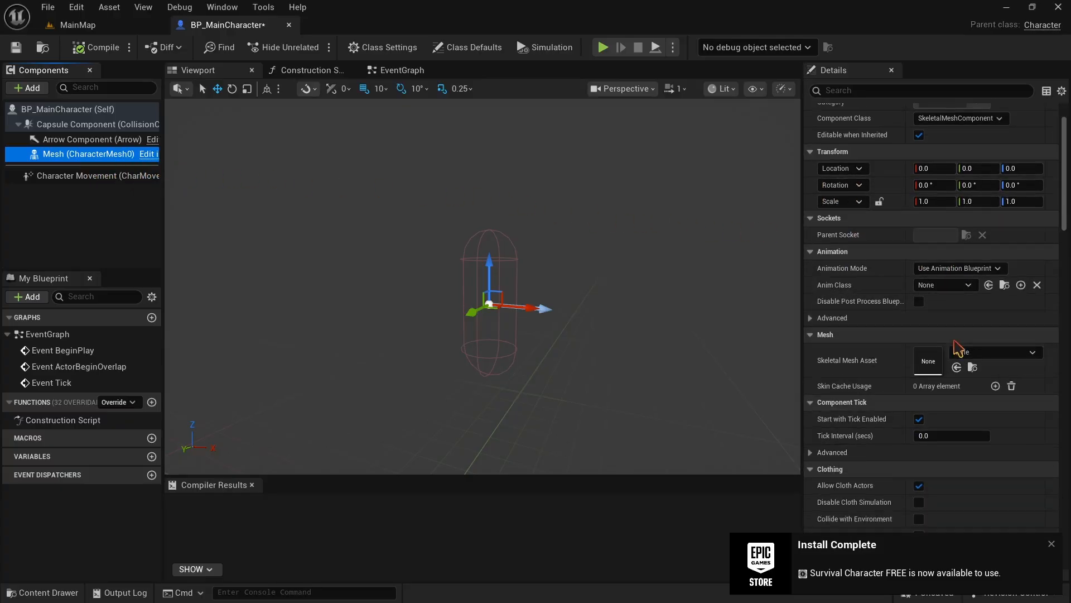
left_click(994, 351)
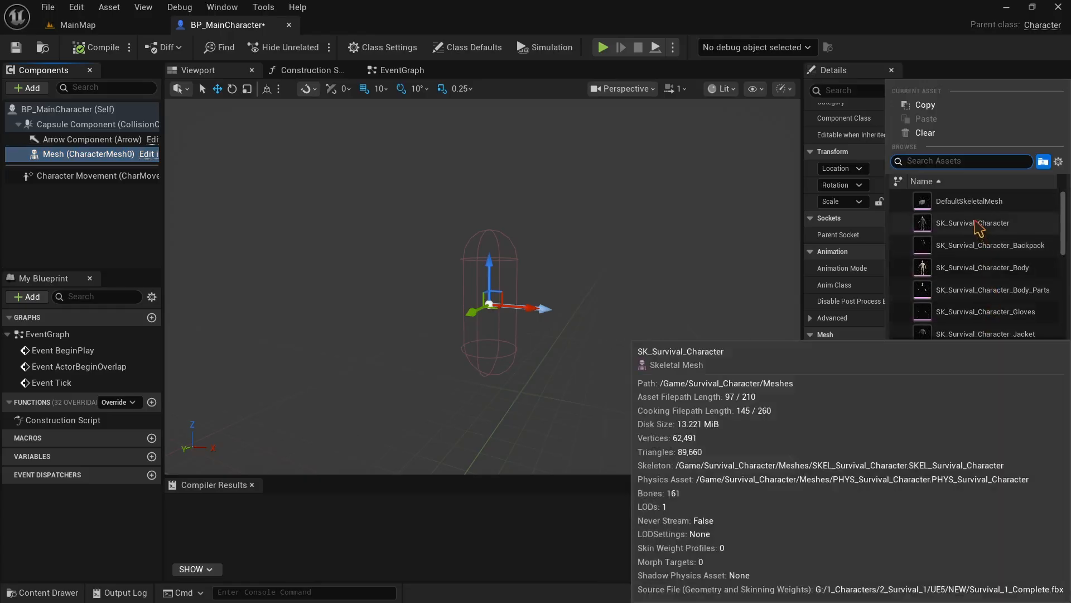
left_click(977, 224)
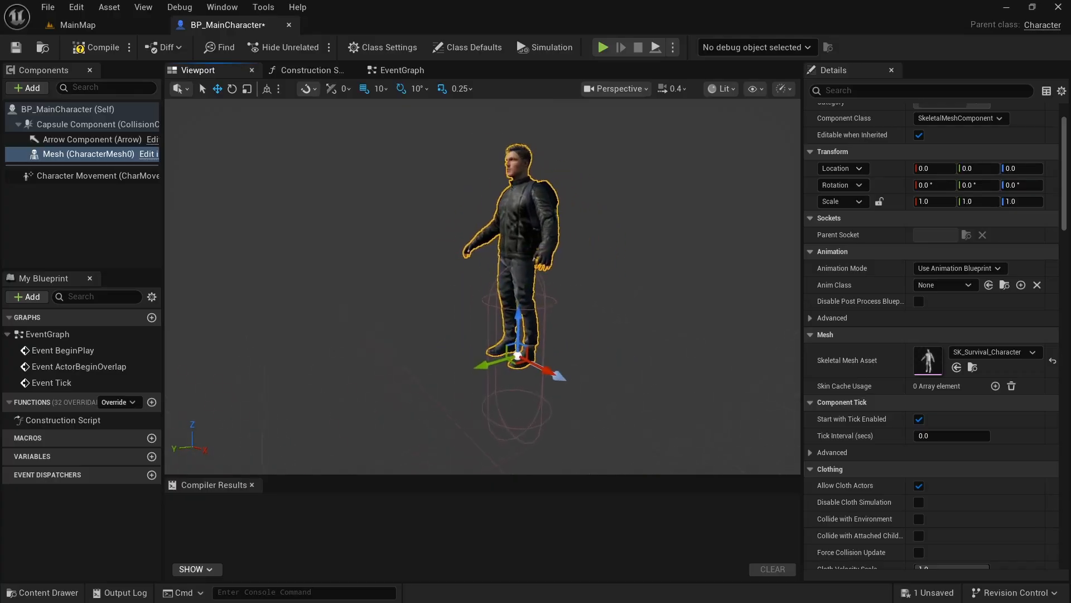
In Left orthographic view, lower the mesh until its Location Z reads -90
left_click(613, 88)
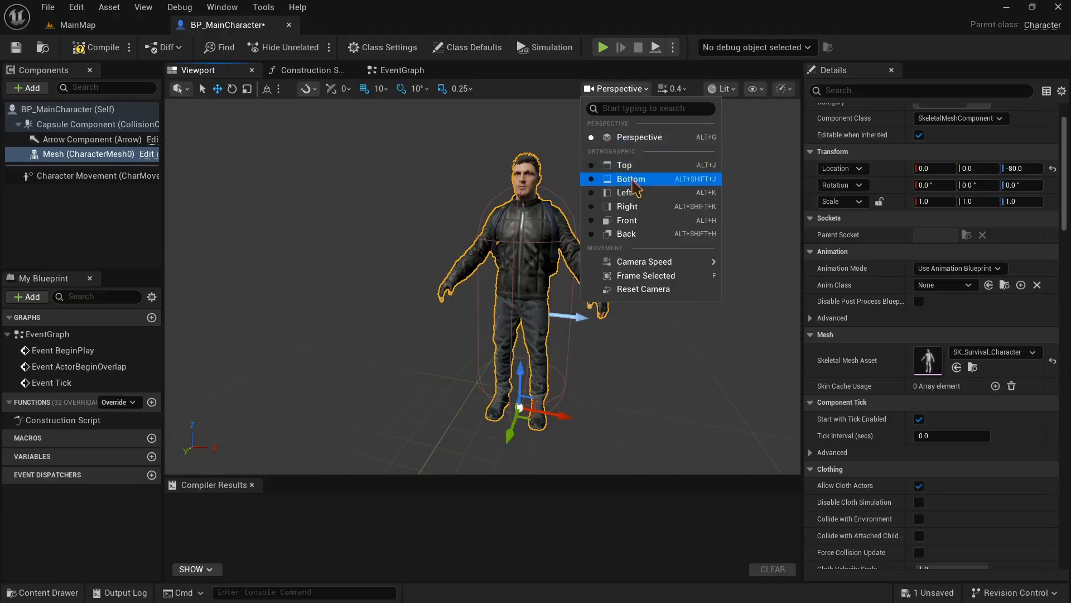
left_click(626, 192)
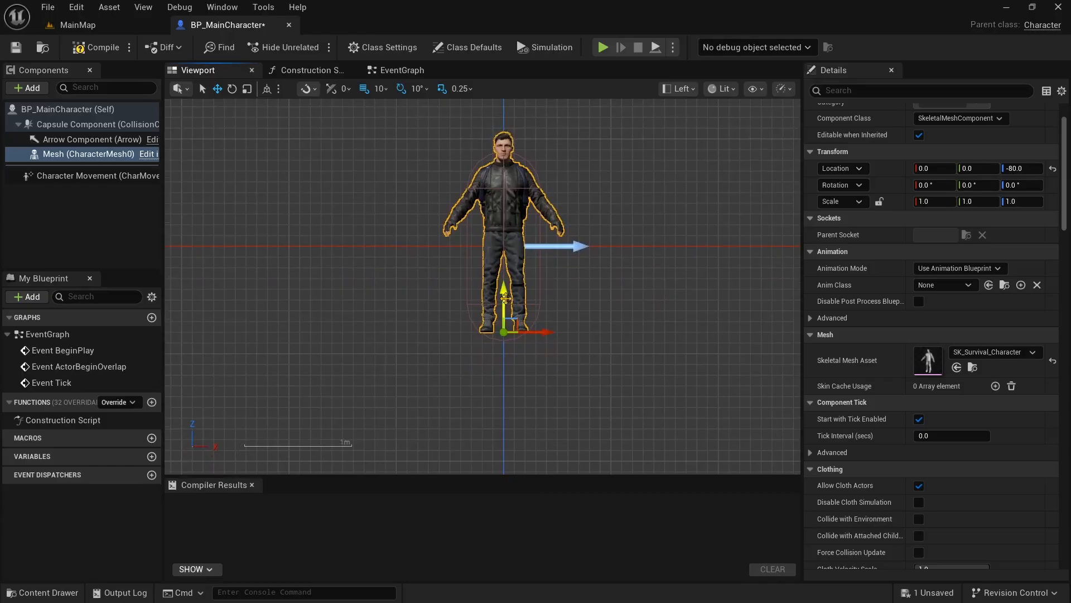
left_click_drag(503, 291, 504, 304)
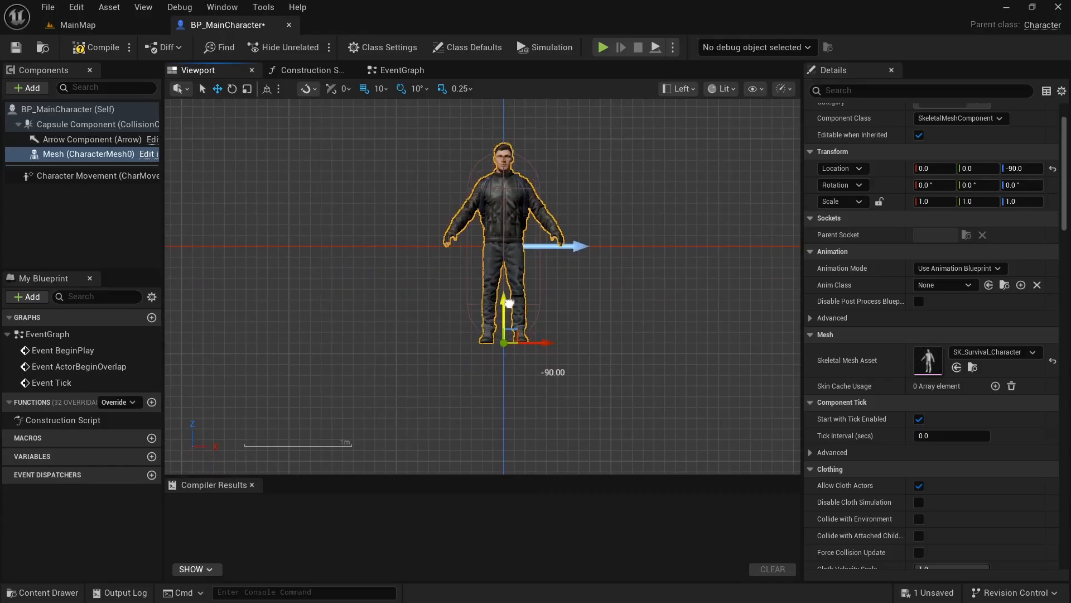
mouse_move(566, 266)
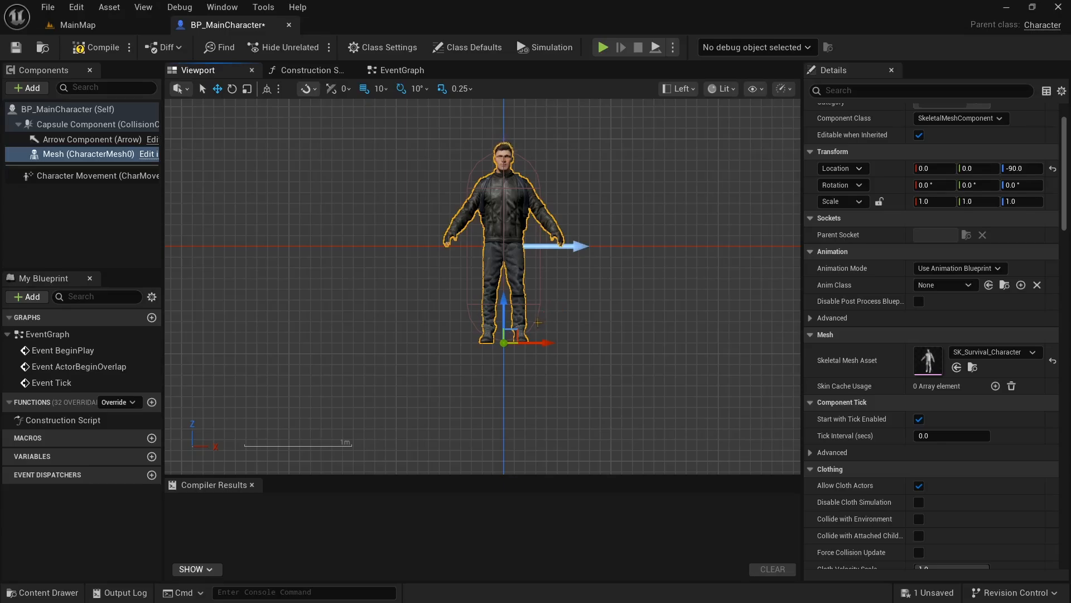
mouse_move(656, 163)
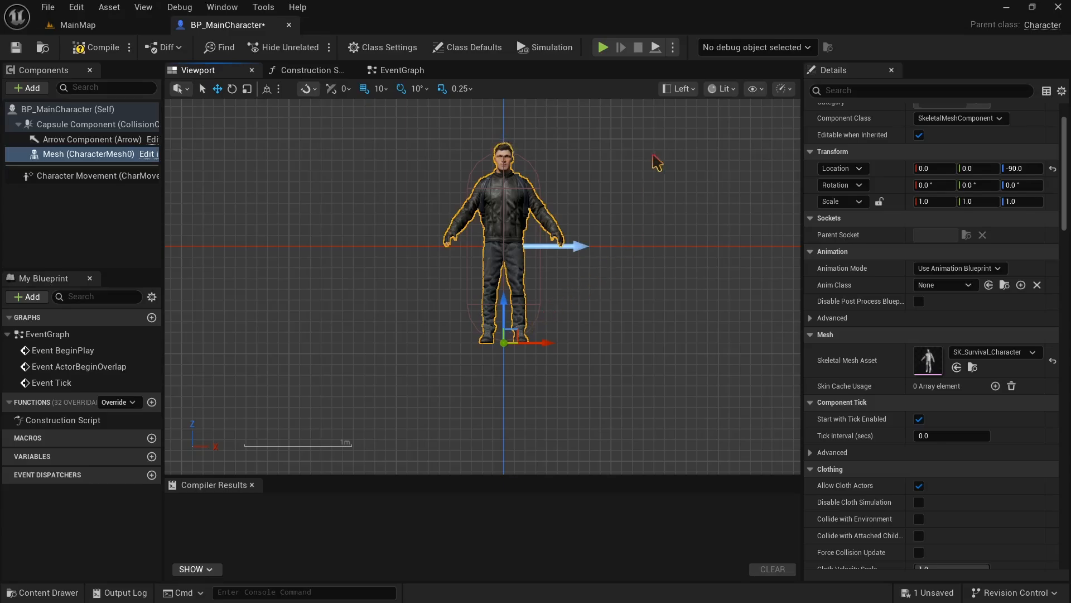
mouse_move(694, 145)
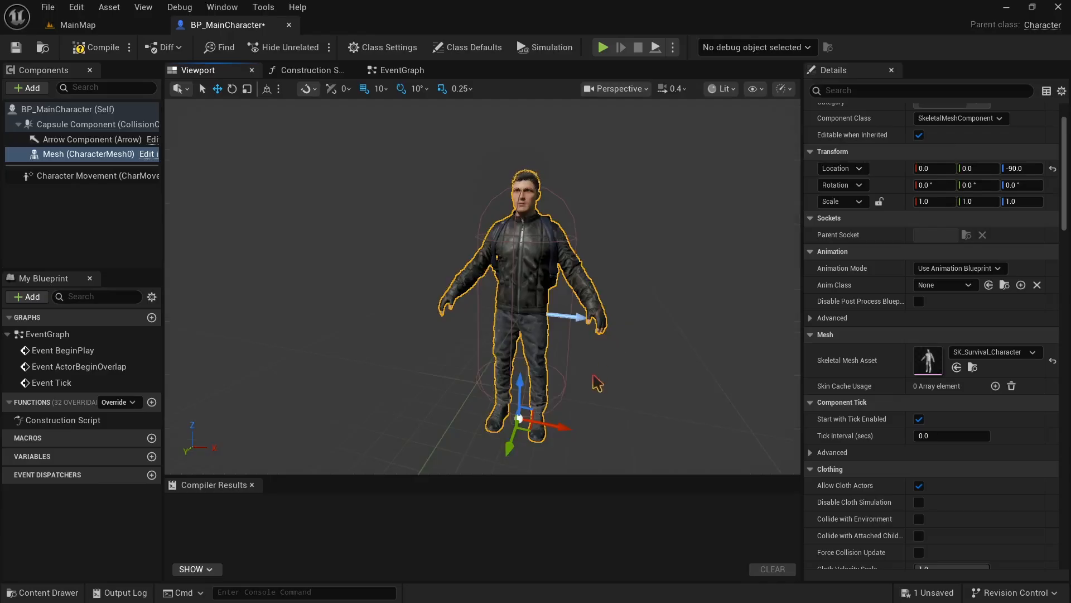
mouse_move(594, 391)
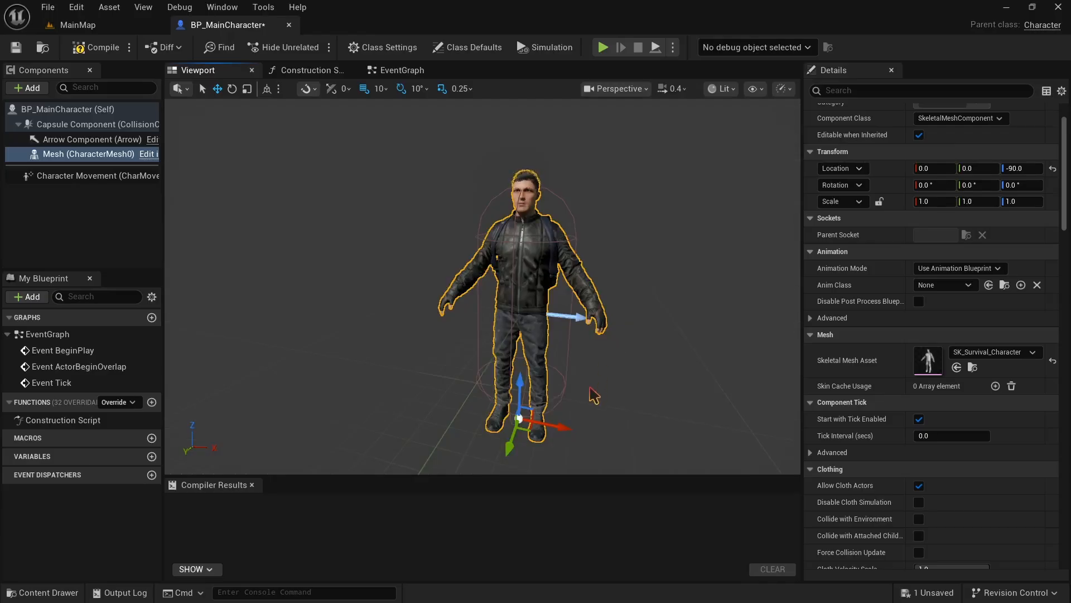
mouse_move(610, 389)
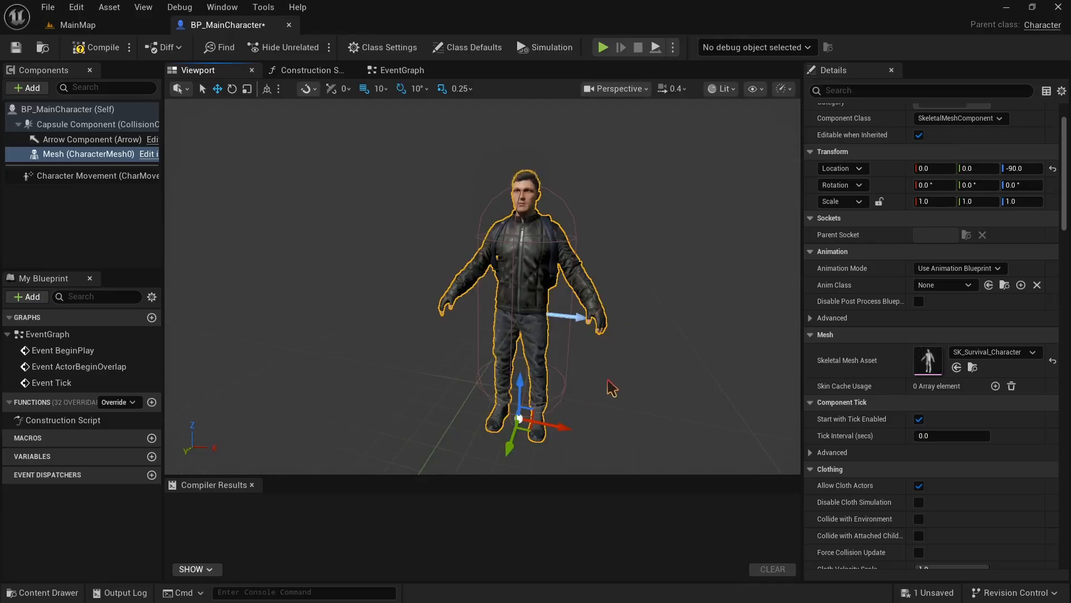
mouse_move(823, 257)
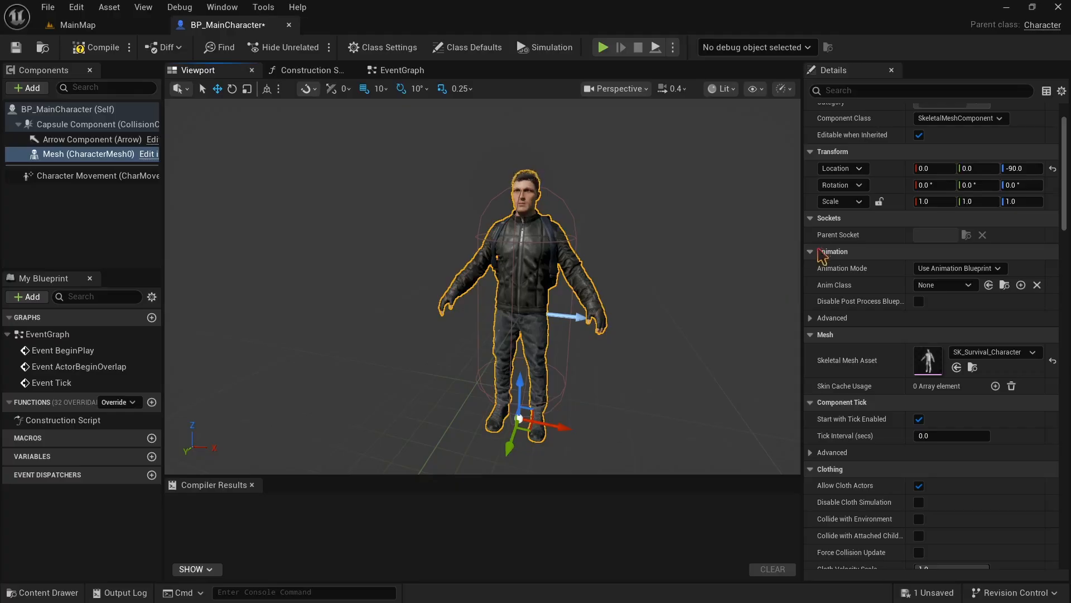
mouse_move(904, 196)
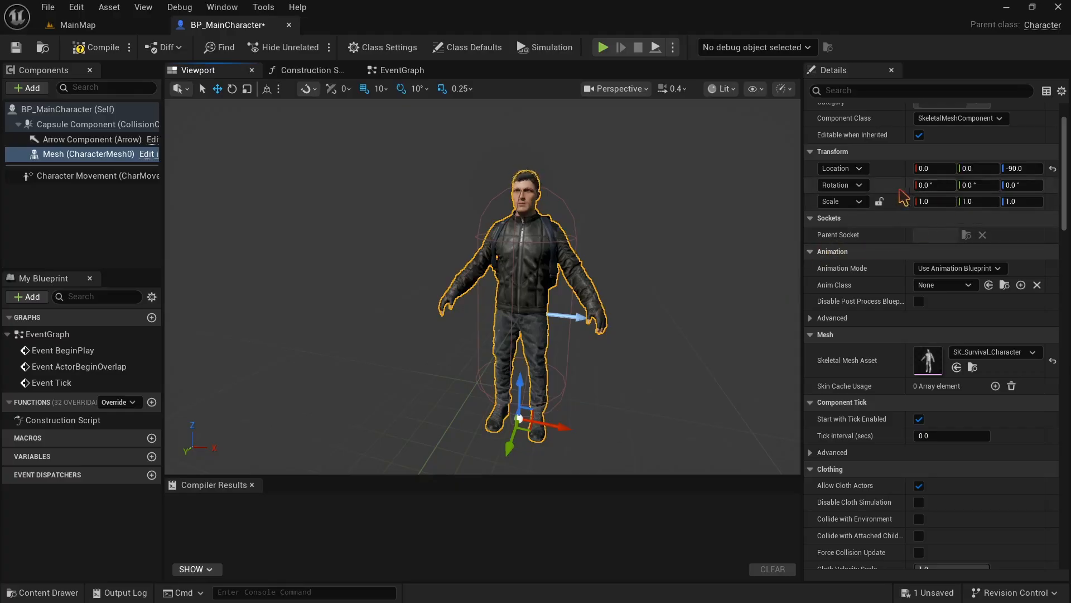
Set the mesh's Rotation Yaw to -90 so the character faces forward
type("-90")
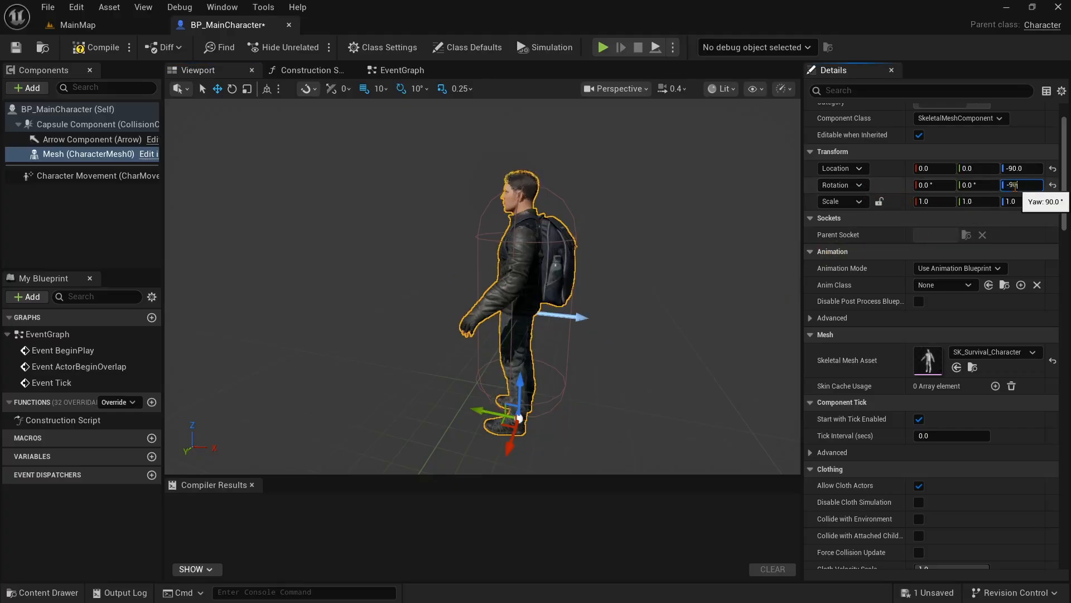
type("-90.0 °")
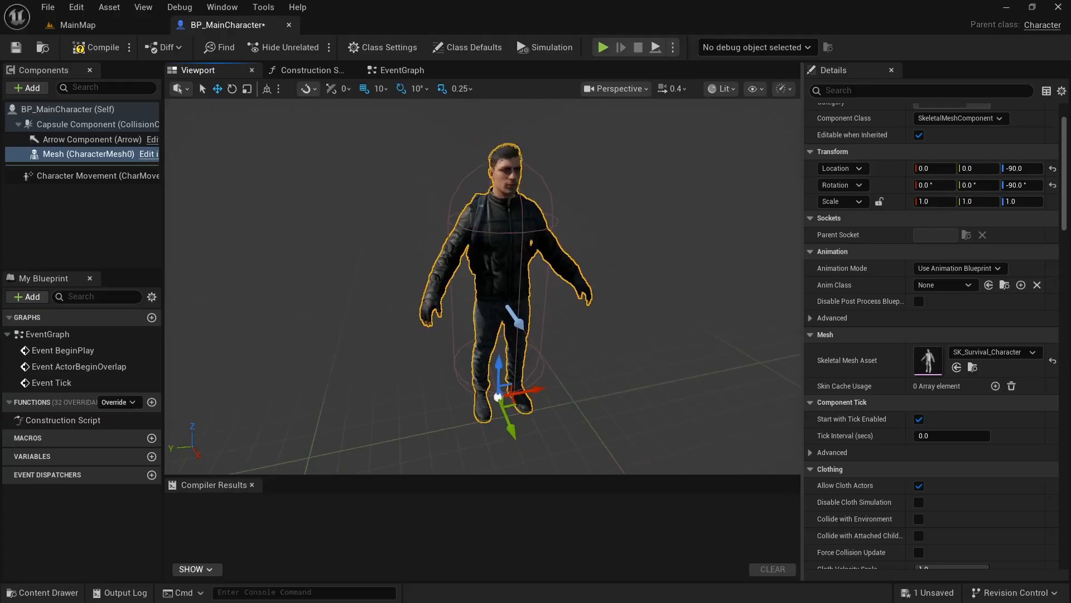
mouse_move(235, 297)
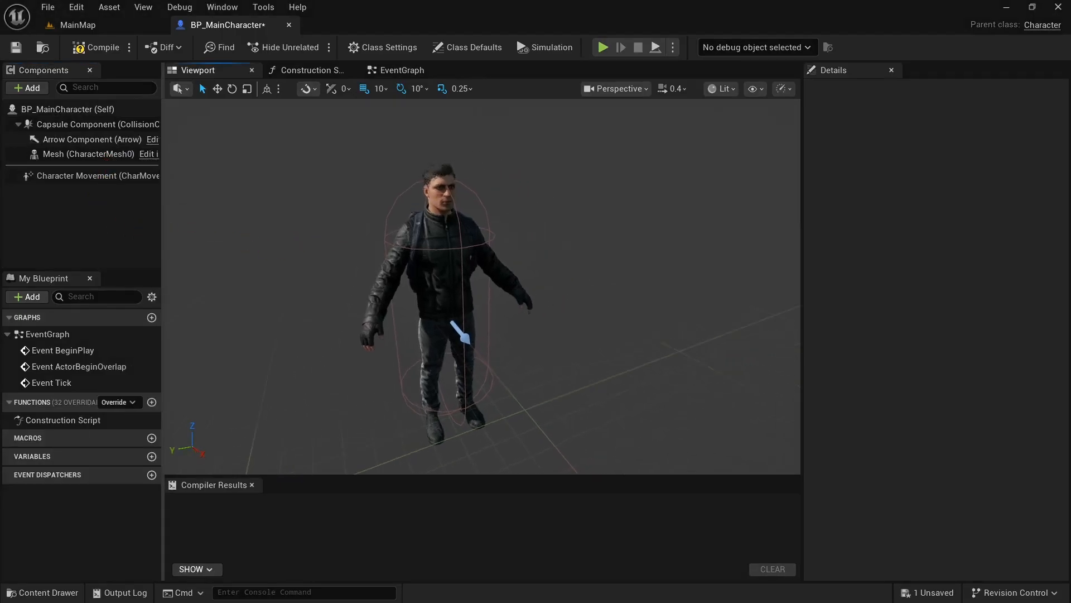
With the Mesh selected, bring up the component list to add a Spring Arm
left_click(89, 154)
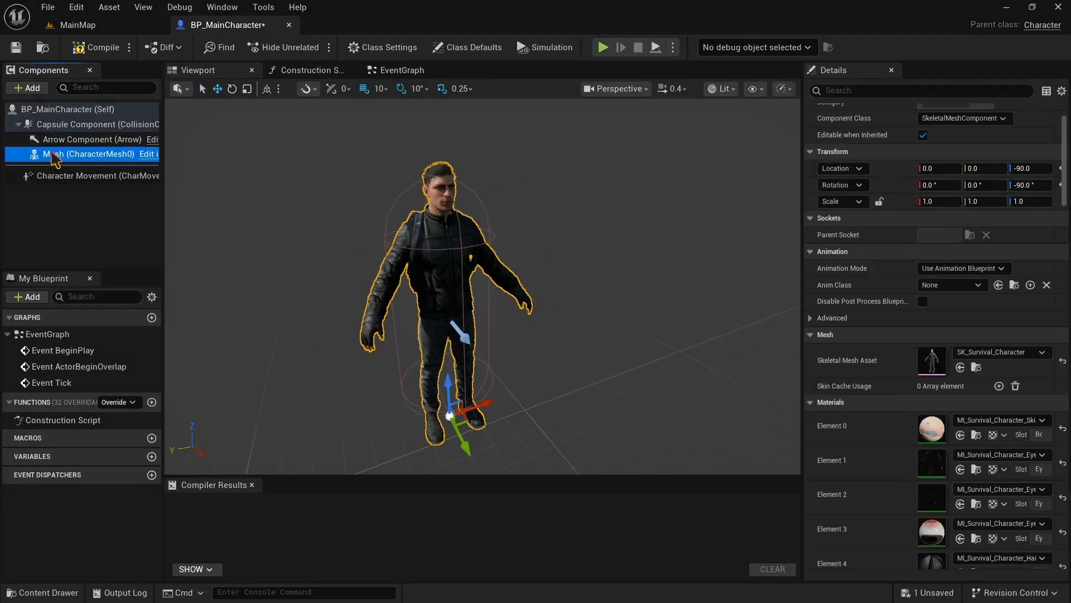
mouse_move(25, 87)
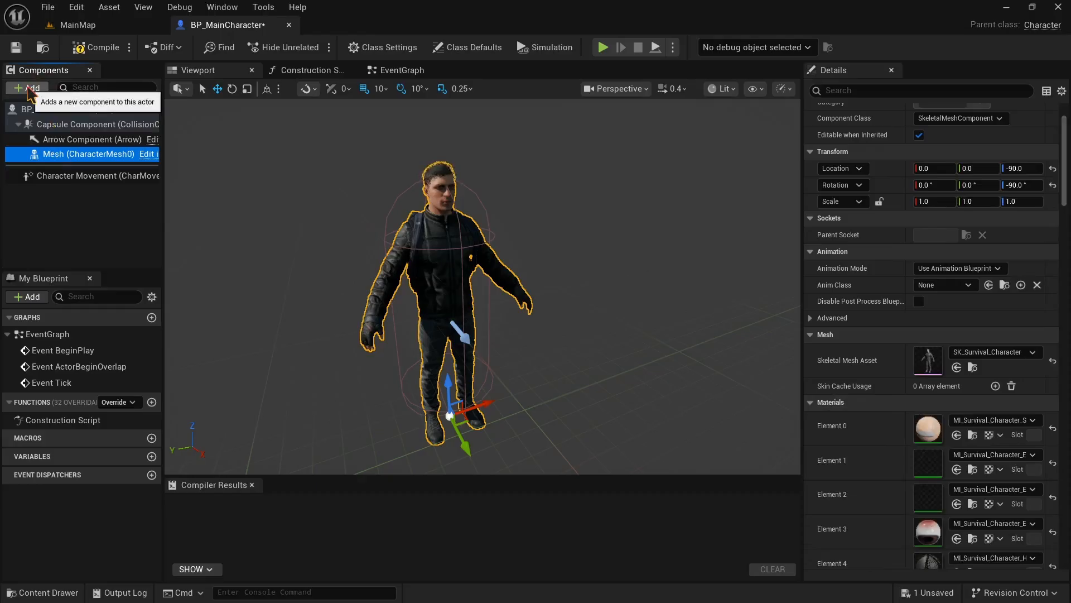
left_click(27, 87)
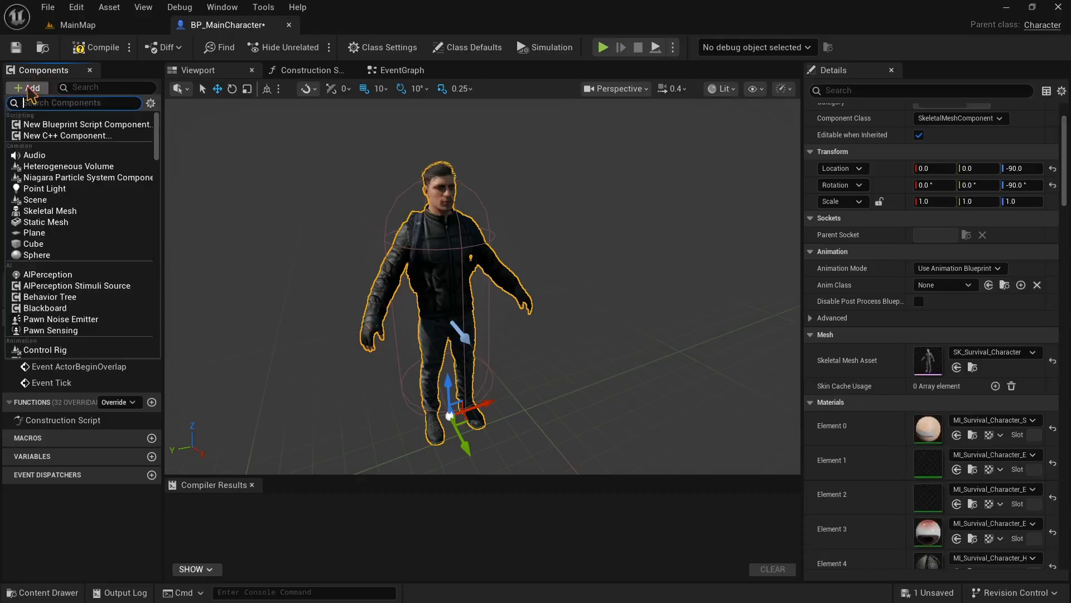
mouse_move(29, 87)
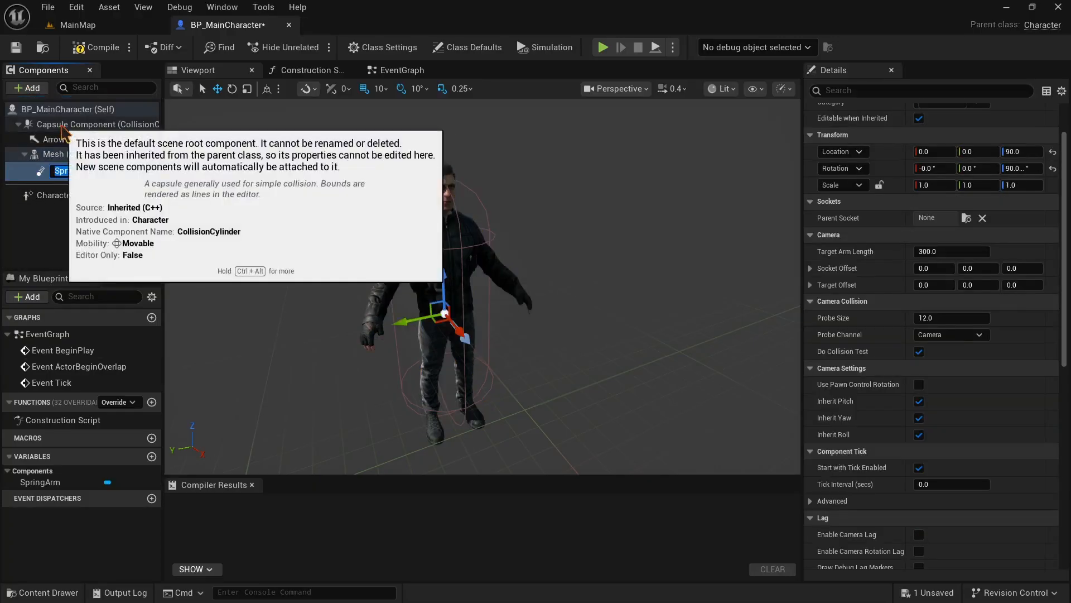
mouse_move(285, 223)
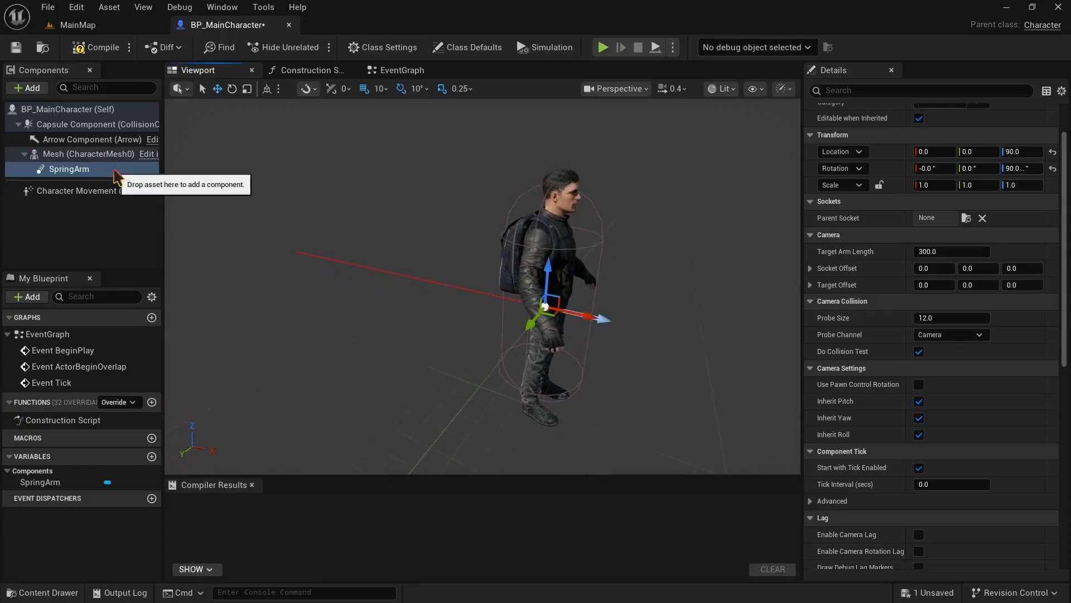
Add a Camera component under the SpringArm and reselect the SpringArm
left_click(26, 87)
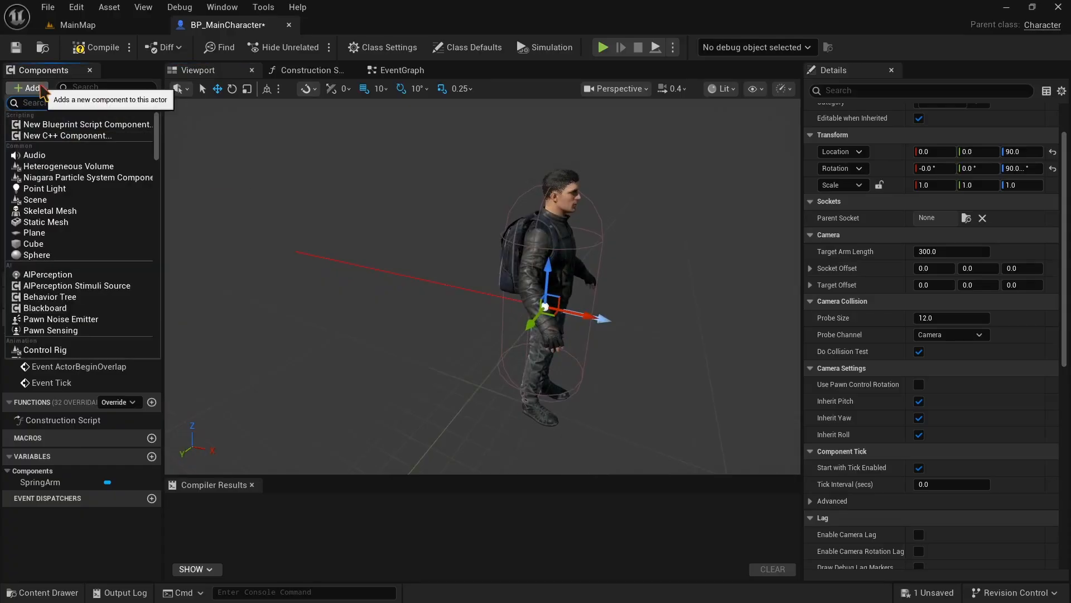
type("camera")
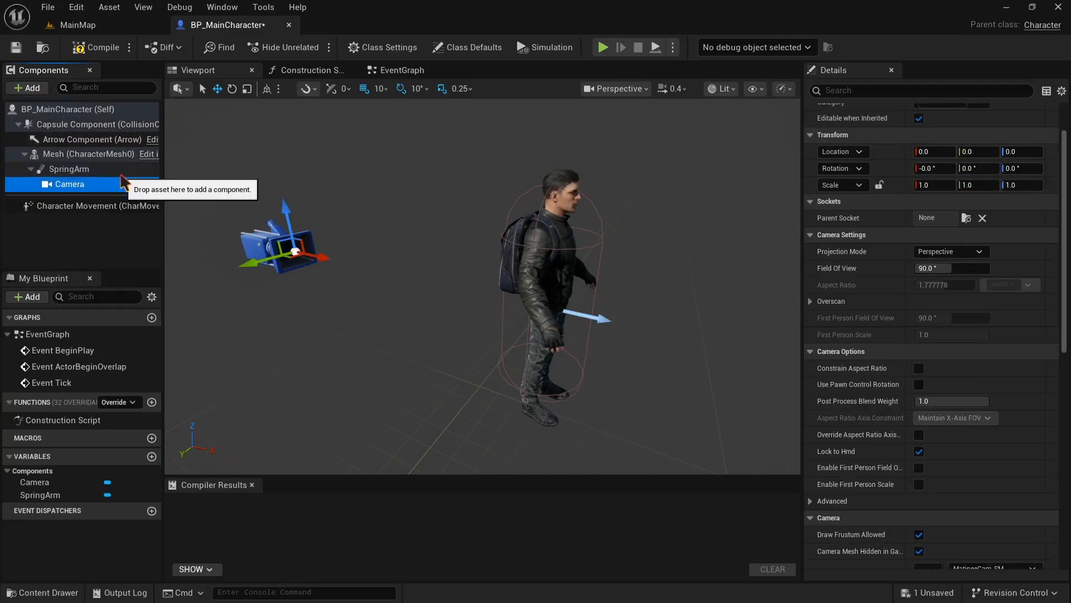
left_click(68, 168)
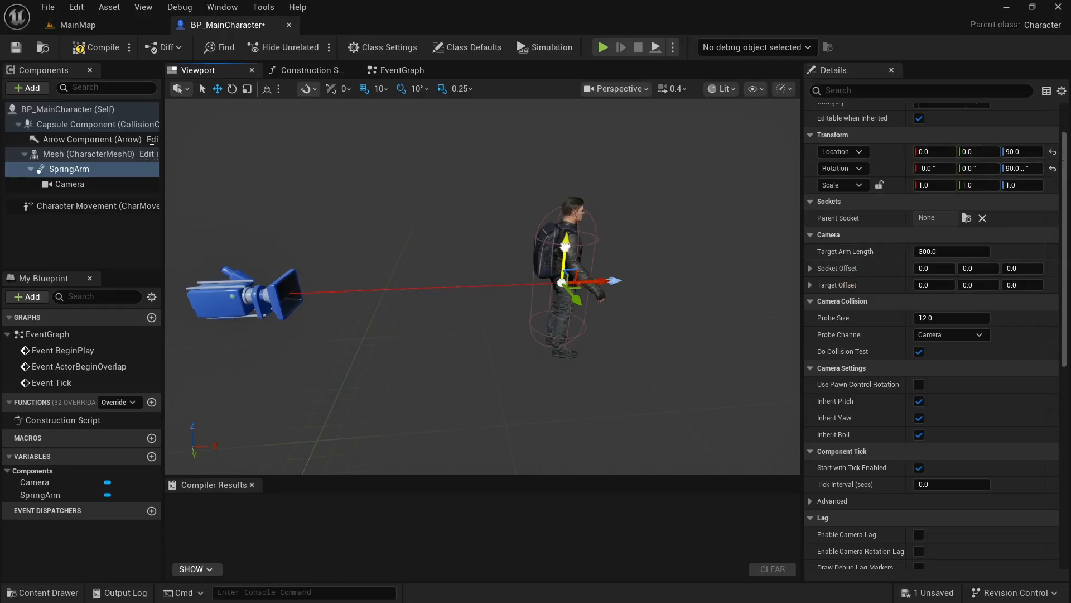
Set the SpringArm's Location Z to 150 and return to the MainMap level
left_click_drag(566, 238, 579, 198)
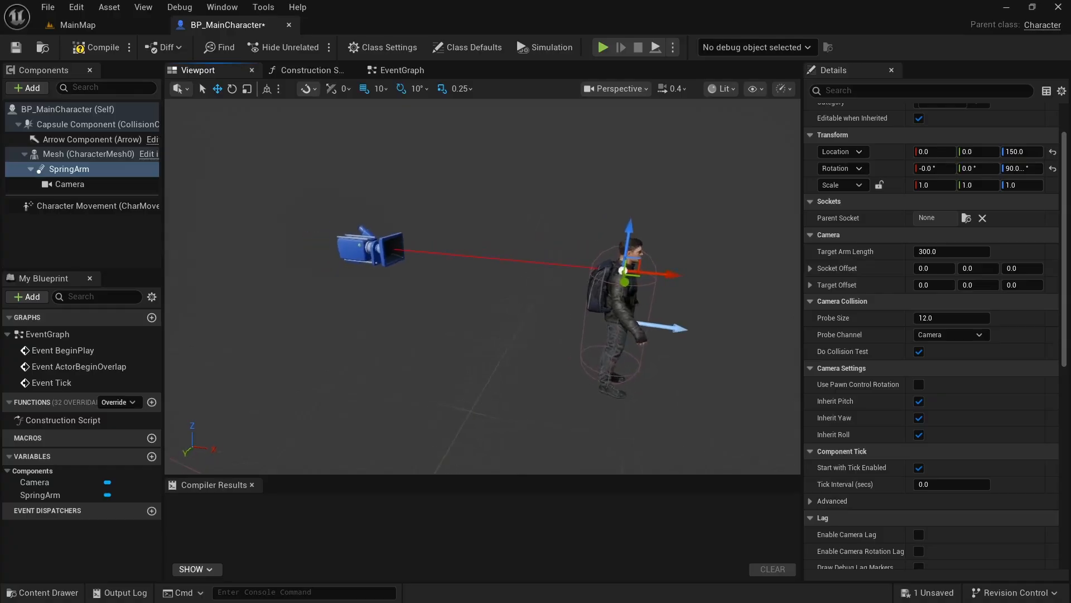
left_click(77, 25)
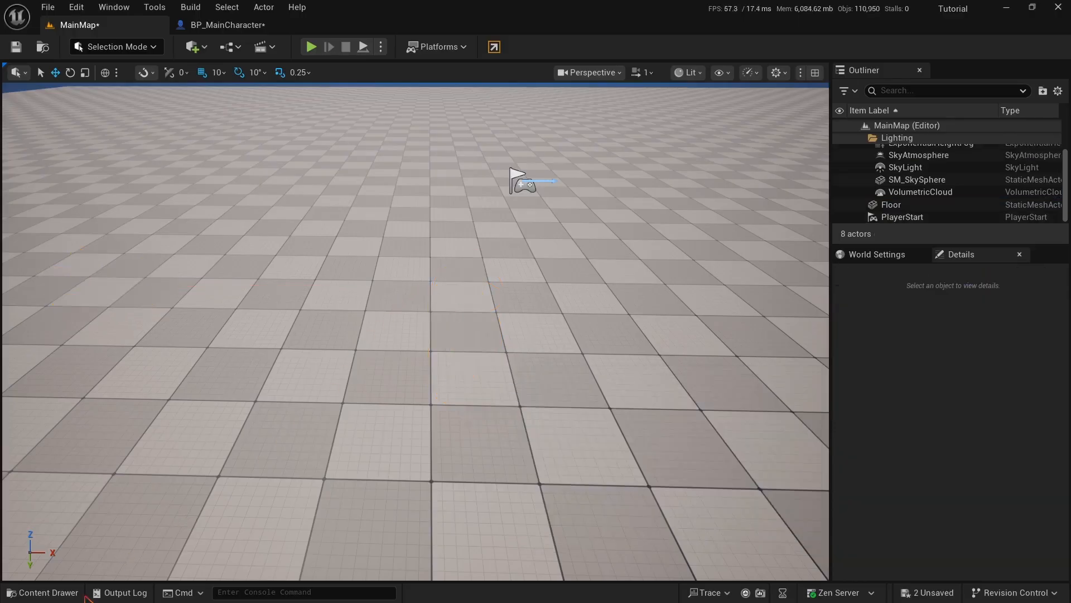
Create a Game Mode Base blueprint class named MainGameMode in the Blueprints folder
left_click(43, 593)
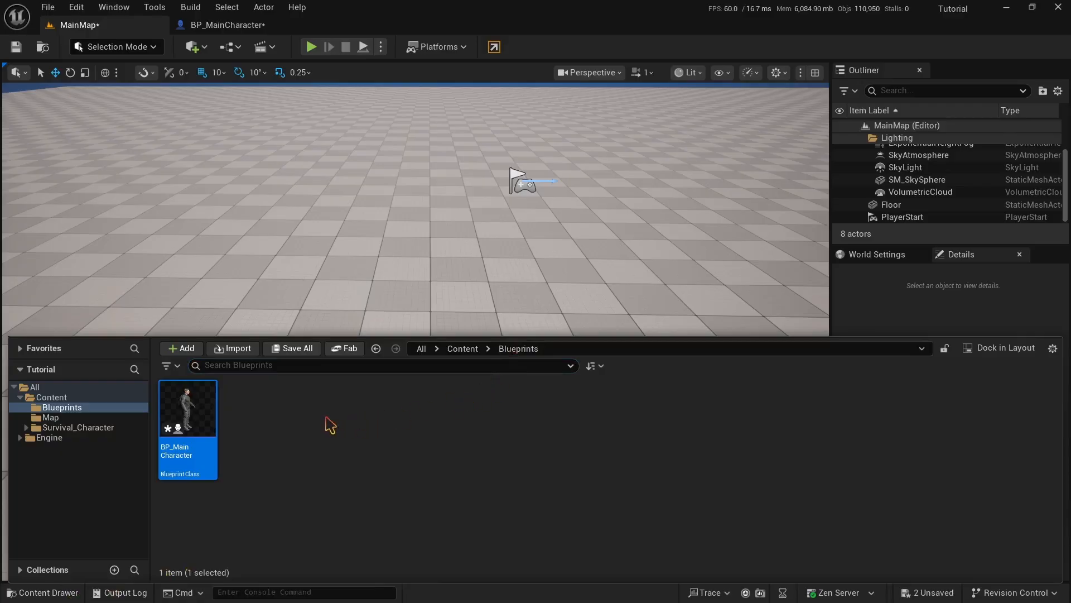
left_click(181, 348)
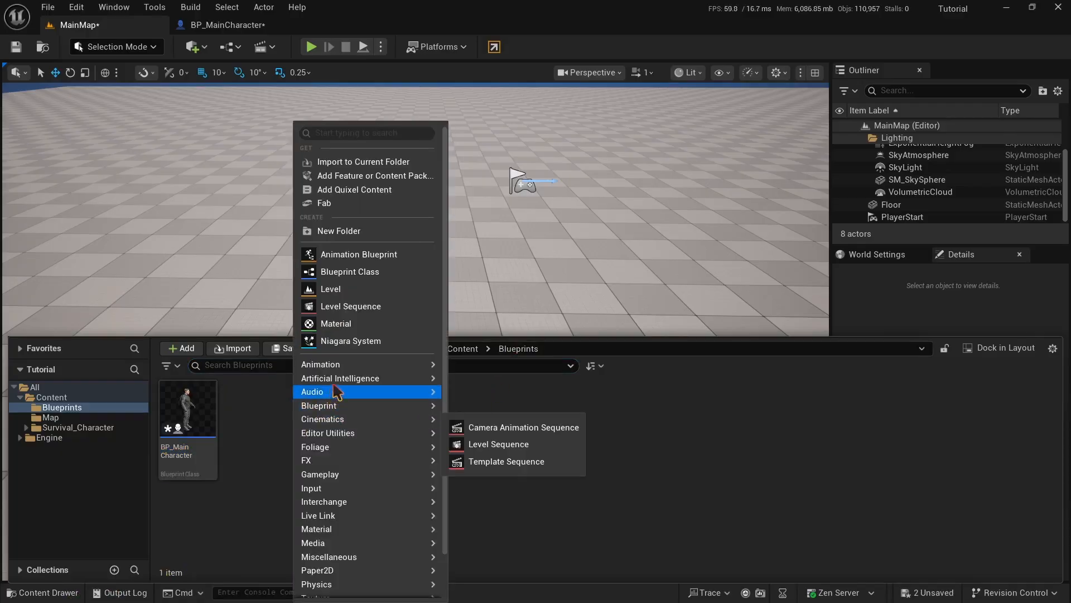
left_click(349, 271)
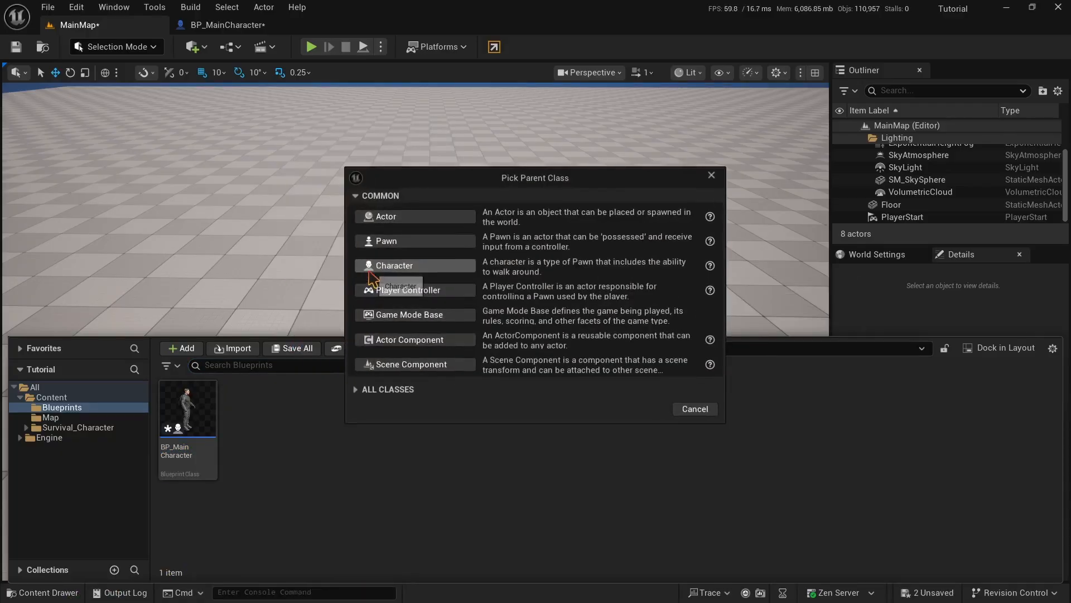
mouse_move(438, 319)
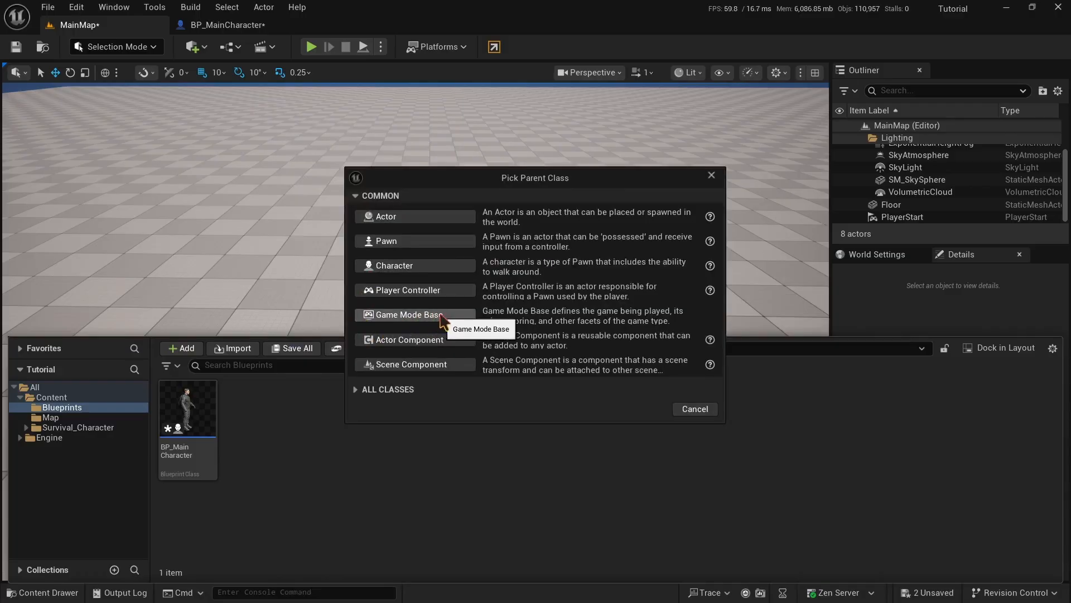
mouse_move(679, 328)
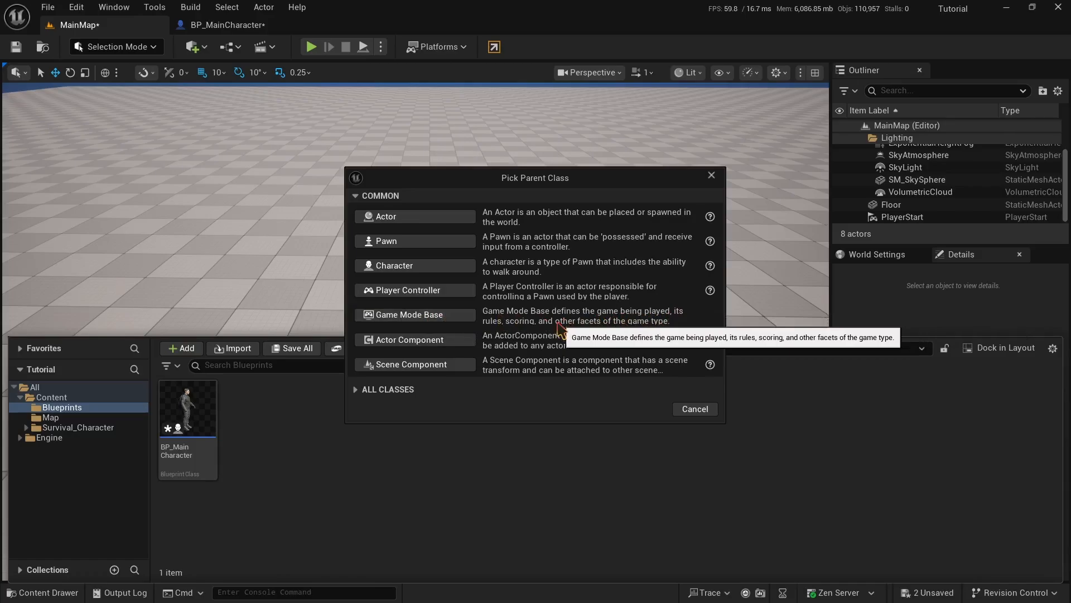
mouse_move(437, 328)
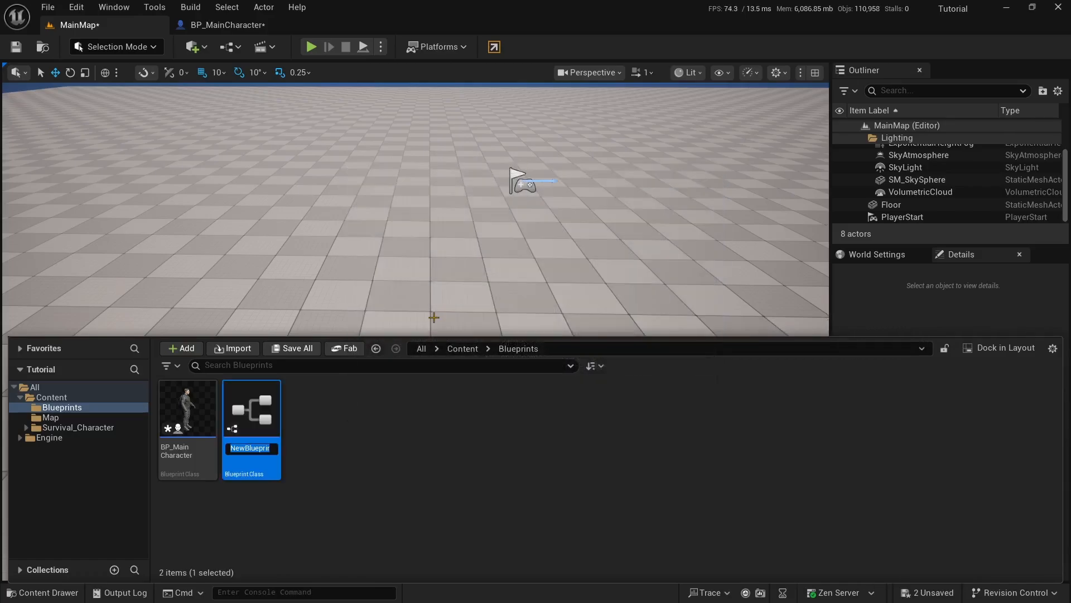
type("Ma")
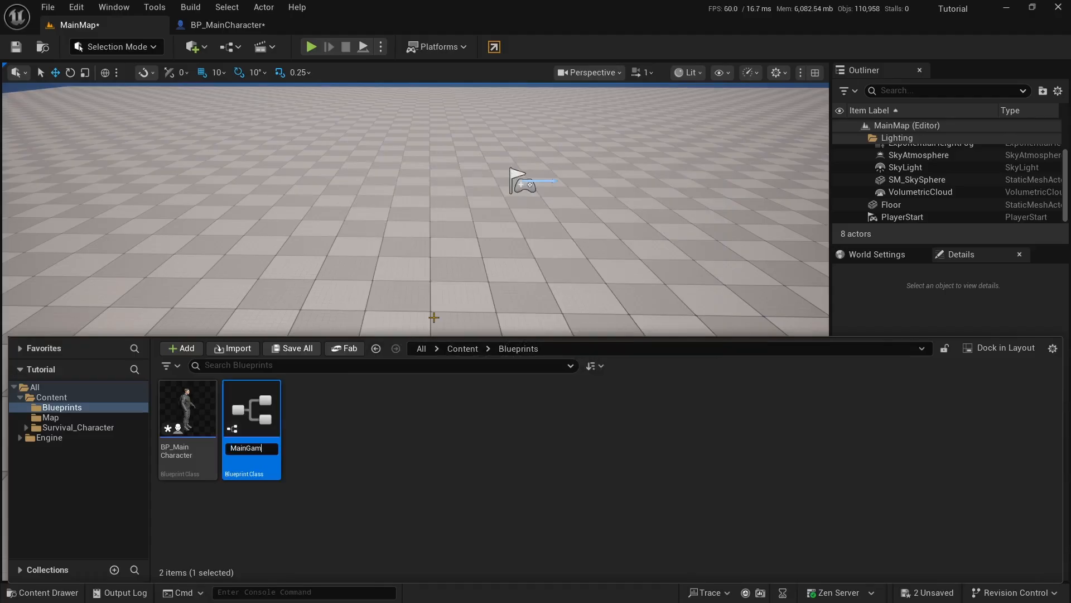
type("inGameMod")
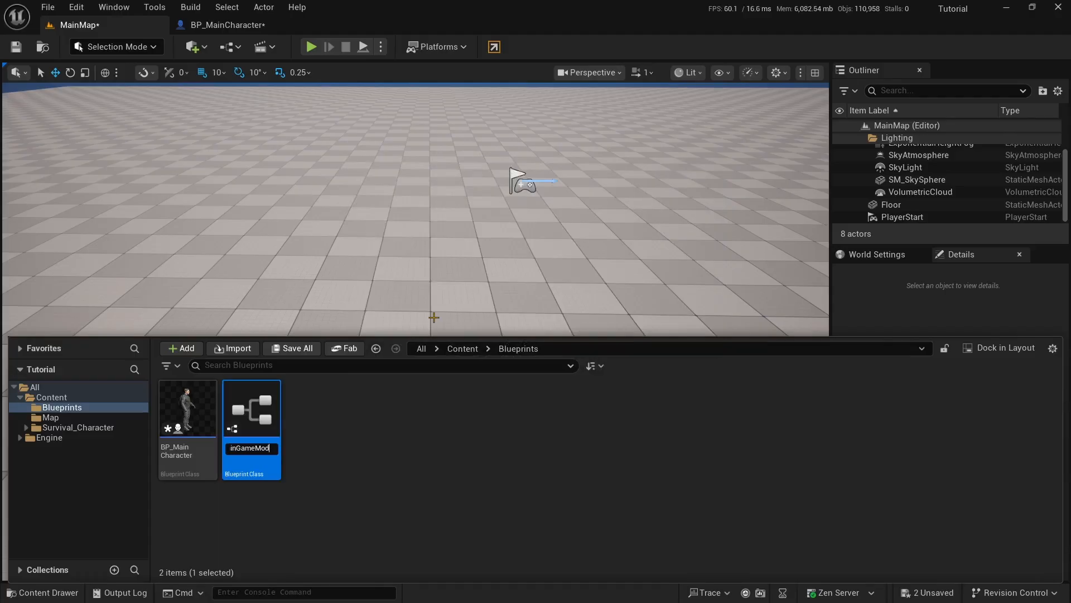
key("enter")
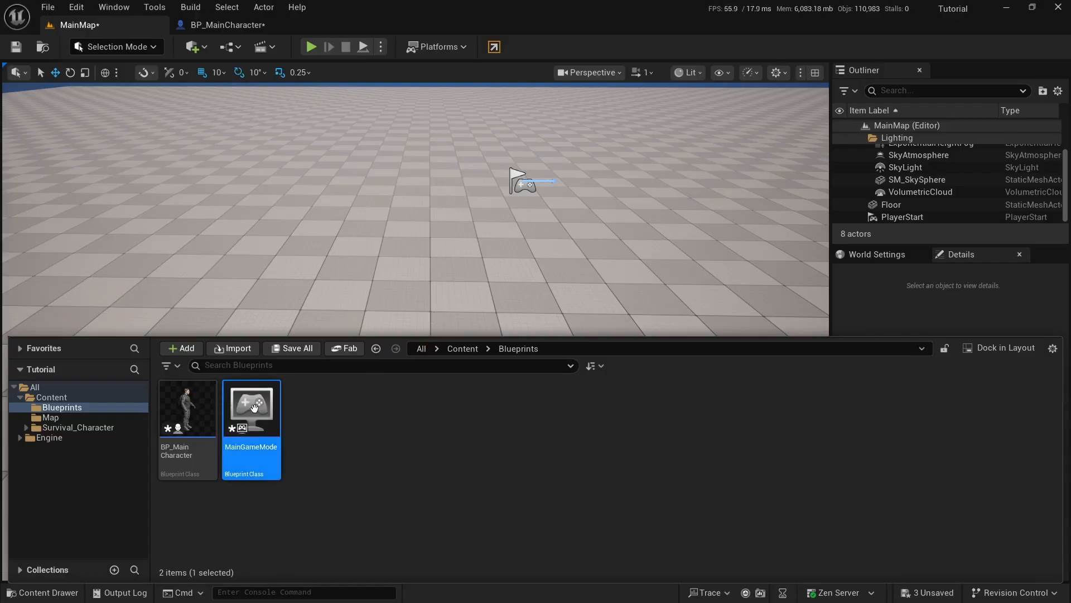
Set MainGameMode's Default Pawn Class to BP_MainCharacter, compile it and return to MainMap
double_click(251, 408)
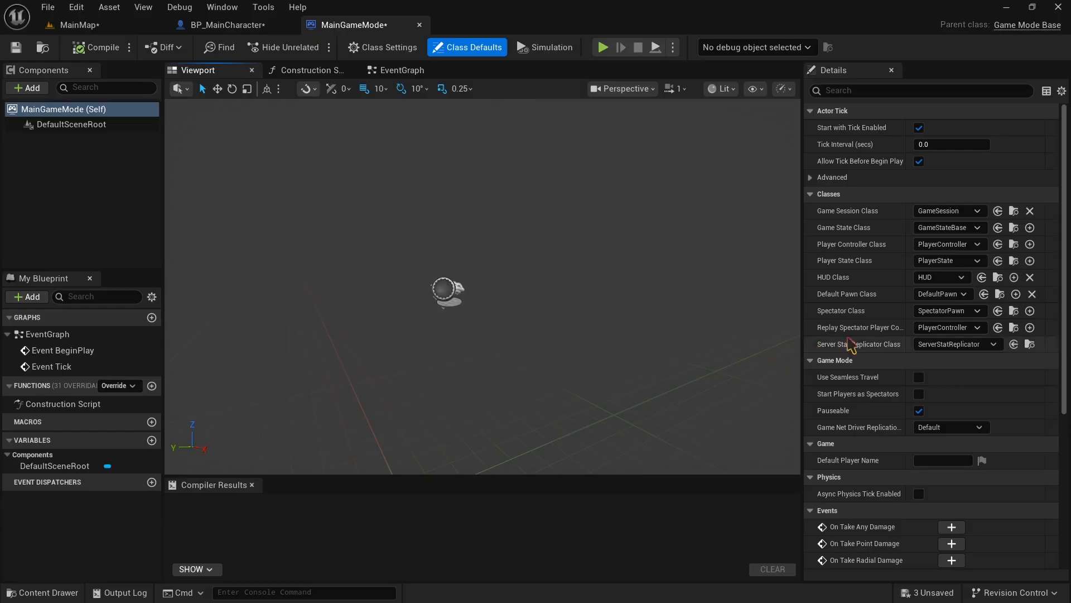
mouse_move(891, 255)
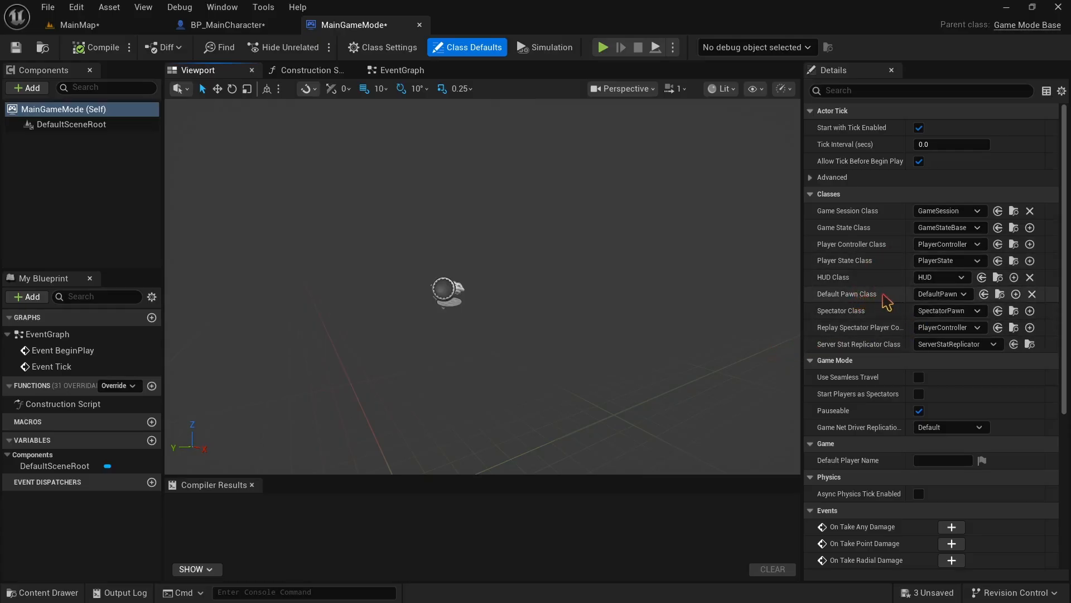
mouse_move(903, 305)
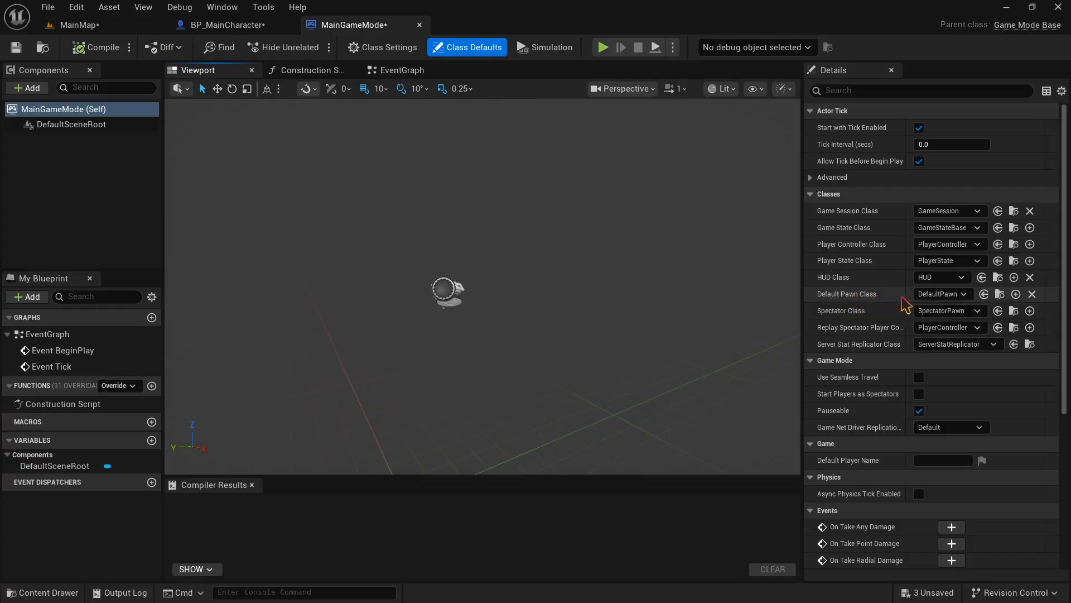
left_click(943, 293)
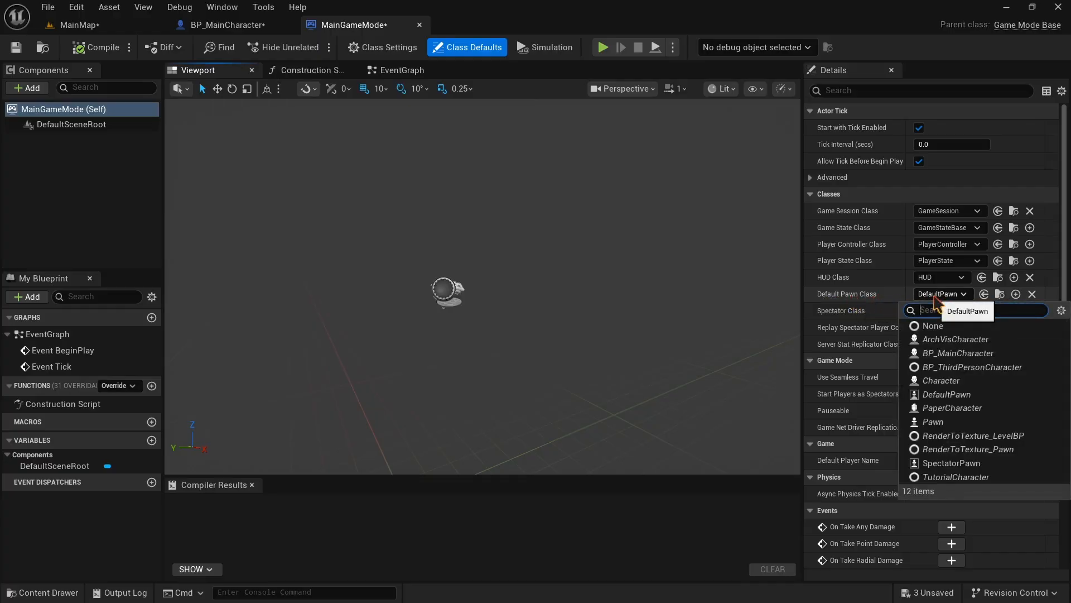
mouse_move(935, 354)
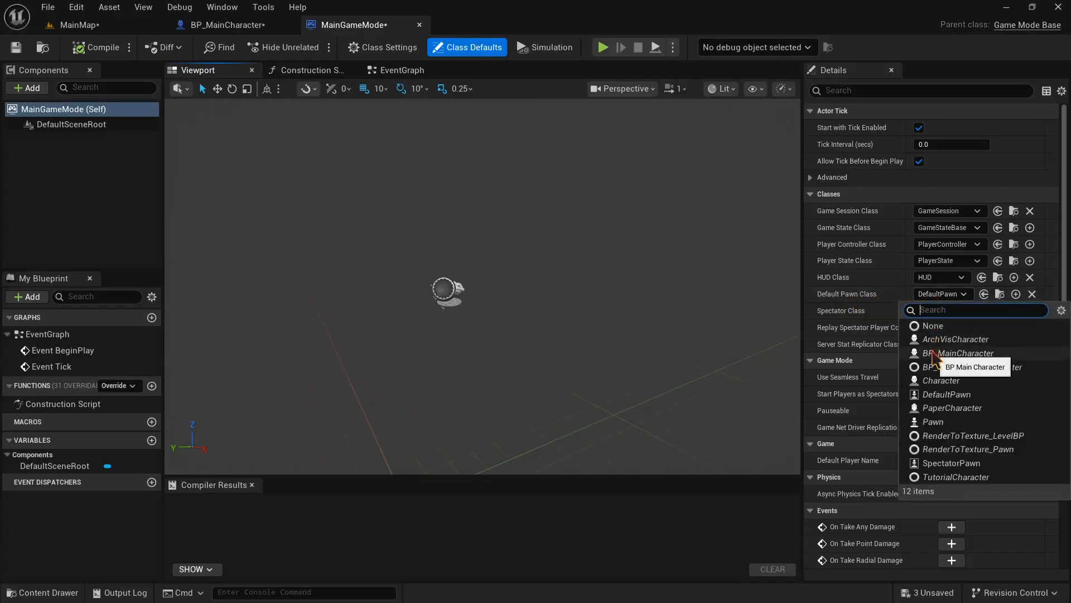
left_click(961, 353)
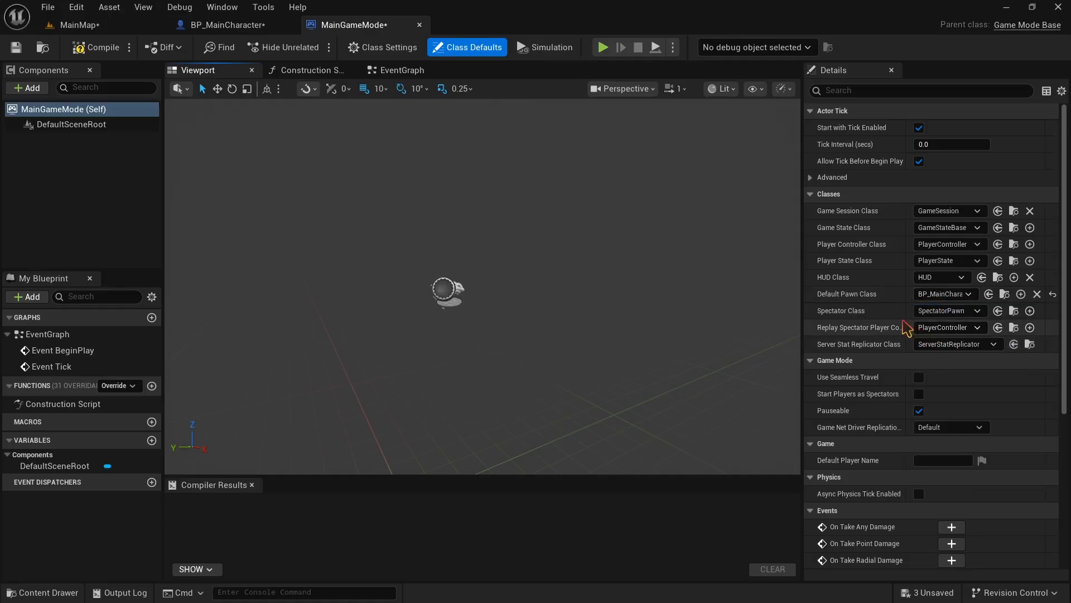
left_click(101, 47)
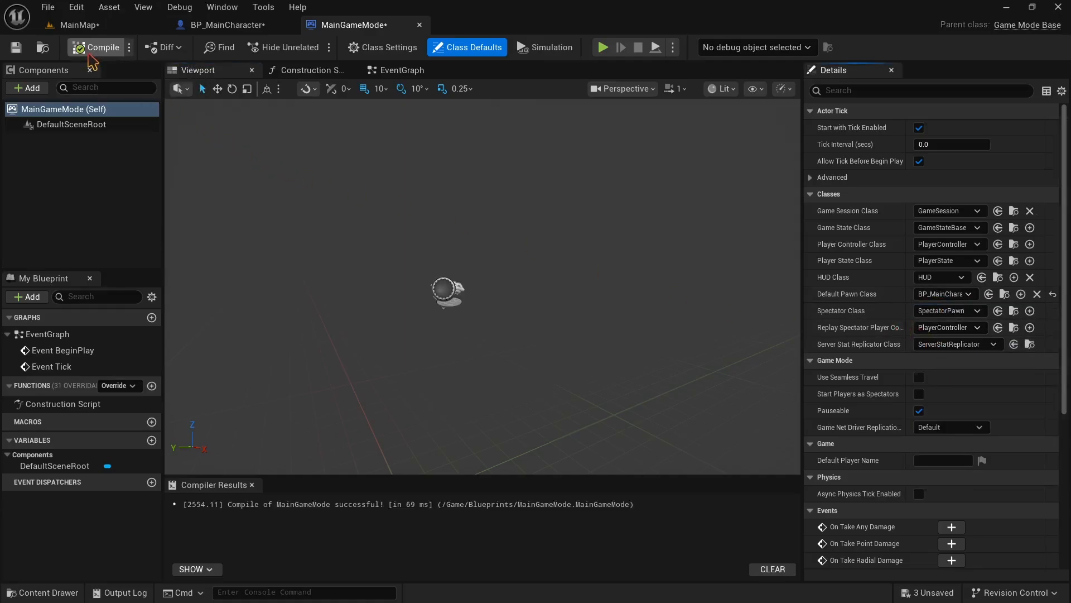
left_click(74, 25)
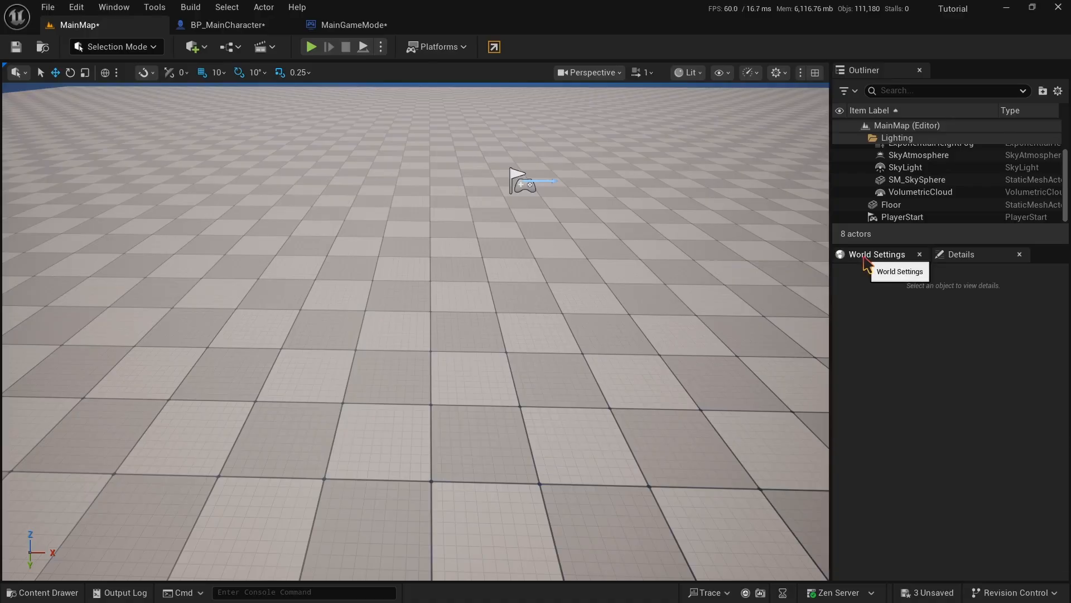
In World Settings, set MainMap's GameMode Override to MainGameMode
left_click(879, 254)
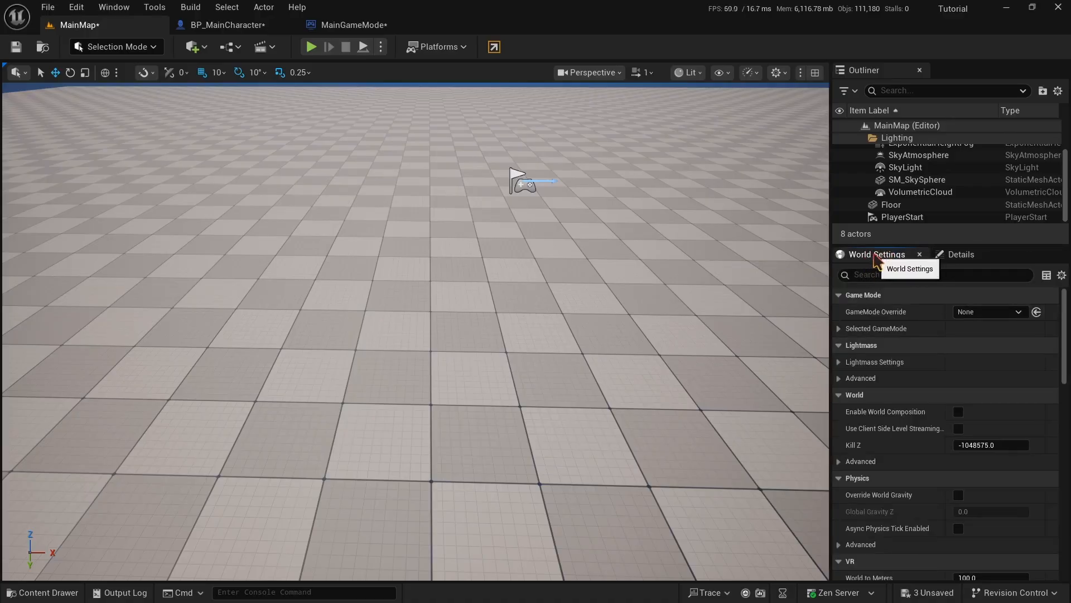
left_click(114, 7)
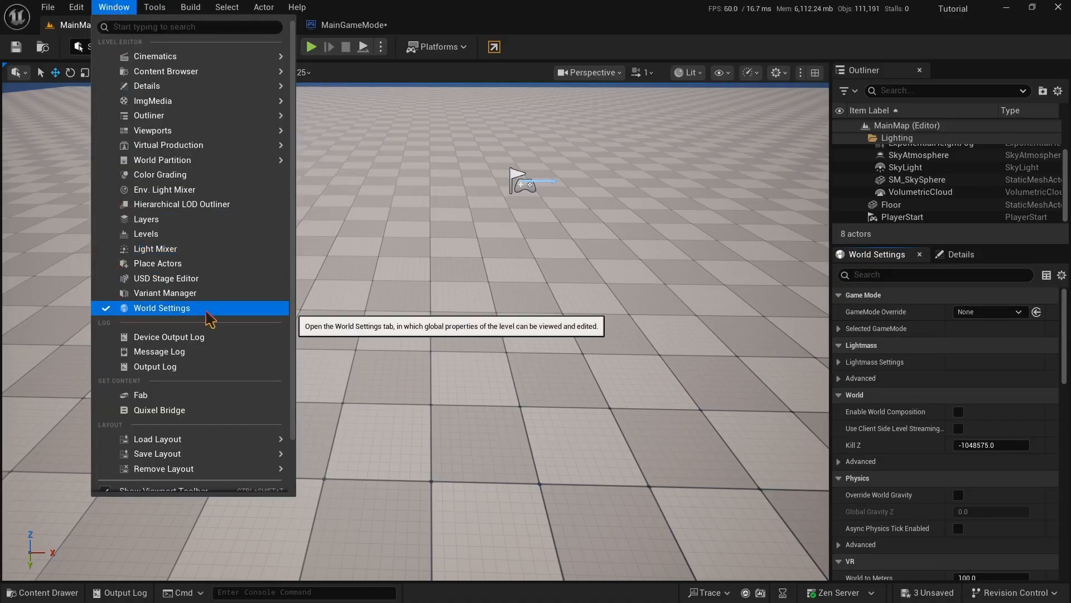
left_click(161, 308)
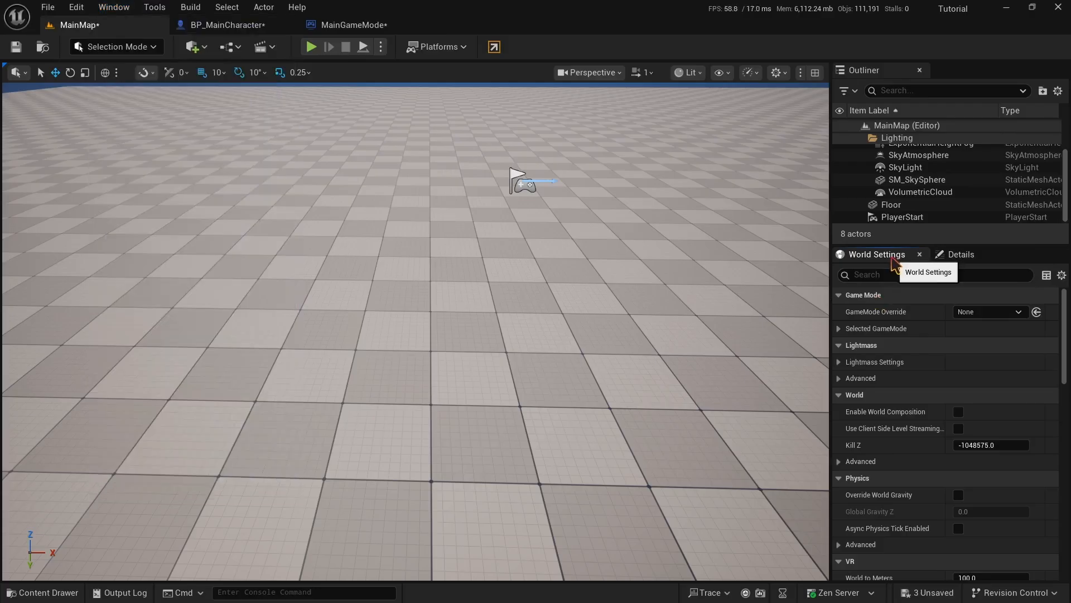
left_click(114, 6)
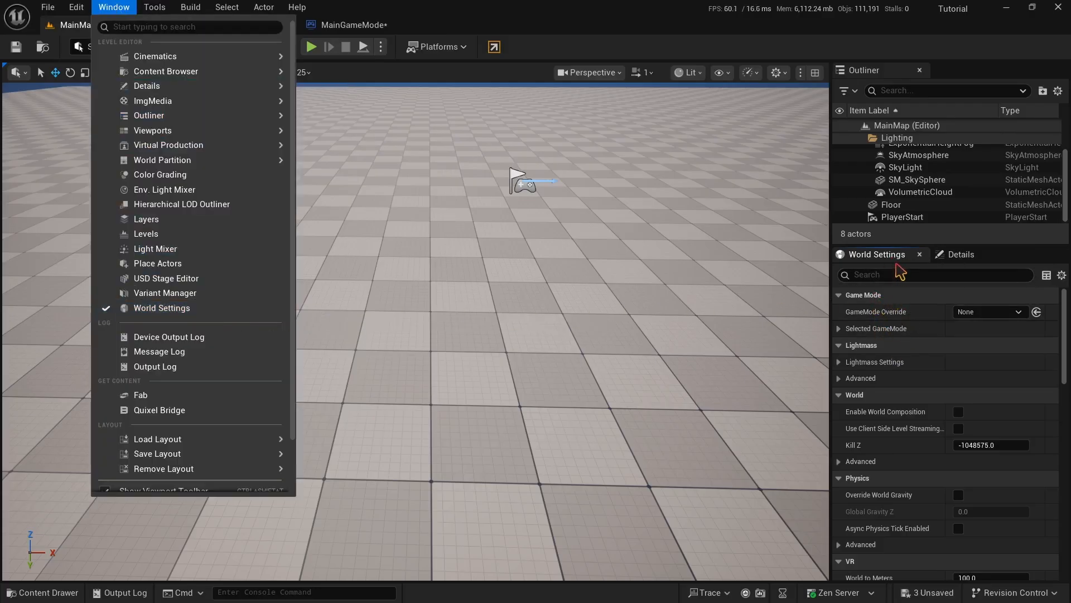
mouse_move(897, 267)
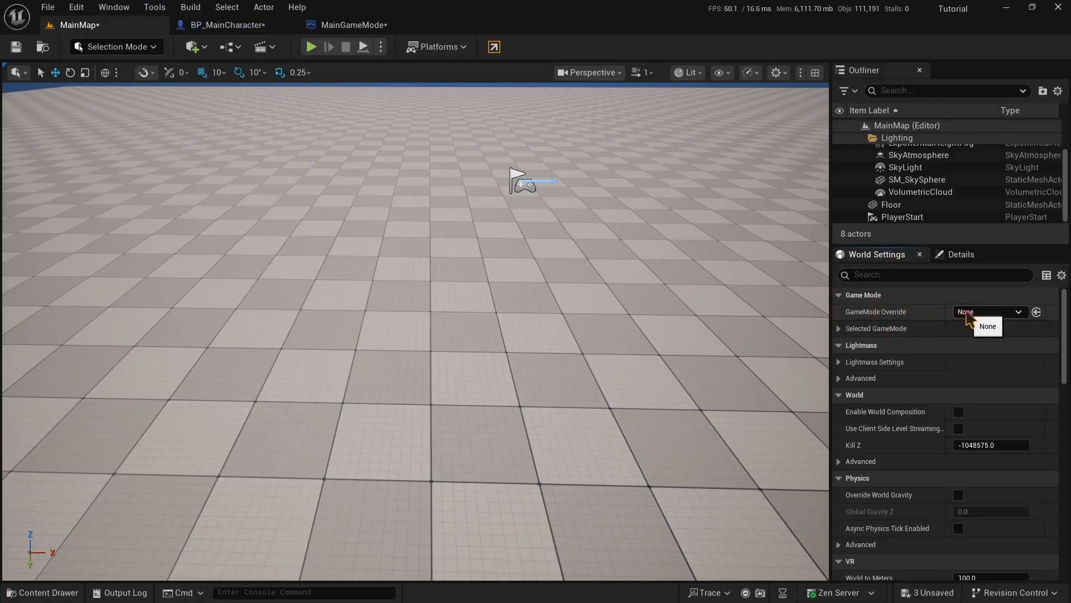
left_click(1018, 311)
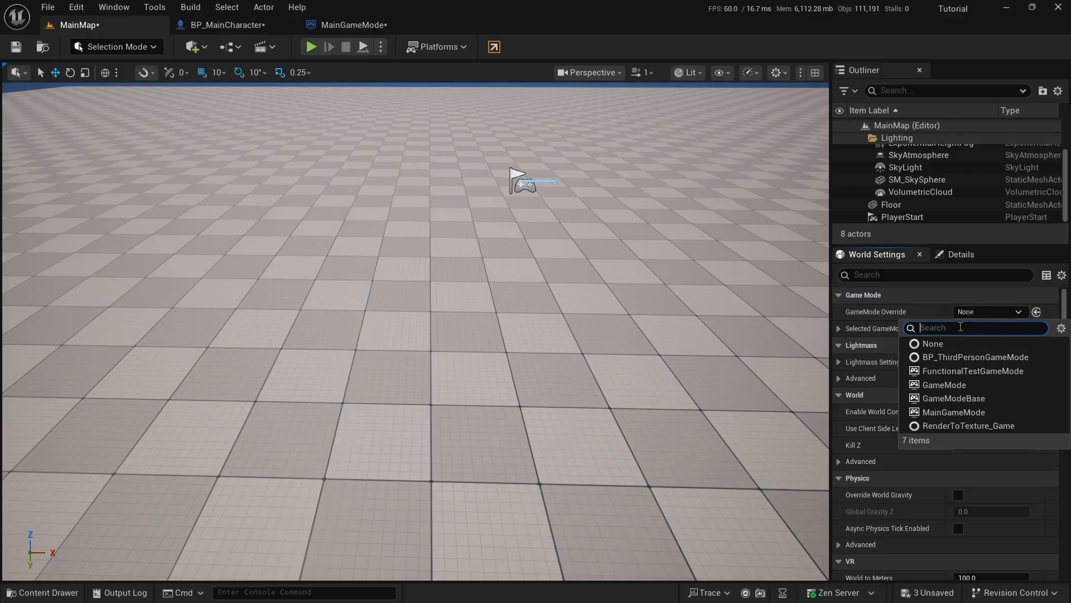
mouse_move(951, 412)
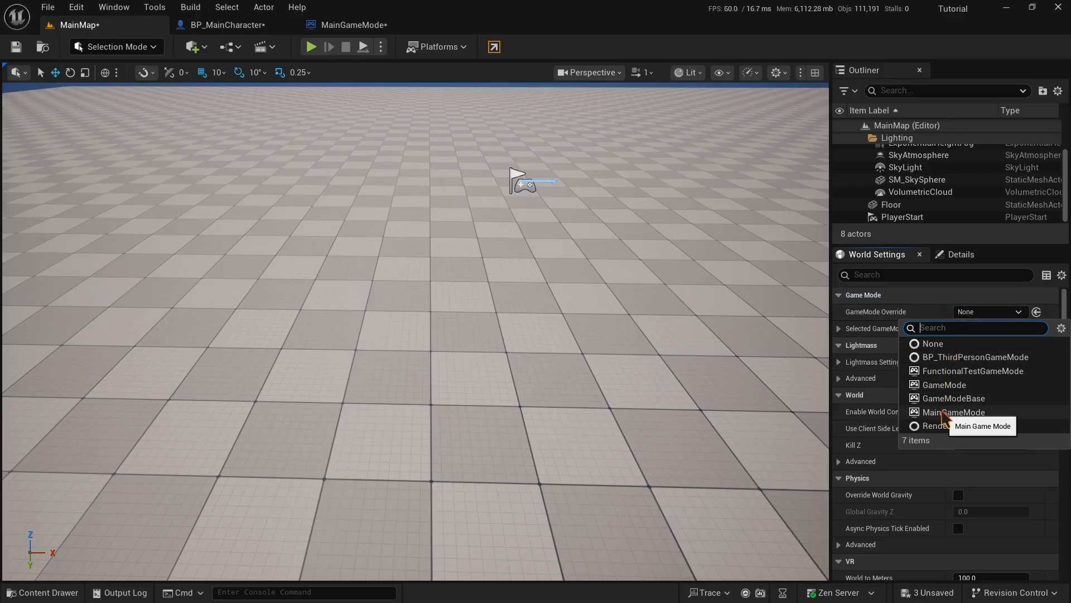
left_click(952, 412)
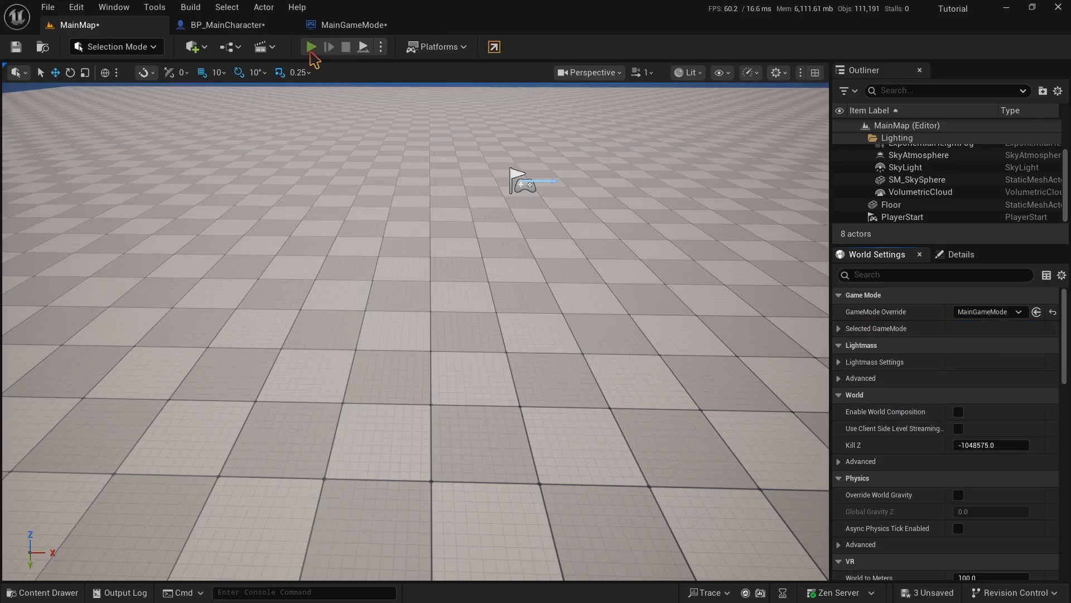
left_click(310, 47)
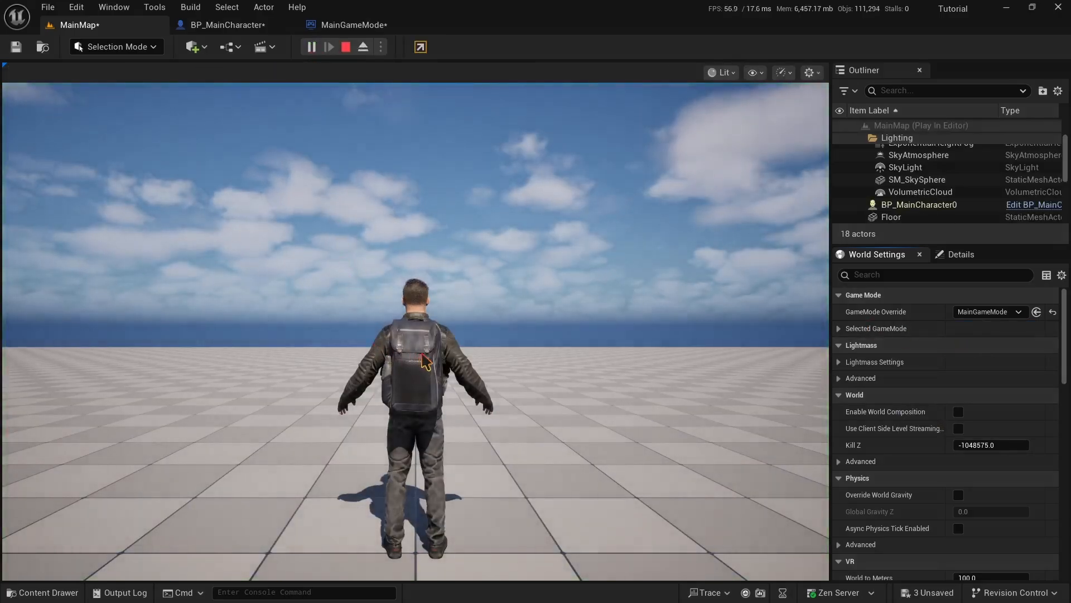
left_click(416, 355)
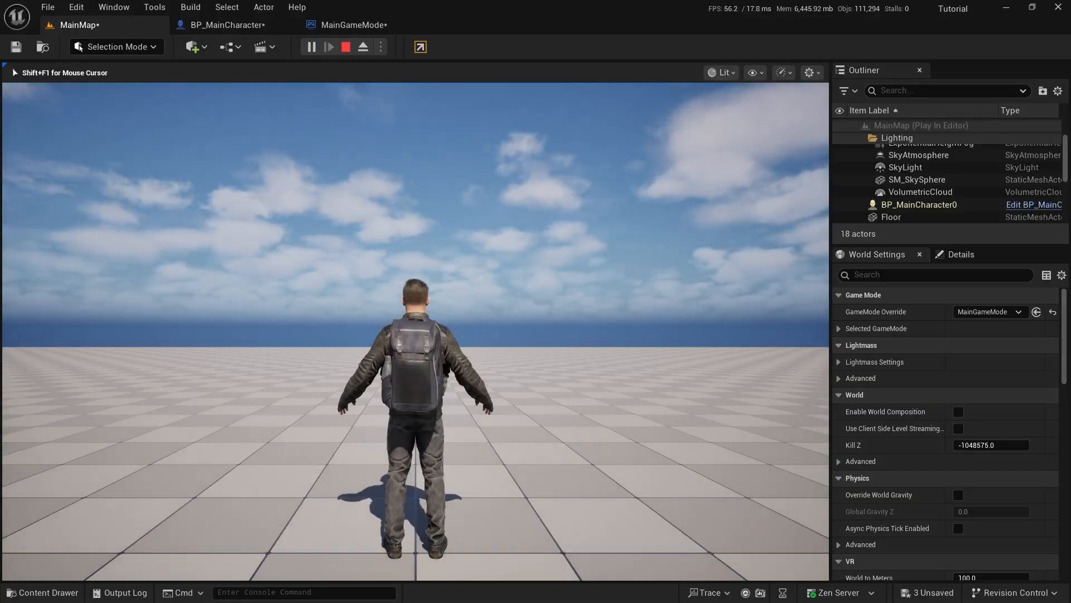
left_click(345, 47)
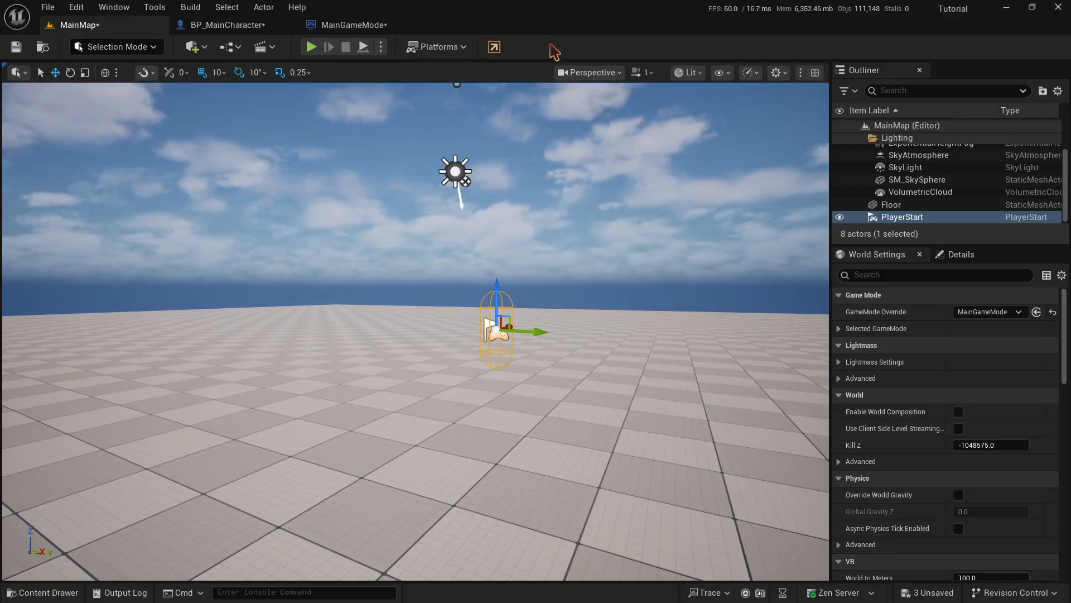
mouse_move(589, 349)
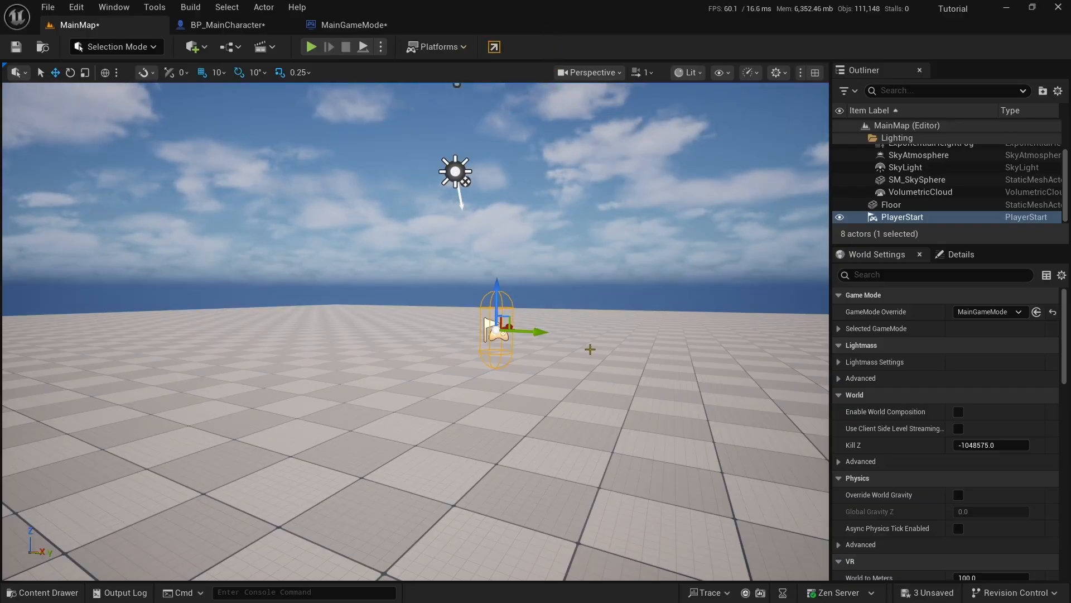
mouse_move(230, 526)
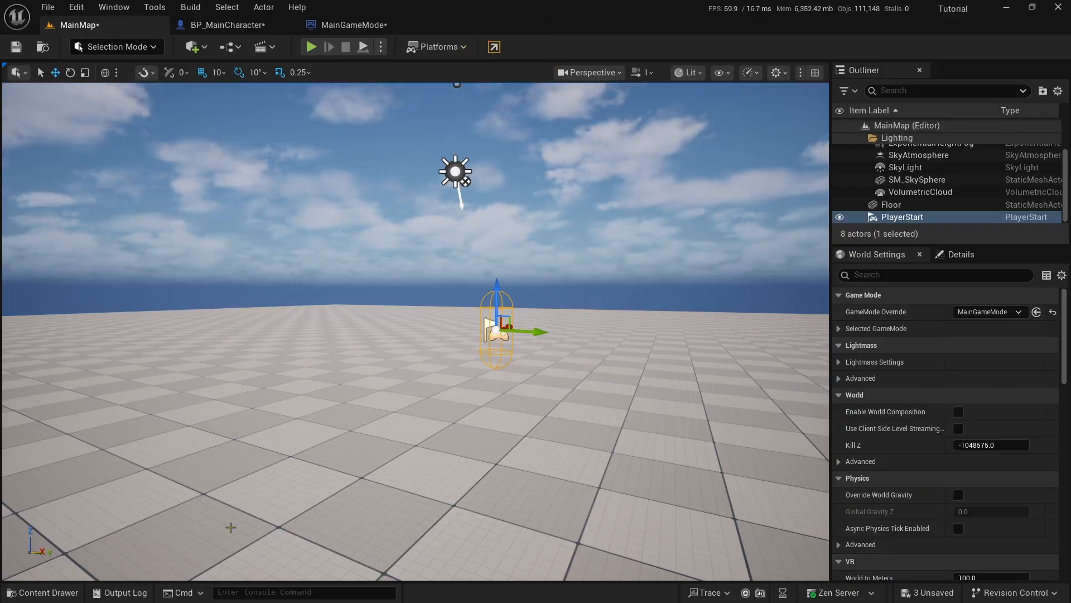
mouse_move(43, 591)
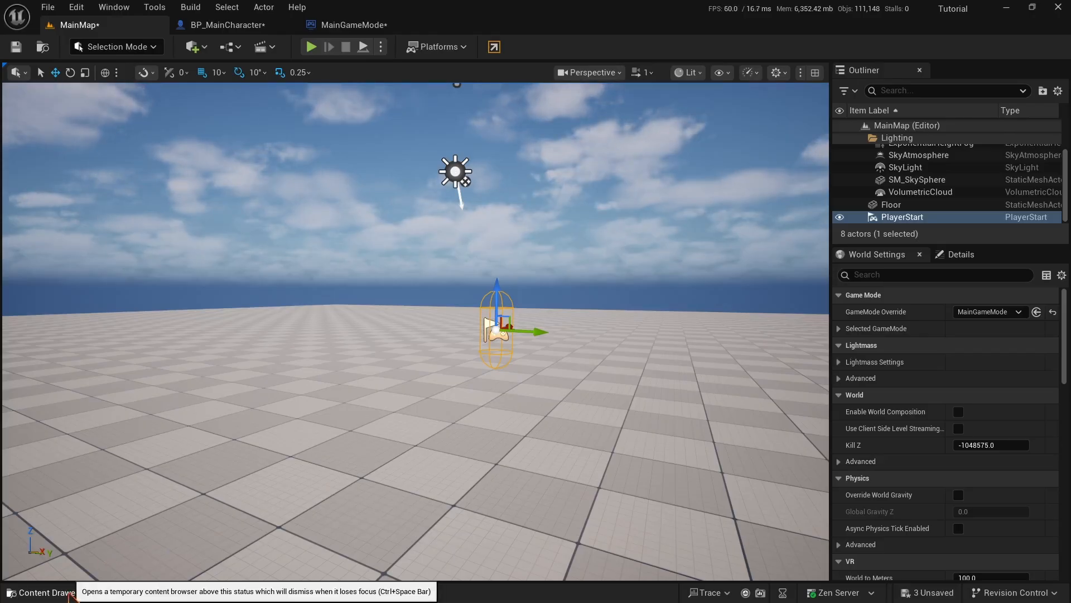
In the Input folder, create an Input Action named IA_MoveForward
left_click(39, 591)
type("Input")
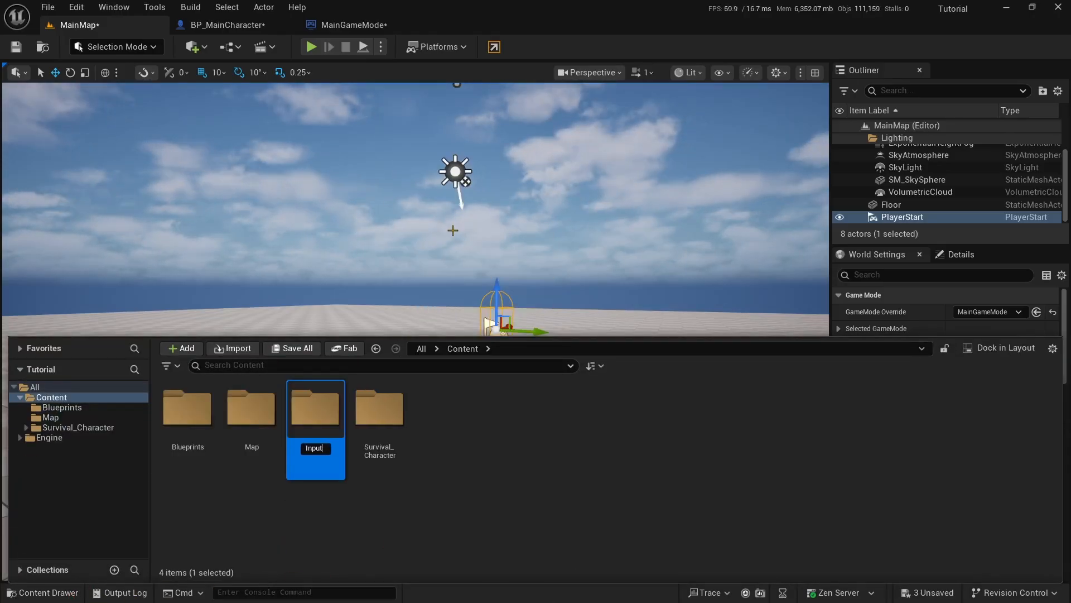
double_click(315, 408)
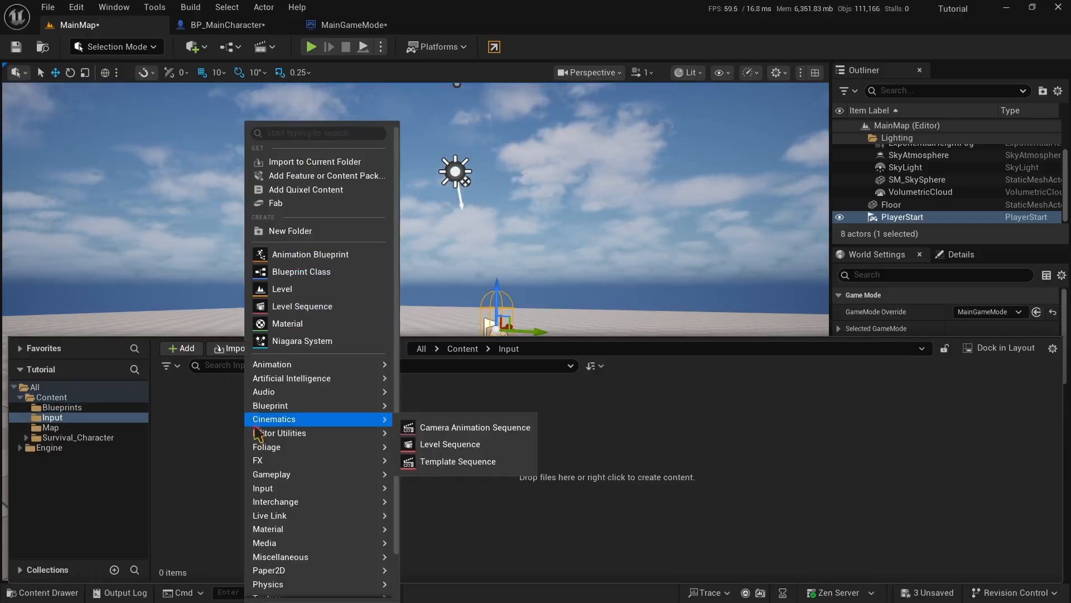
mouse_move(262, 488)
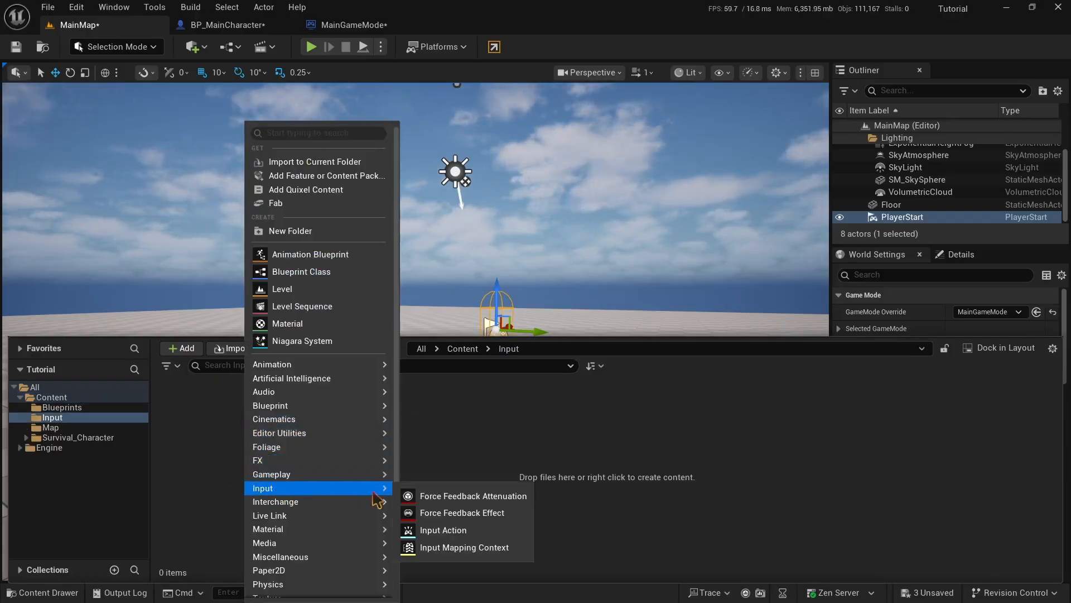
left_click(443, 529)
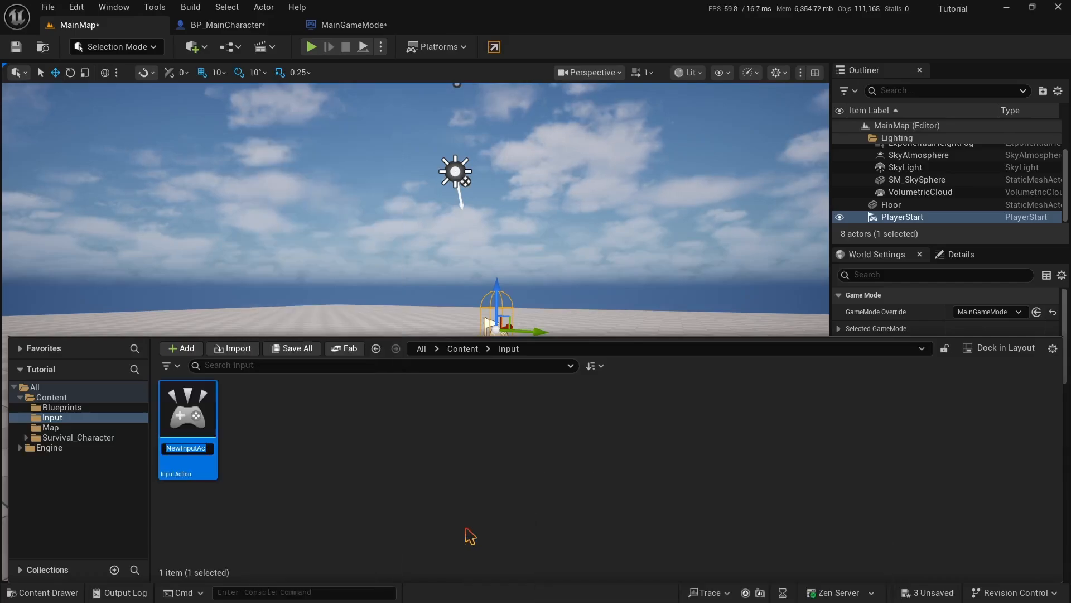
type("IA_")
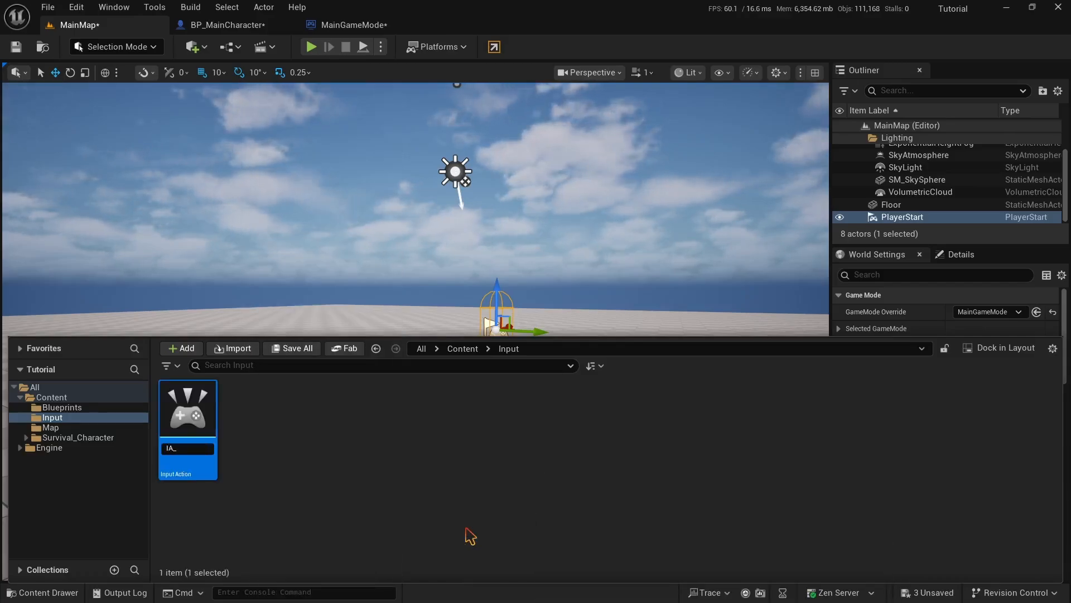
type("MoveForward")
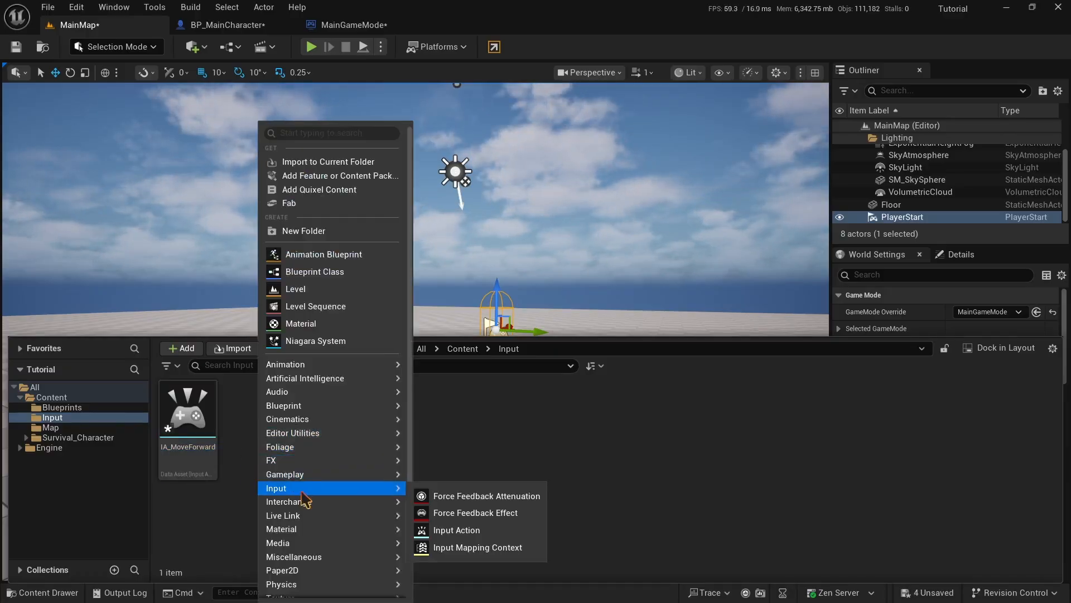
Create a second Input Action named IA_MoveRight and open IA_MoveForward for editing
left_click(456, 529)
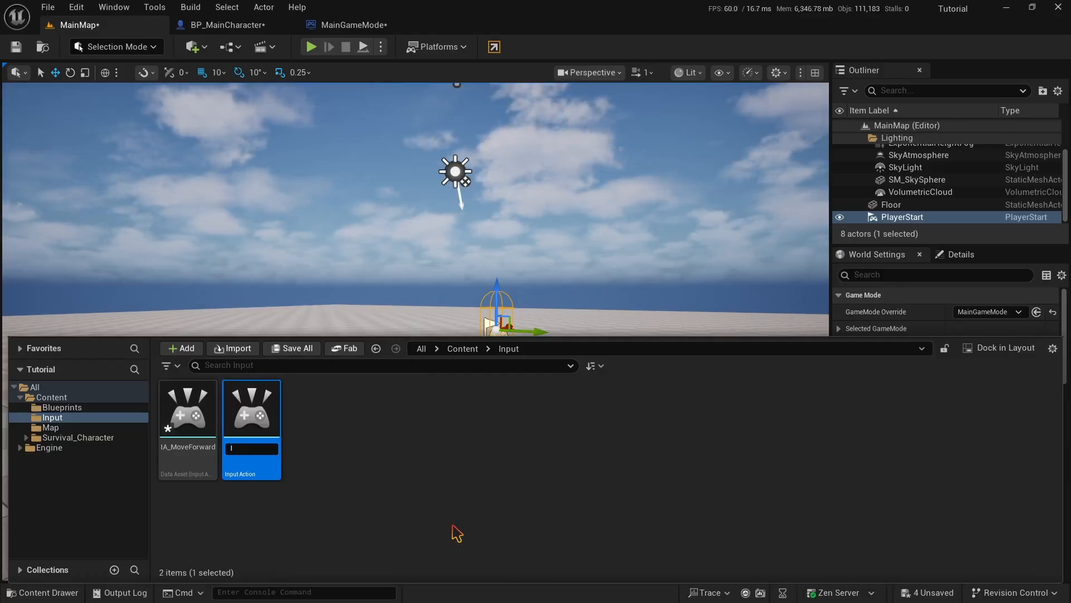
type("IA_MoveRight")
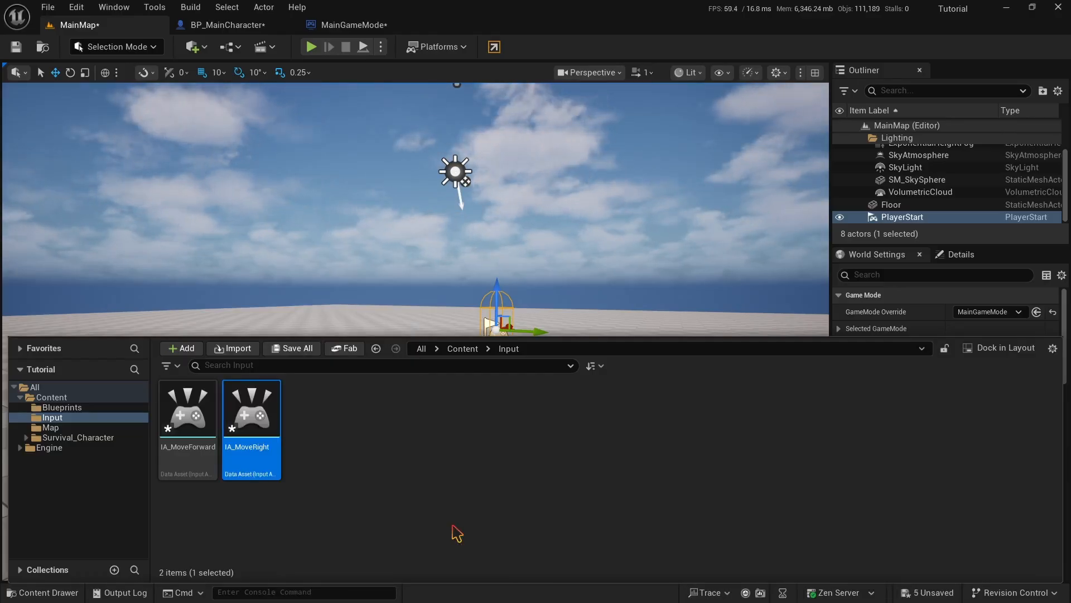
double_click(251, 408)
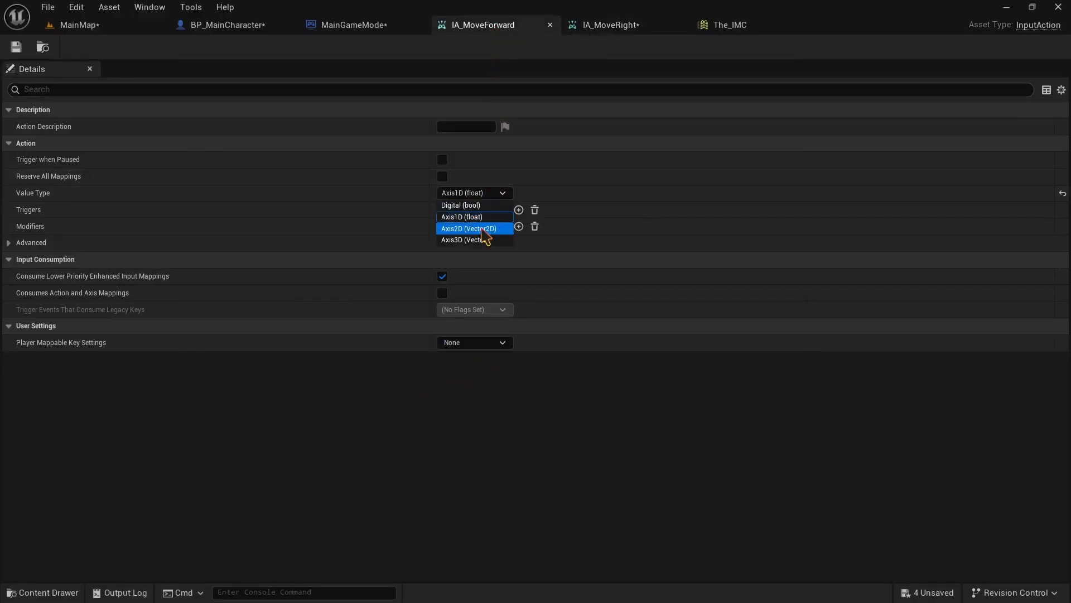
Bring up the Input asset creation choices in the MainMap Input folder
left_click(469, 227)
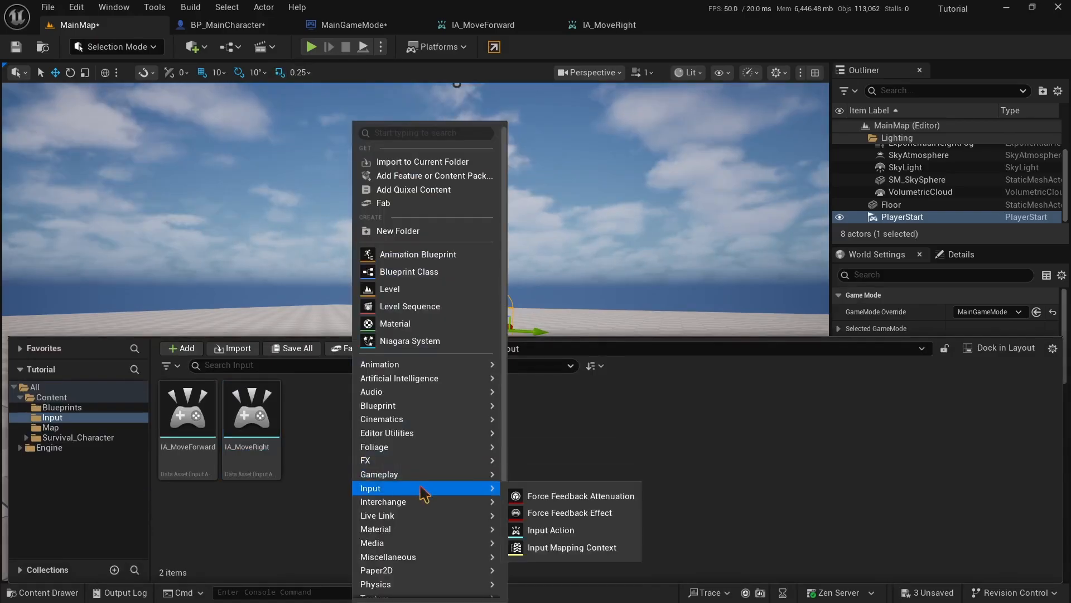
mouse_move(475, 493)
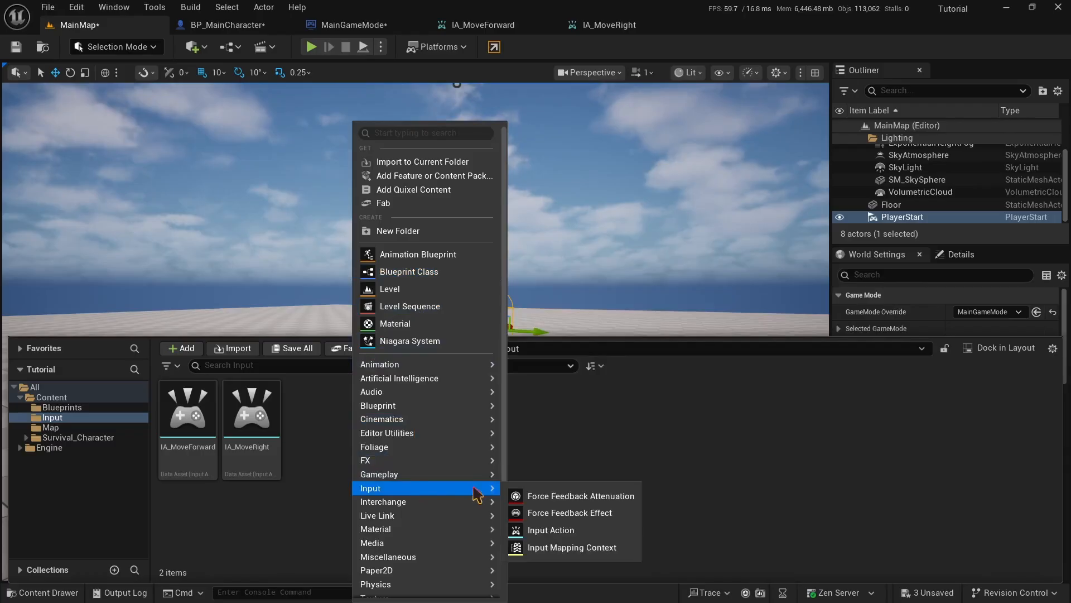
mouse_move(550, 529)
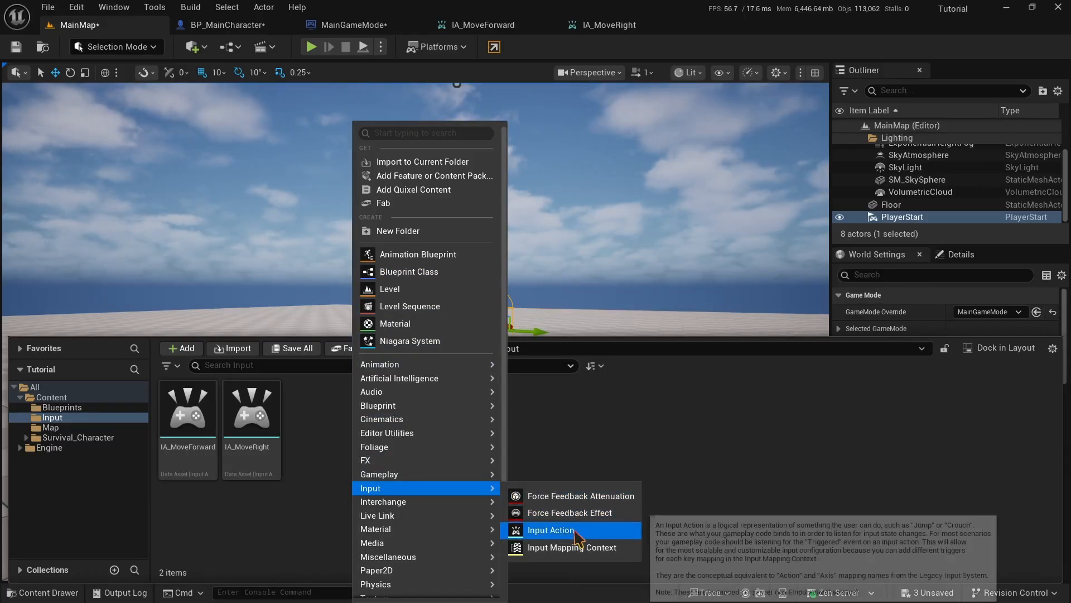
Create an Input Mapping Context named The_IMC and open it for editing
left_click(571, 546)
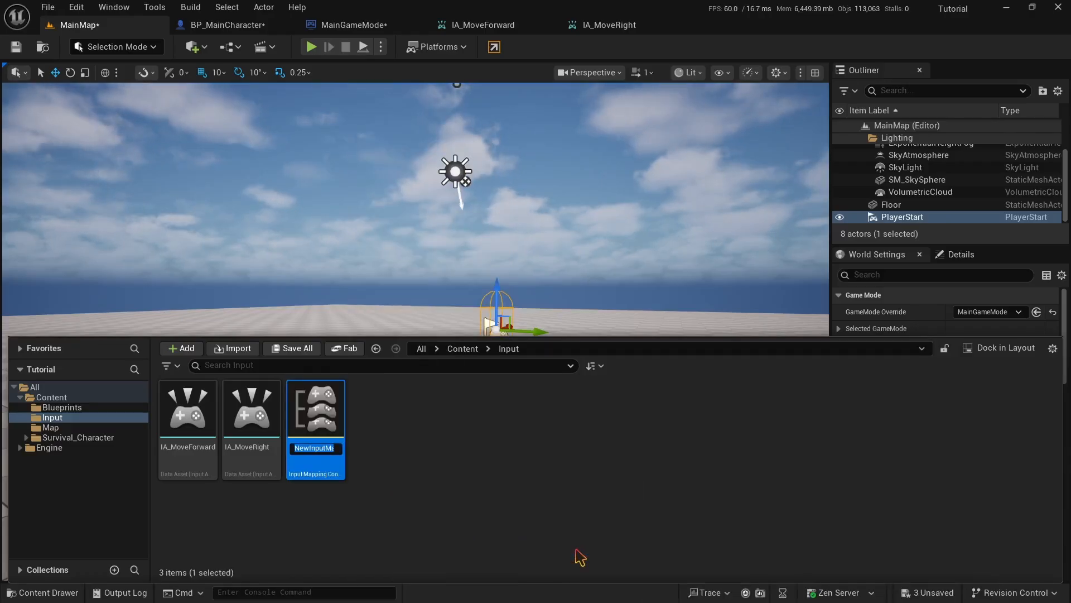
type("The_IMC")
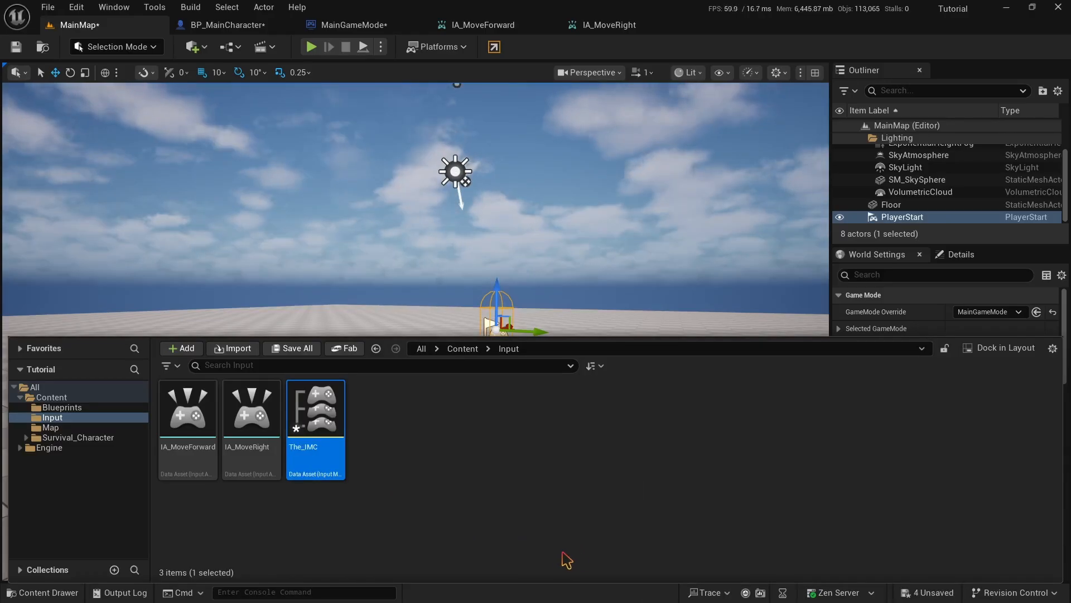
double_click(315, 408)
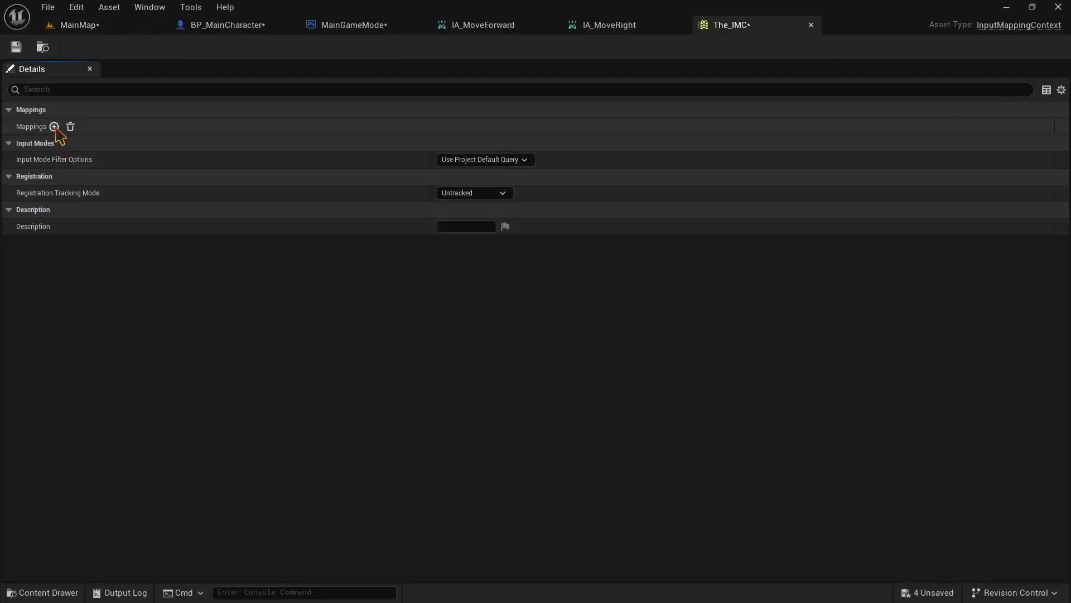
mouse_move(54, 127)
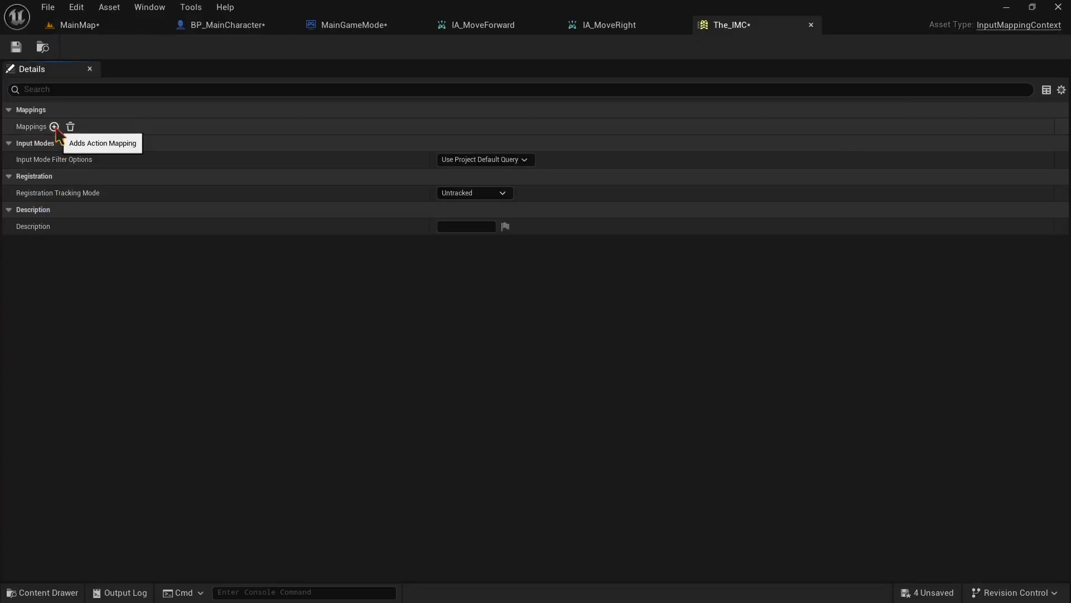
Add IA_MoveForward and IA_MoveRight mappings to The_IMC, with a second key slot on the forward mapping
left_click(53, 126)
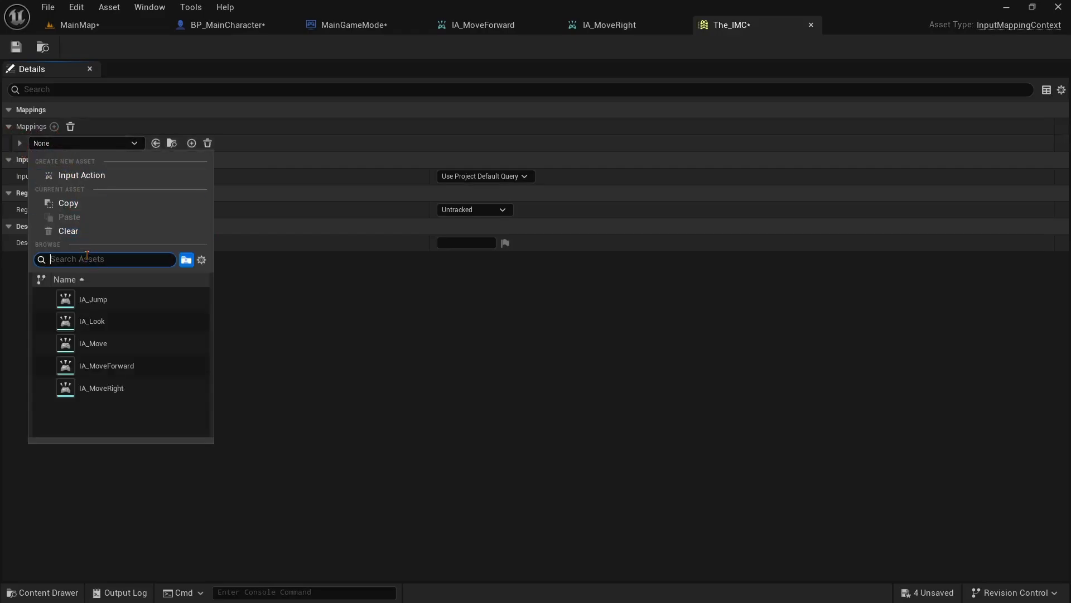
mouse_move(94, 289)
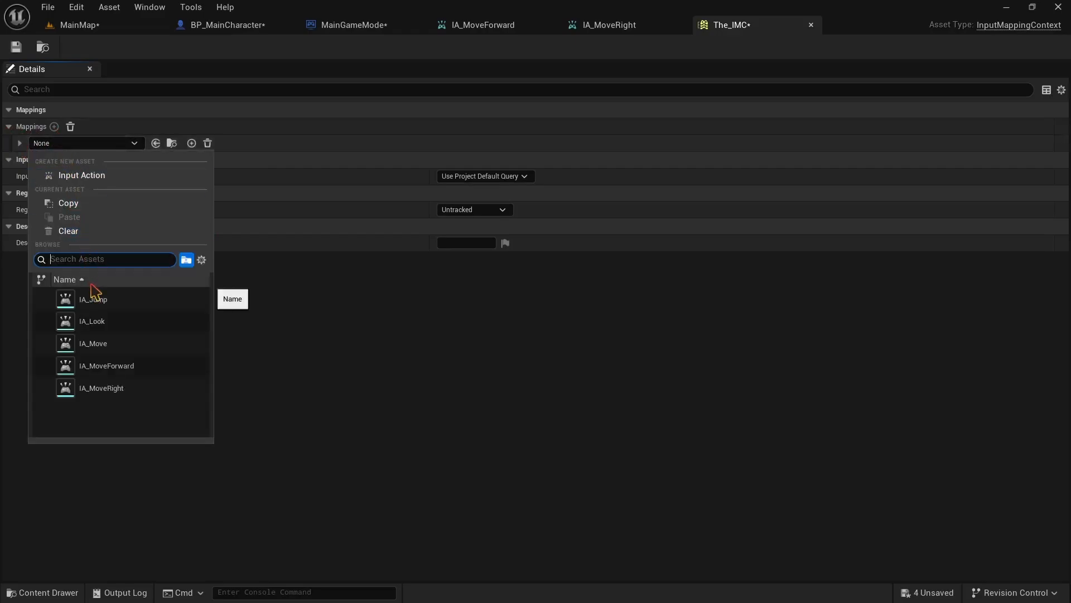
mouse_move(101, 388)
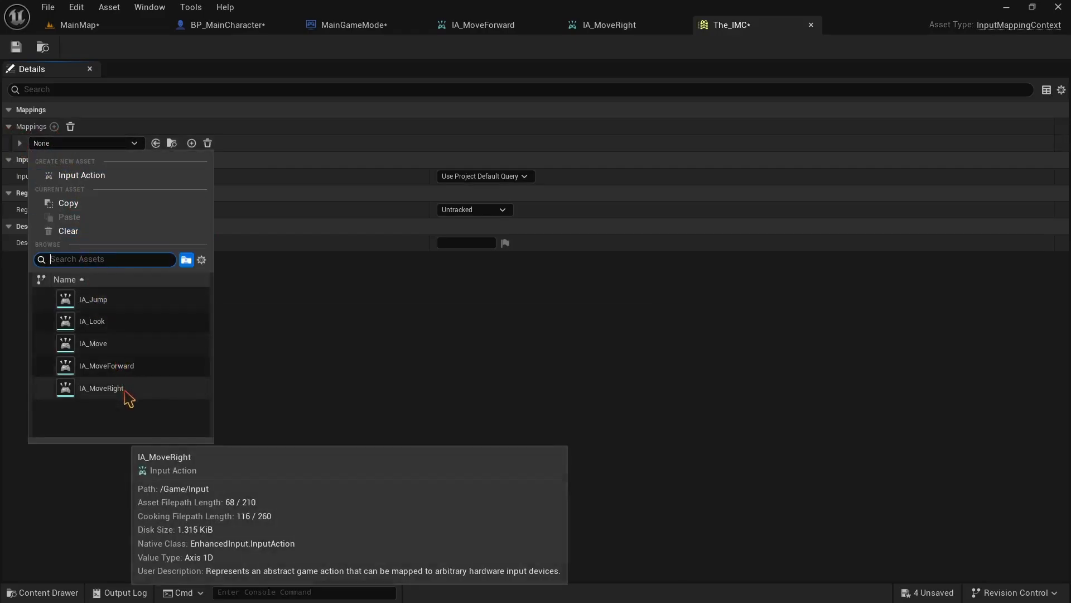
mouse_move(129, 375)
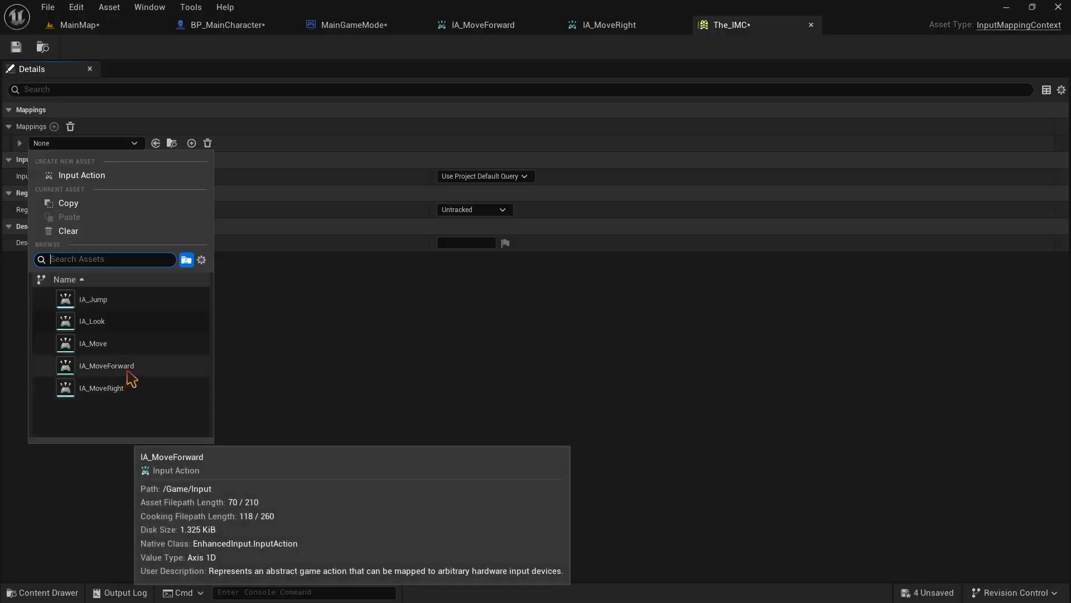
left_click(106, 364)
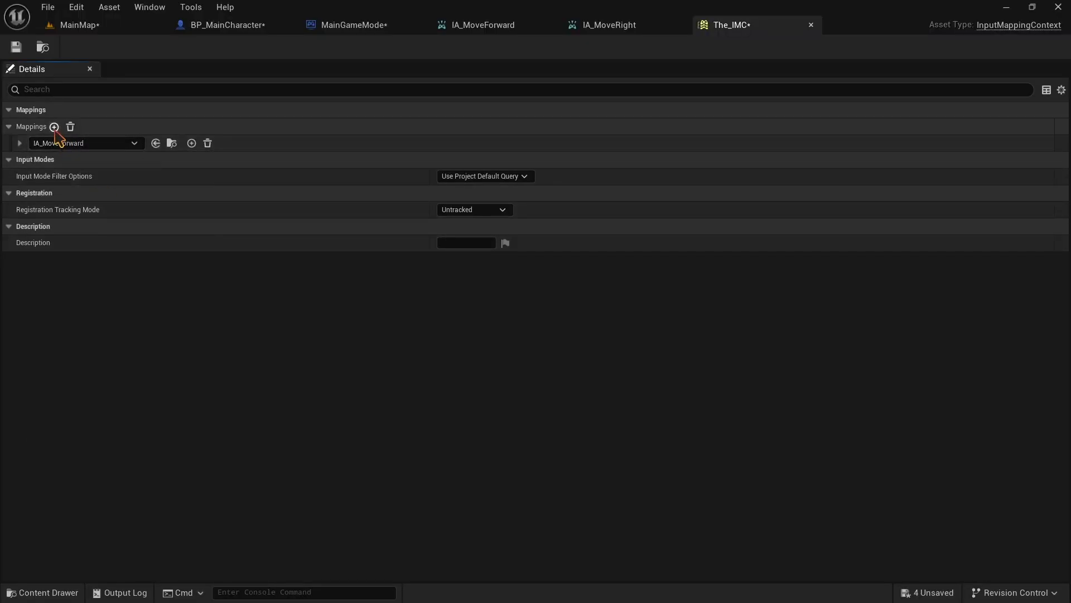
left_click(53, 126)
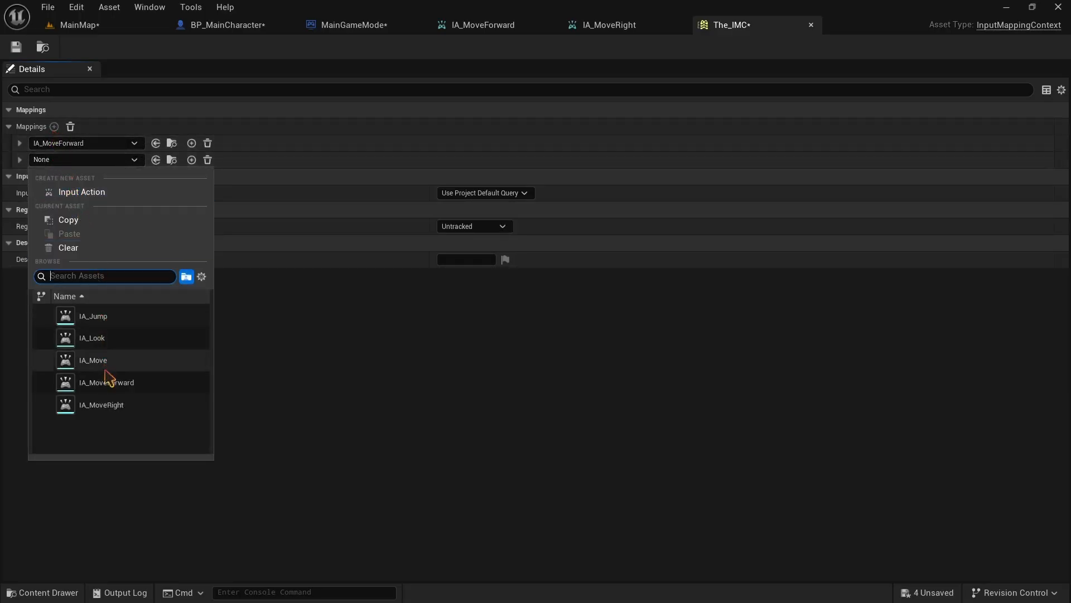
left_click(102, 403)
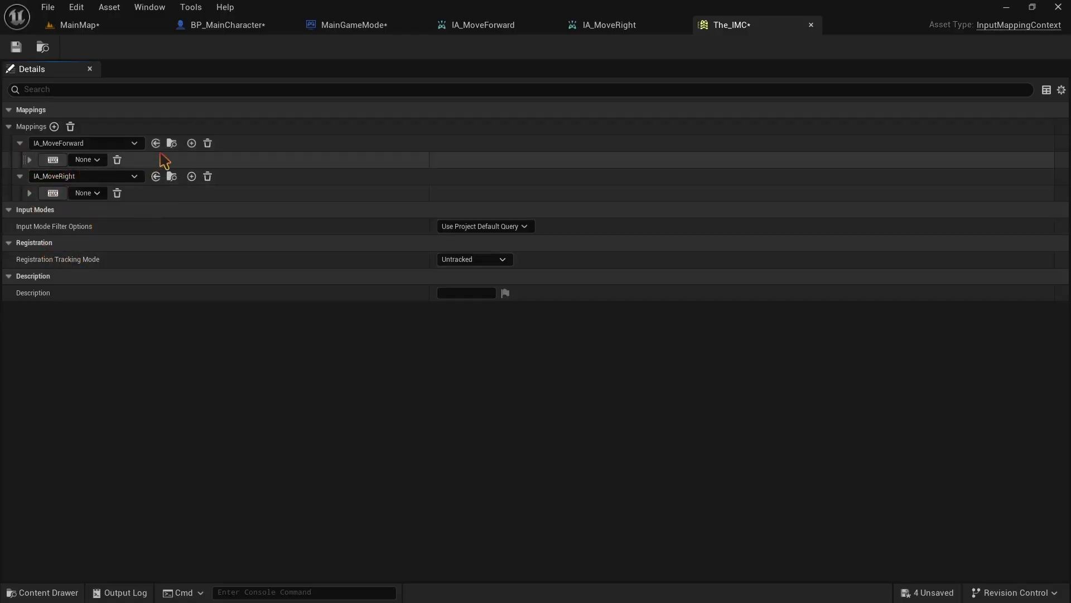
mouse_move(191, 143)
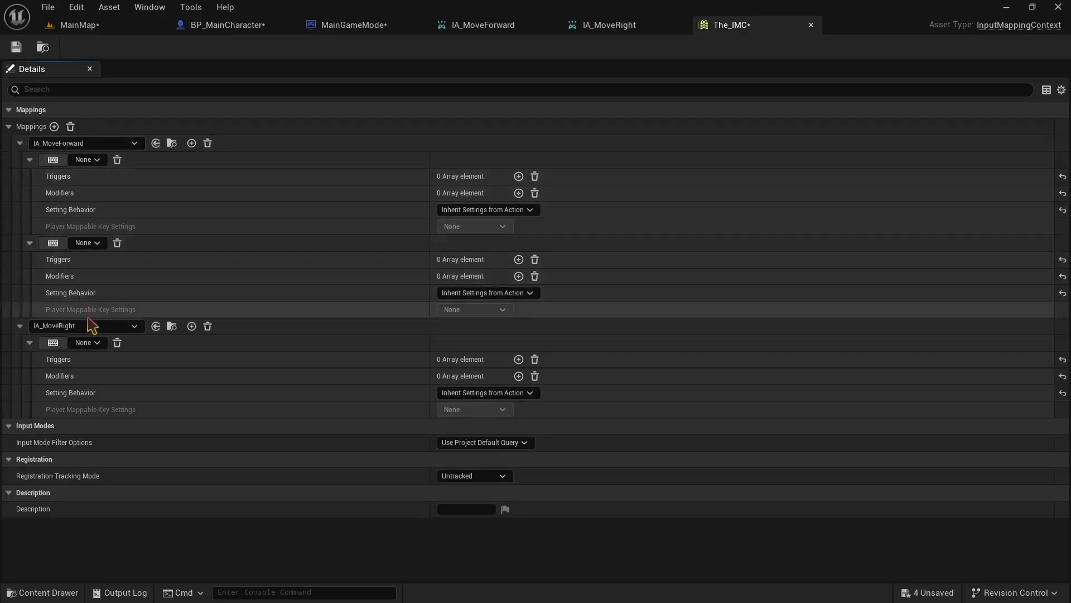
left_click(191, 324)
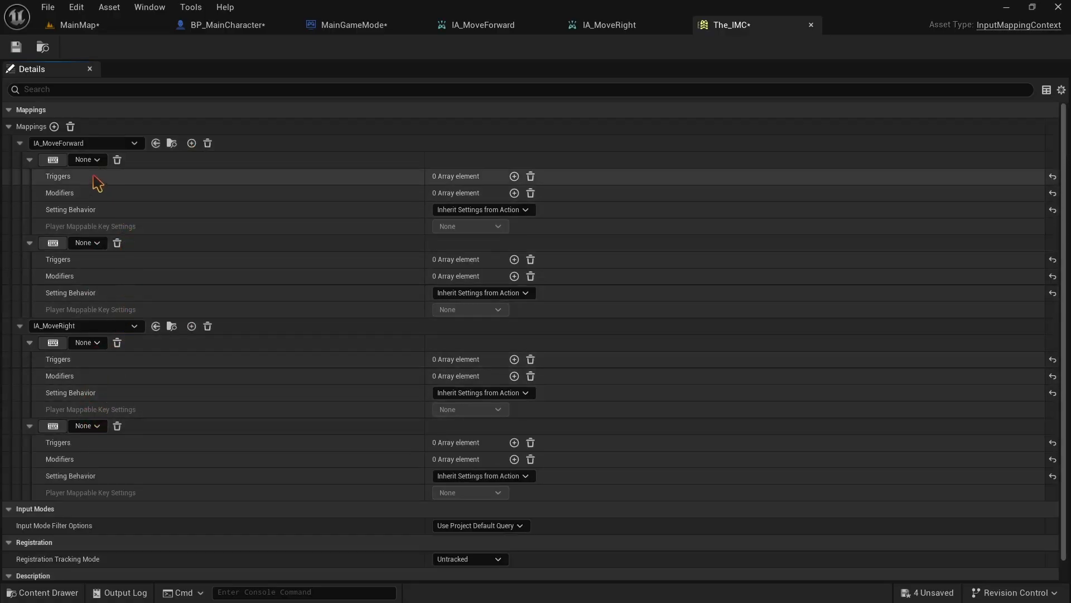
mouse_move(53, 159)
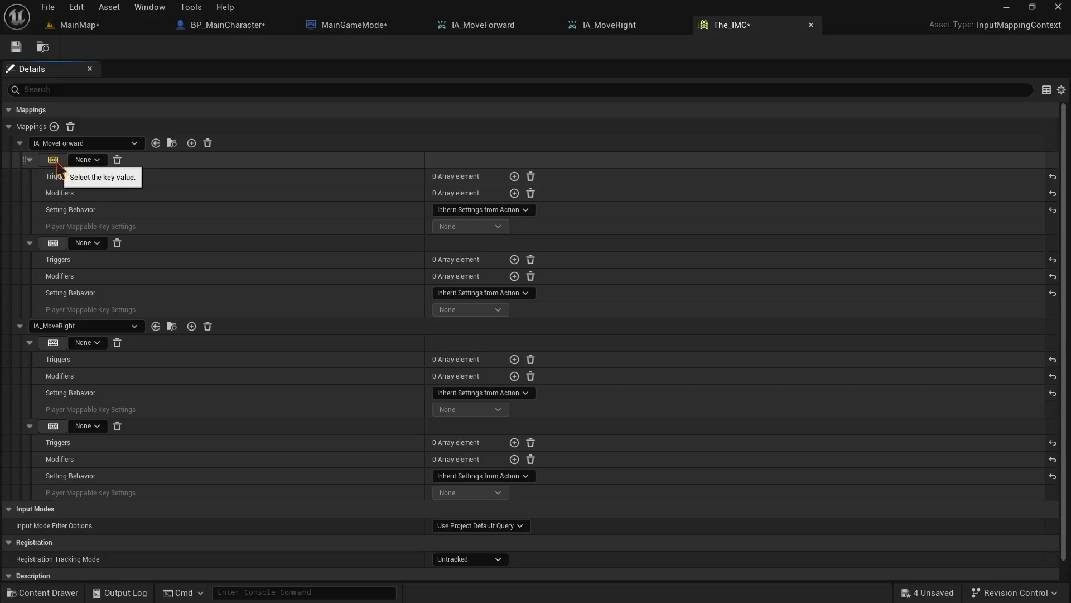
Bind IA_MoveForward to W and S, with a Negate modifier on S
left_click(82, 160)
type("W")
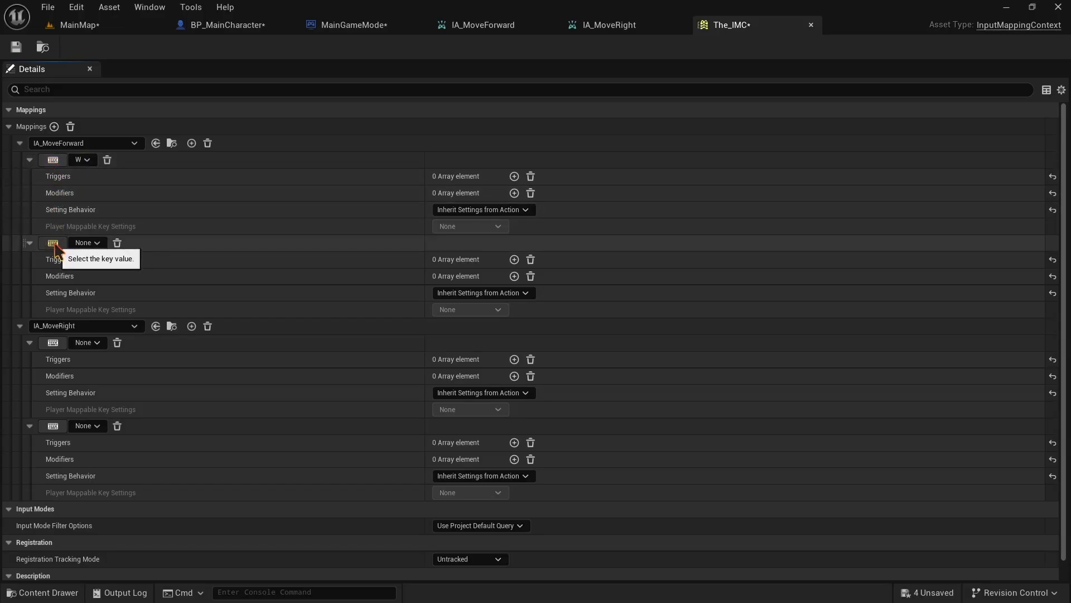
left_click(84, 242)
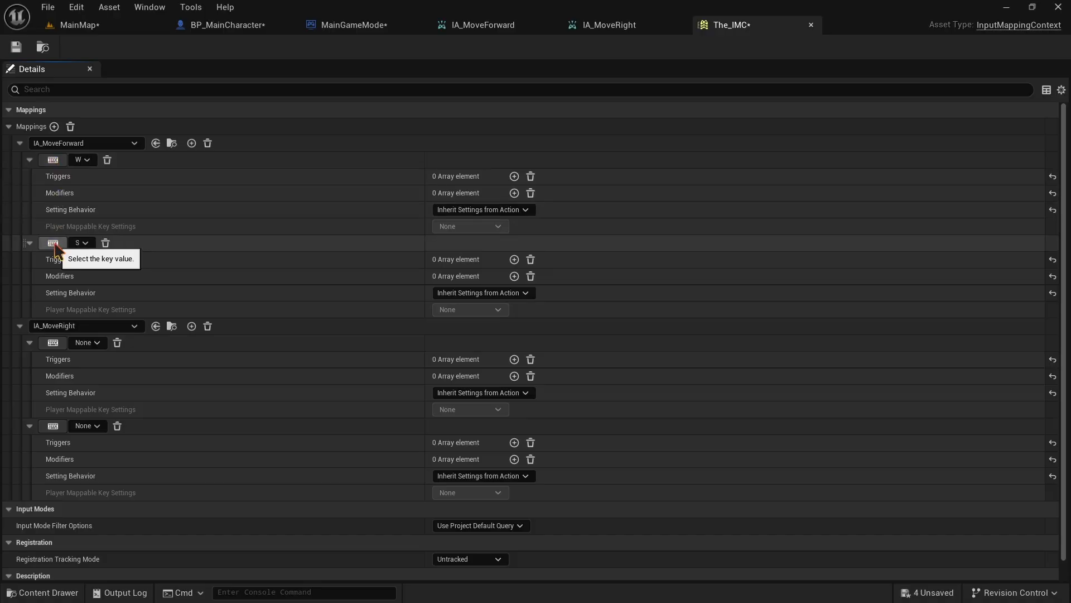
mouse_move(417, 290)
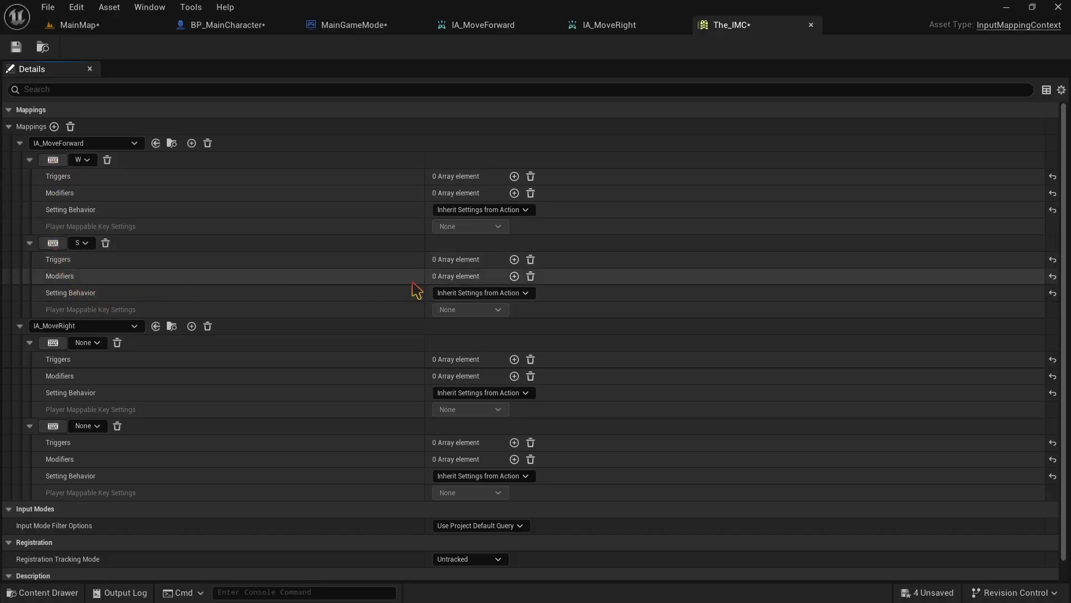
left_click(513, 276)
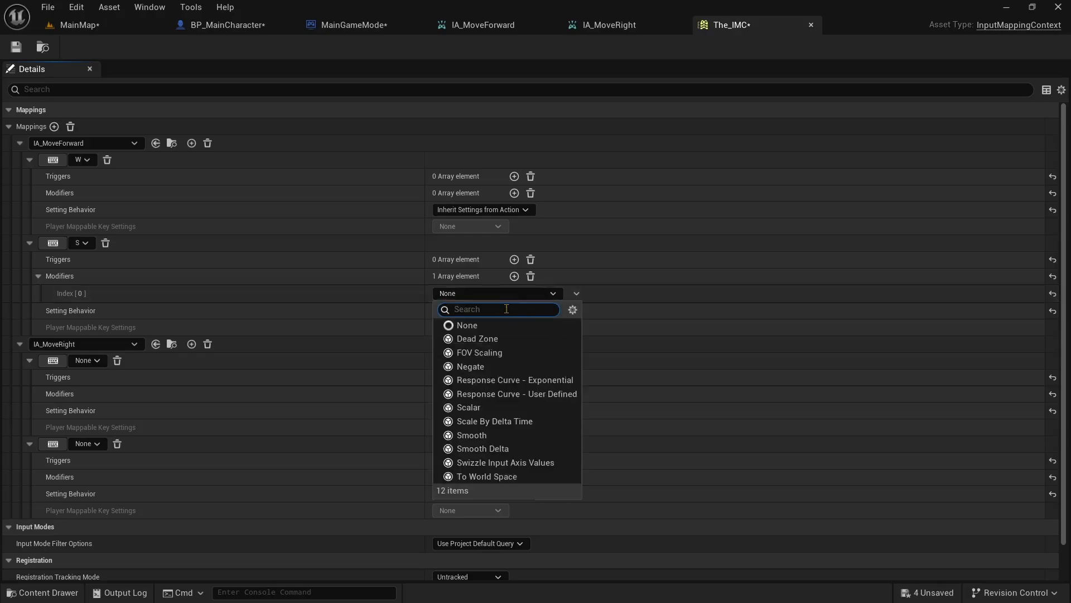
left_click(470, 366)
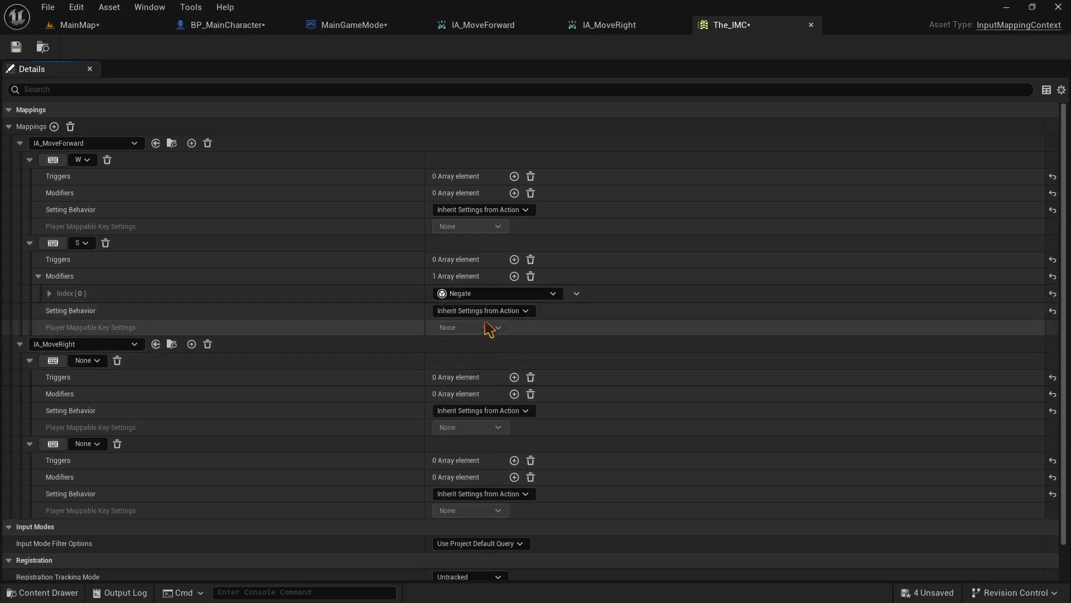
mouse_move(496, 293)
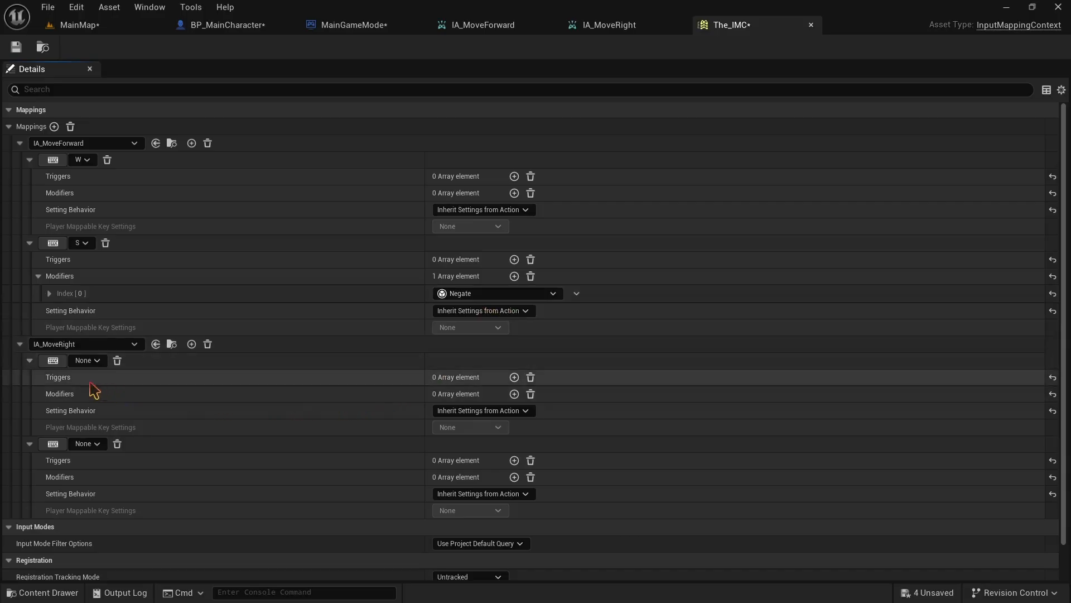
mouse_move(52, 360)
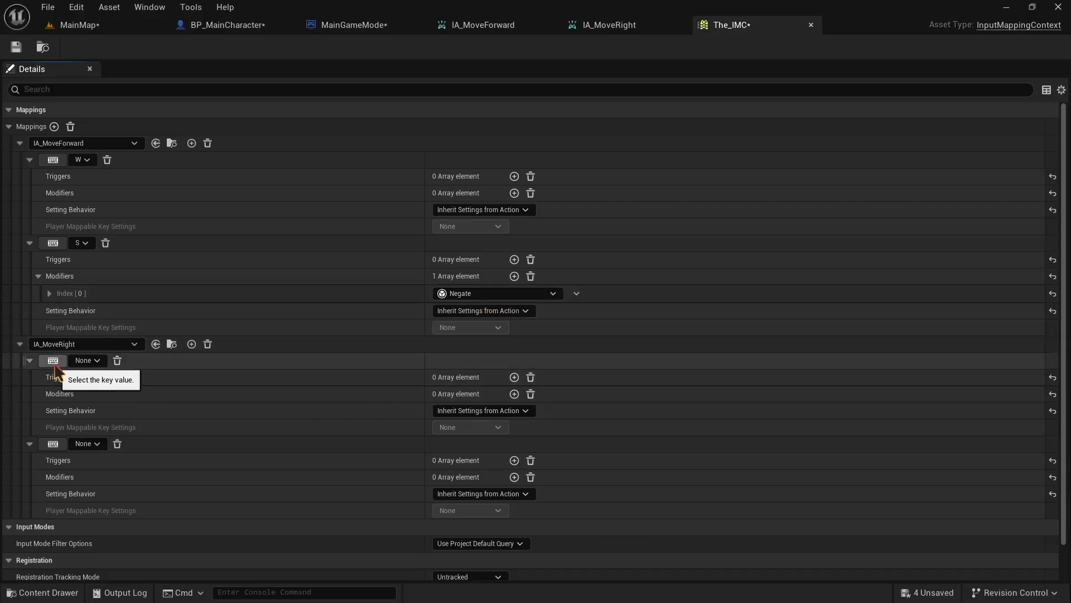
mouse_move(61, 366)
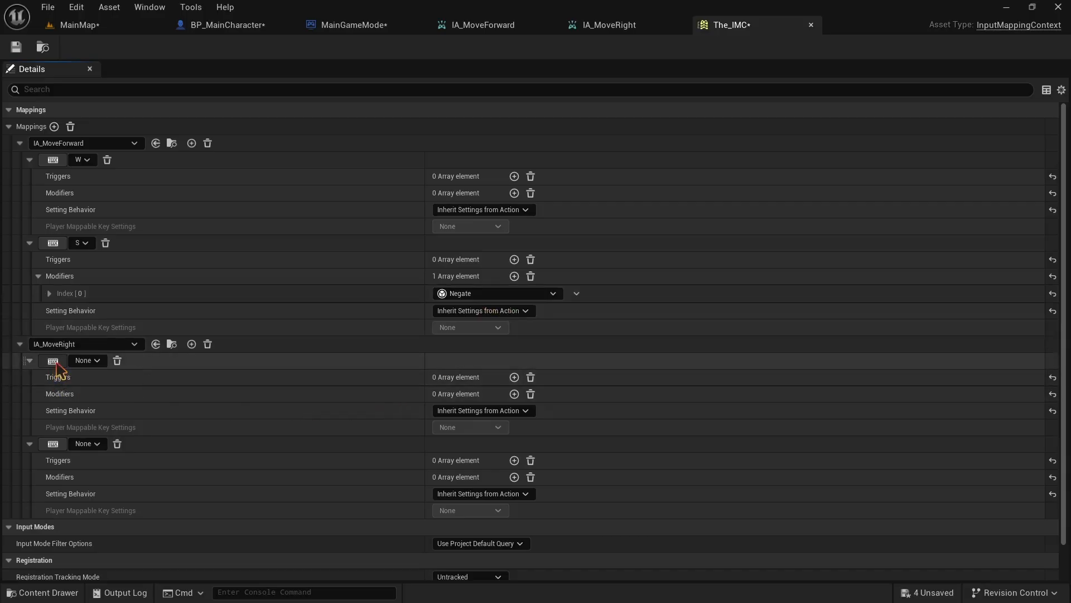
mouse_move(53, 360)
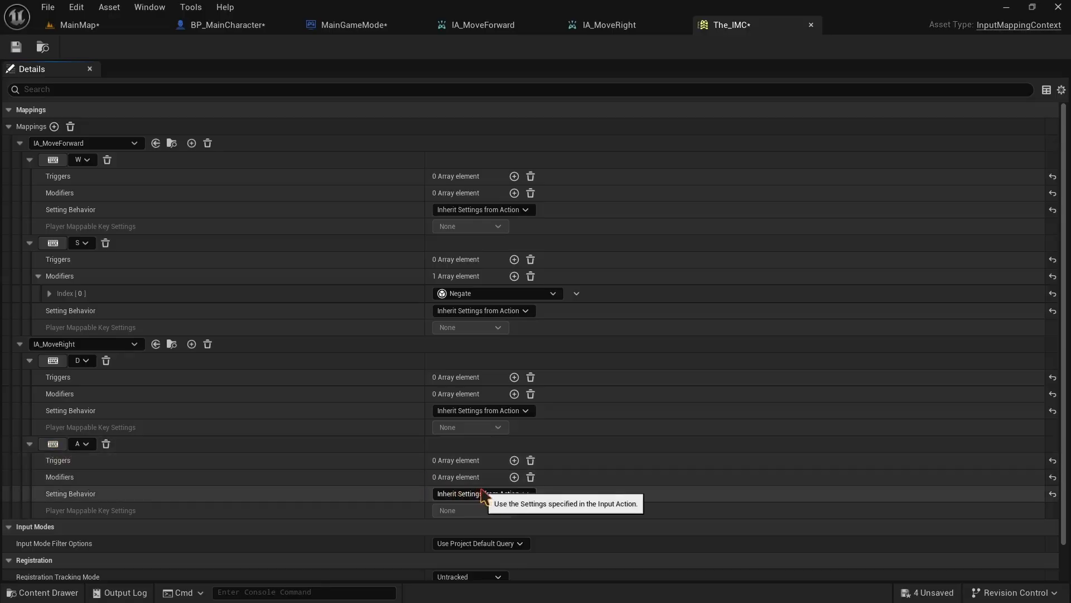
Add a Negate modifier to IA_MoveRight's A binding and return to MainMap
left_click(499, 494)
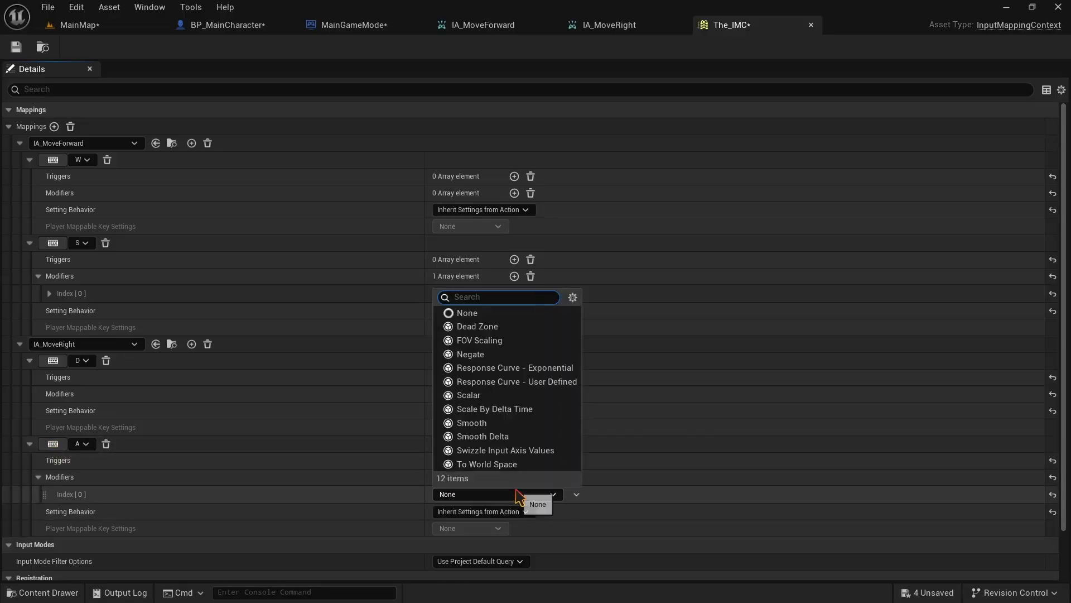
left_click(470, 354)
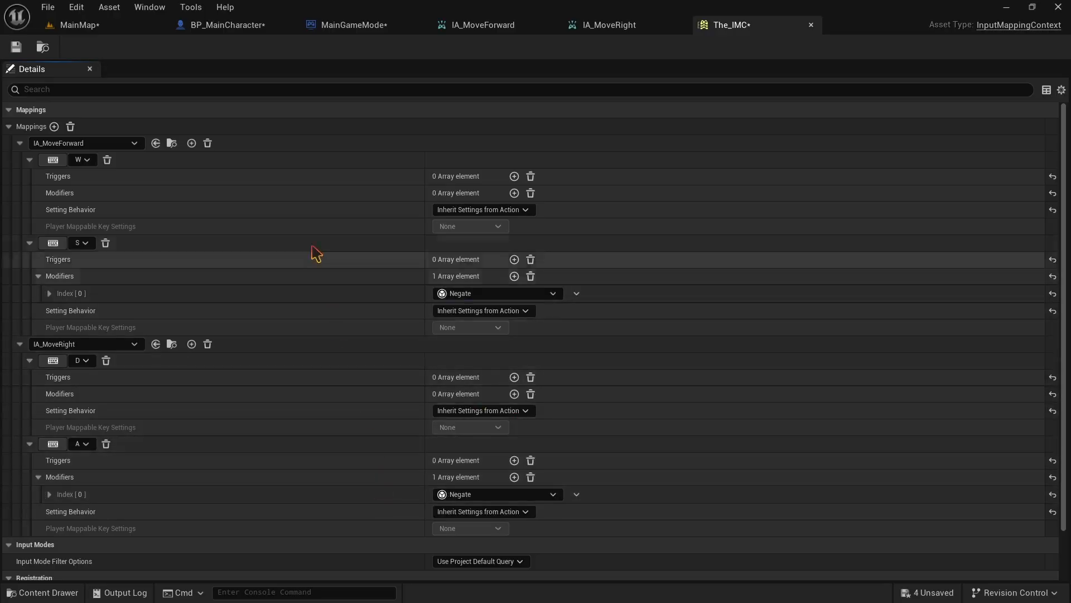
left_click(76, 25)
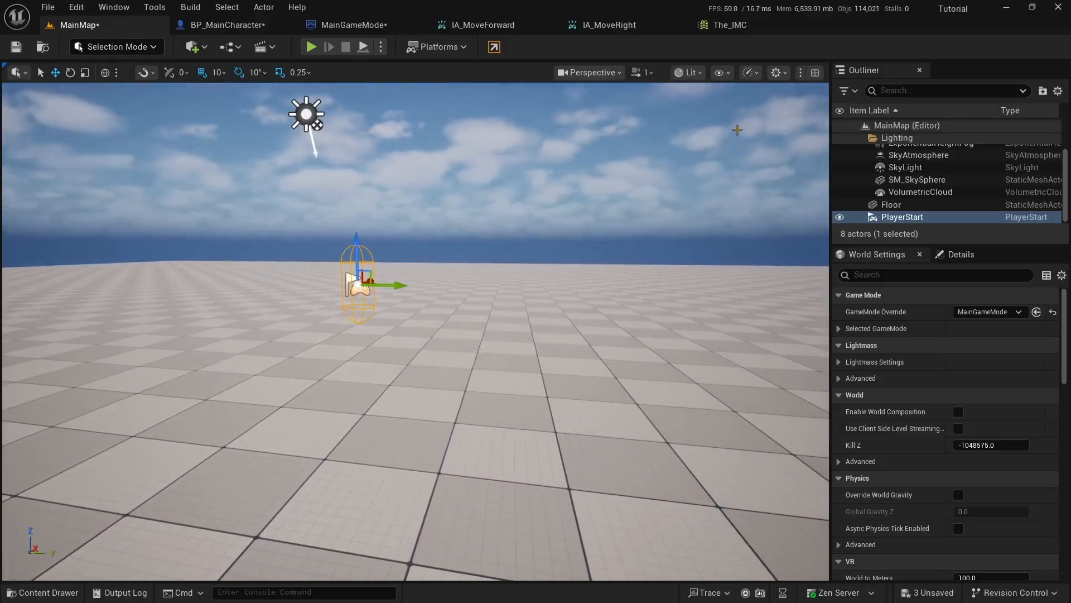
Save The_IMC, go back through MainMap and reopen the BP_MainCharacter blueprint
left_click(728, 24)
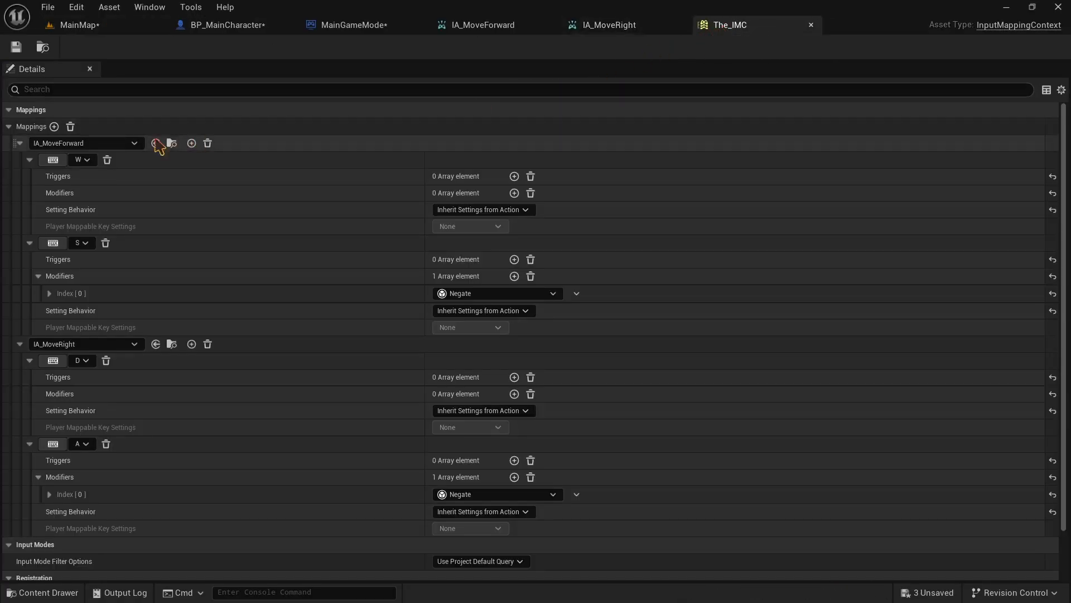
mouse_move(84, 199)
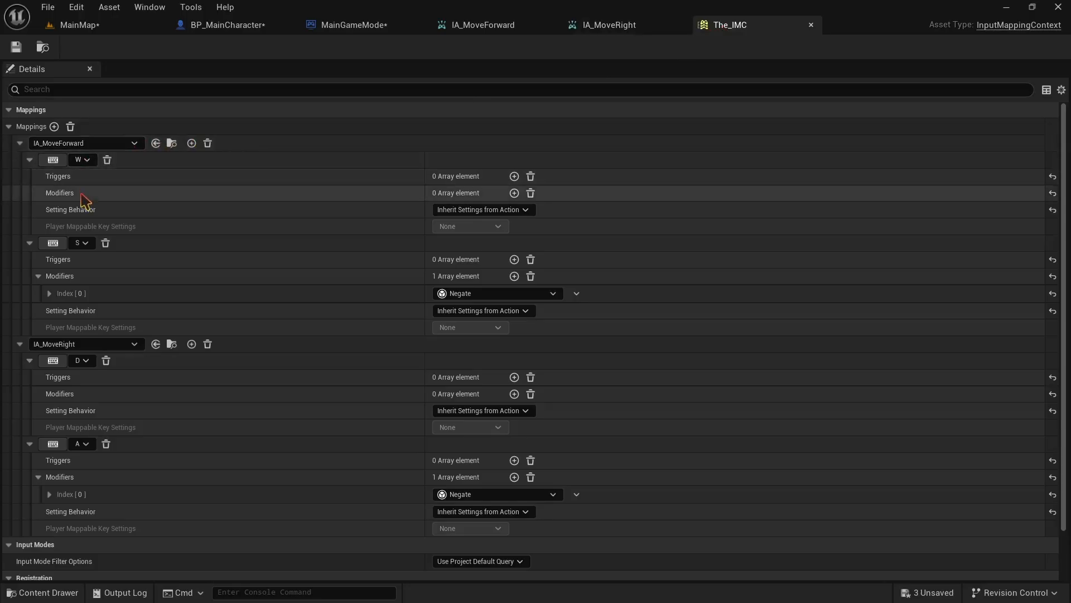
mouse_move(91, 444)
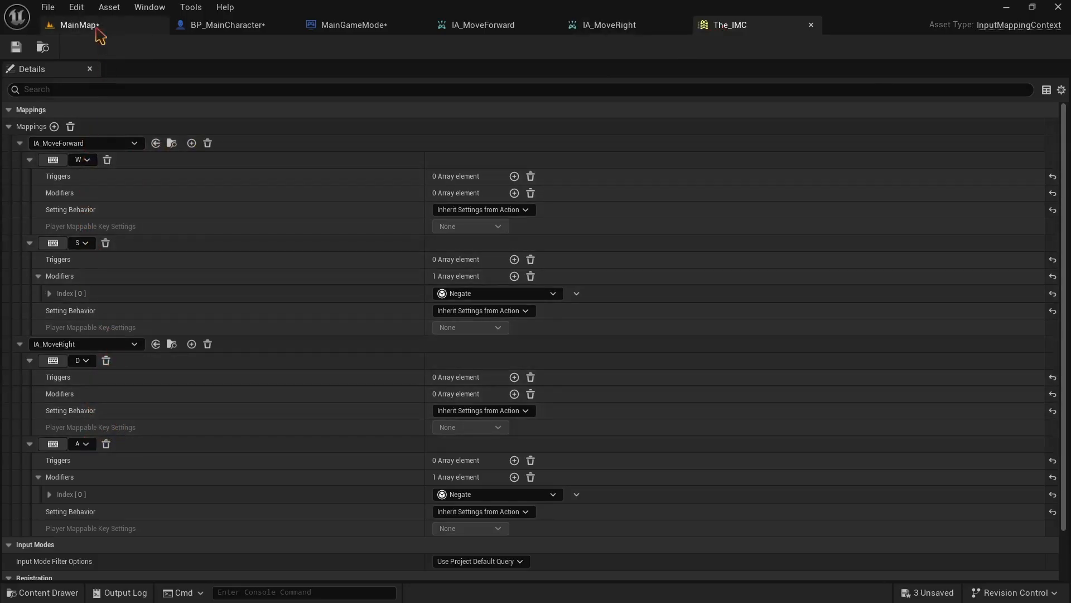
left_click(78, 25)
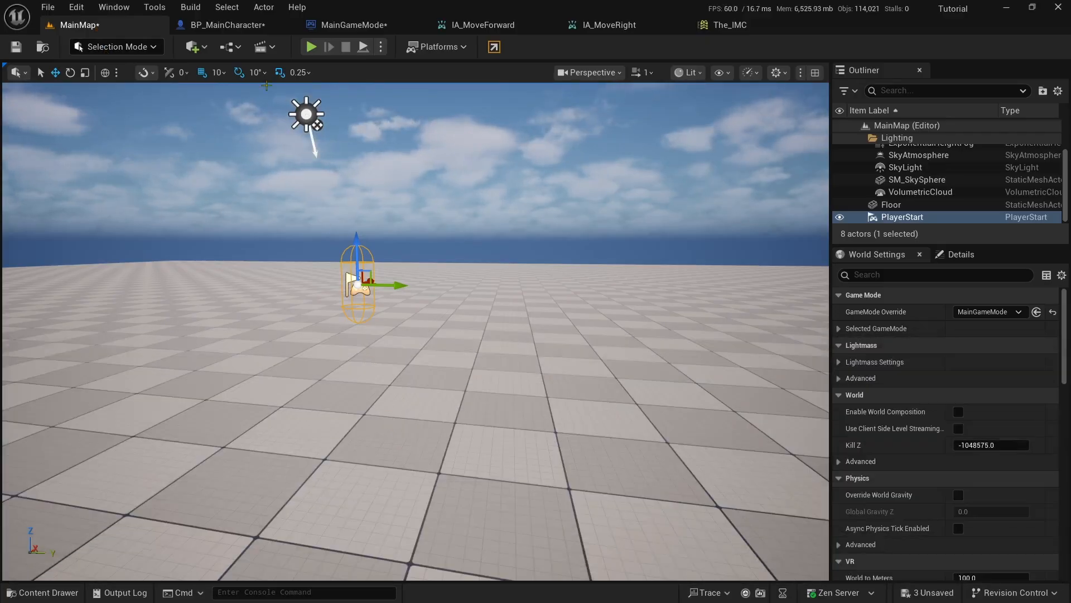
left_click(222, 25)
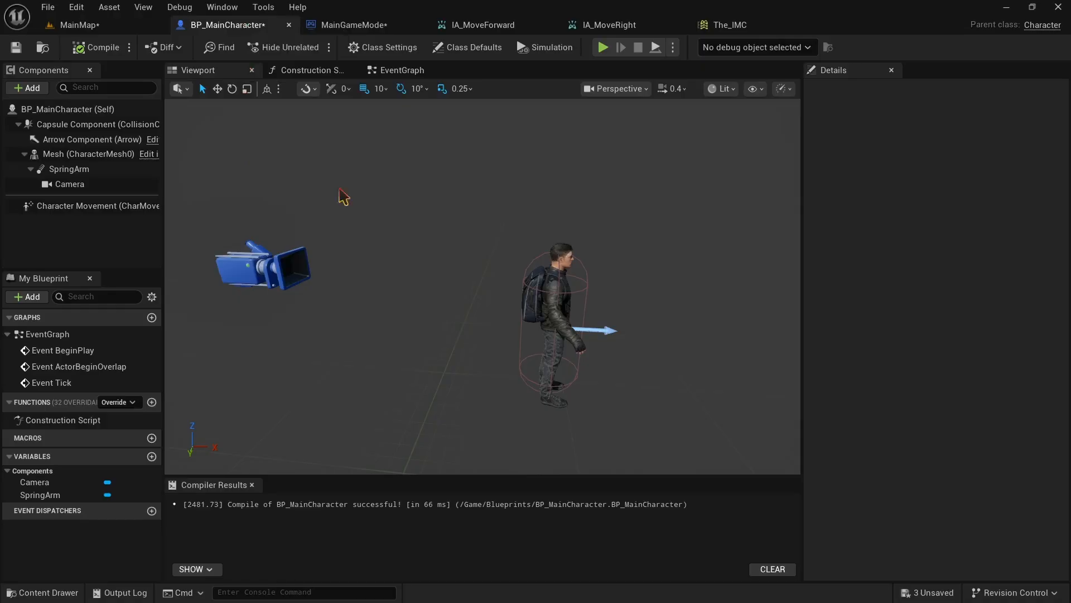
mouse_move(401, 69)
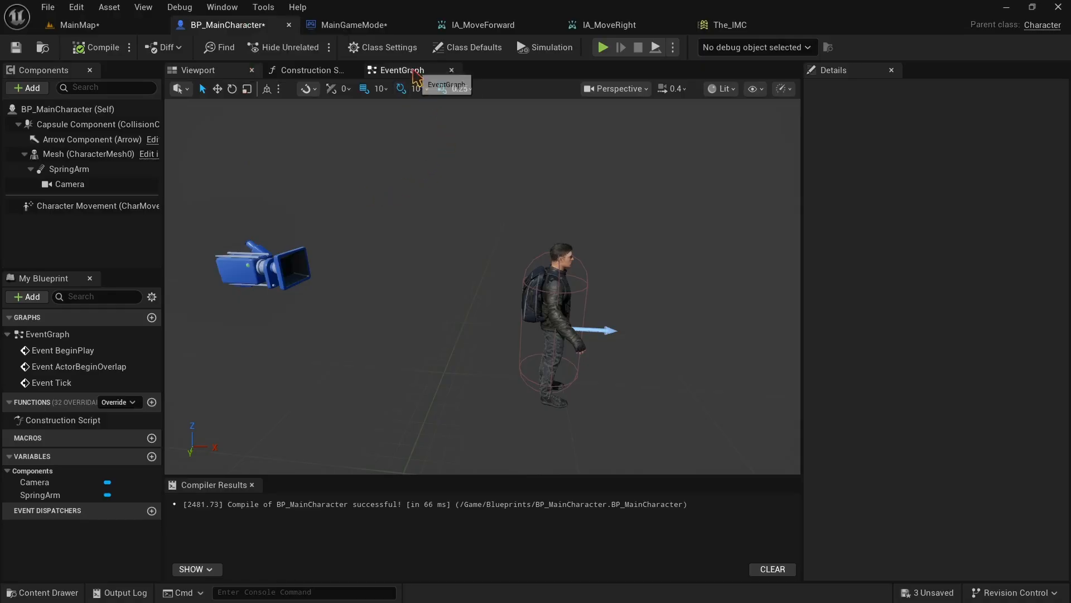
From BeginPlay, cast the controller to PlayerController and get its Enhanced Input Local Player Subsystem
left_click(400, 70)
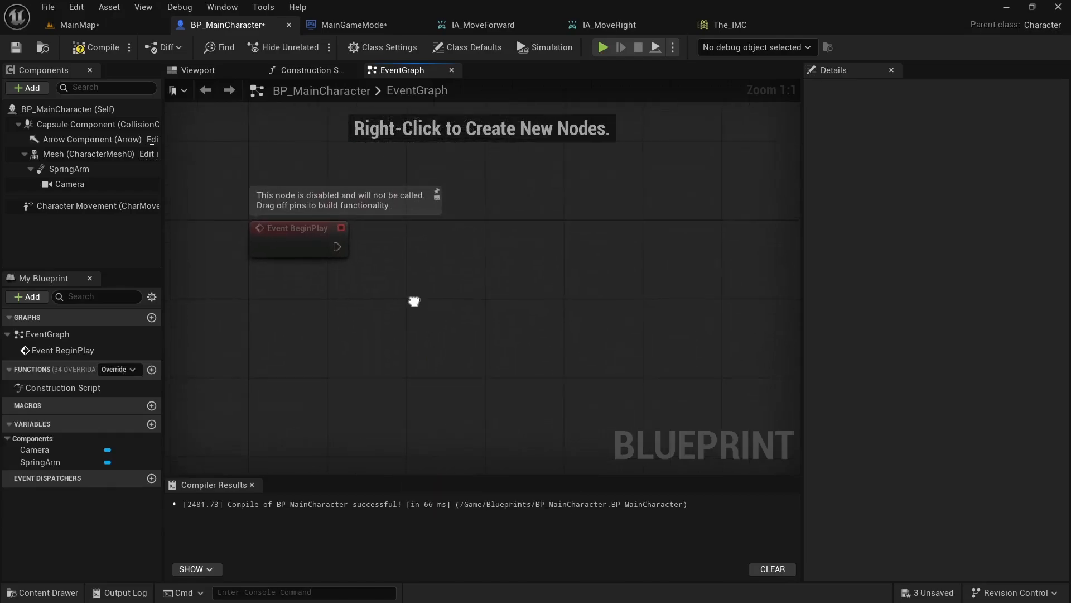
mouse_move(309, 327)
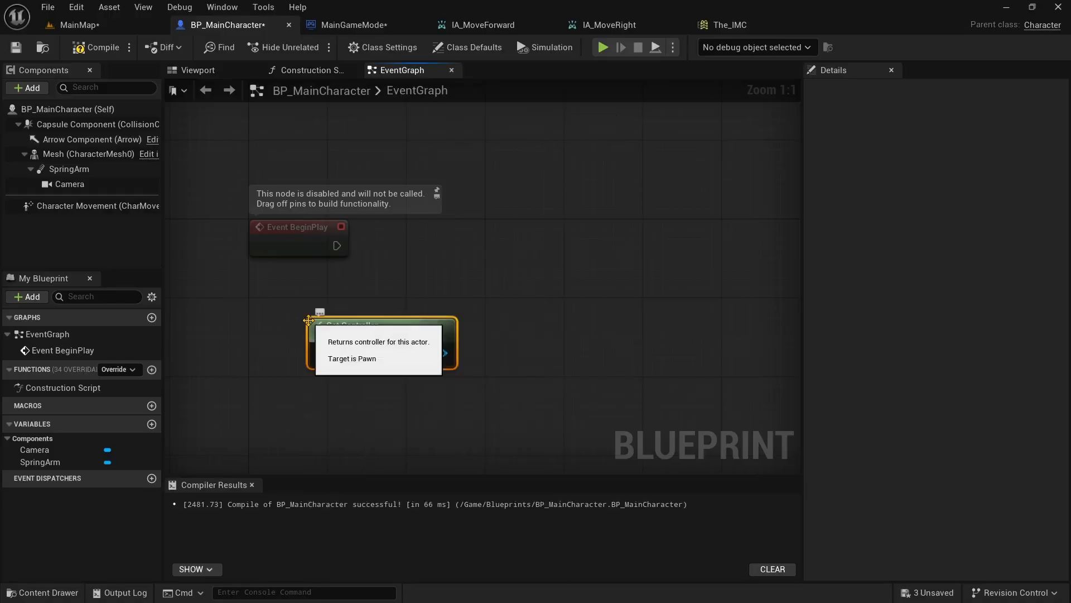
left_click_drag(443, 353, 480, 303)
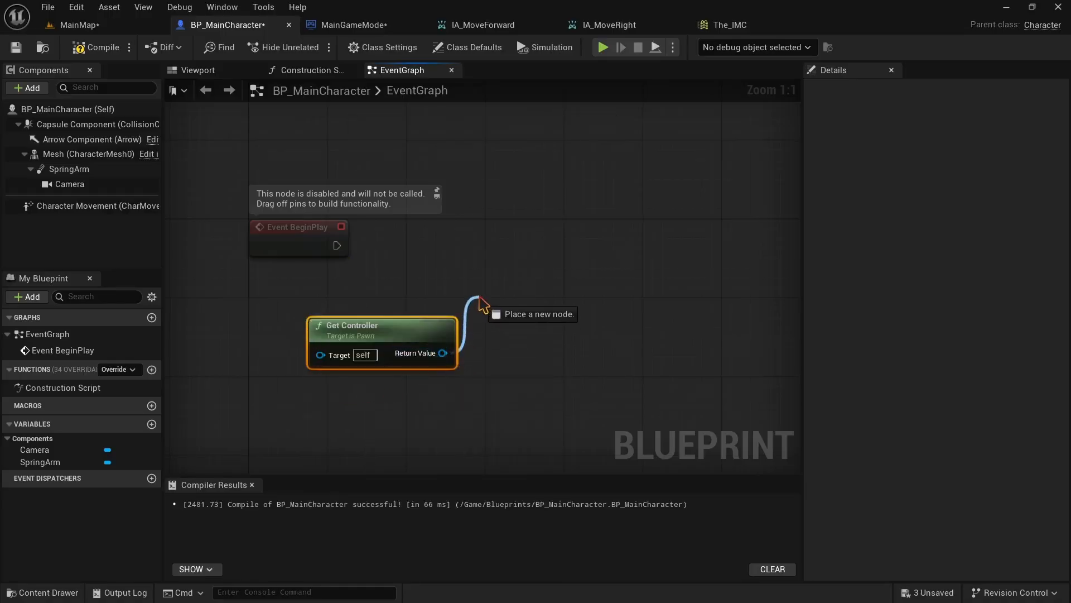
left_click(482, 300)
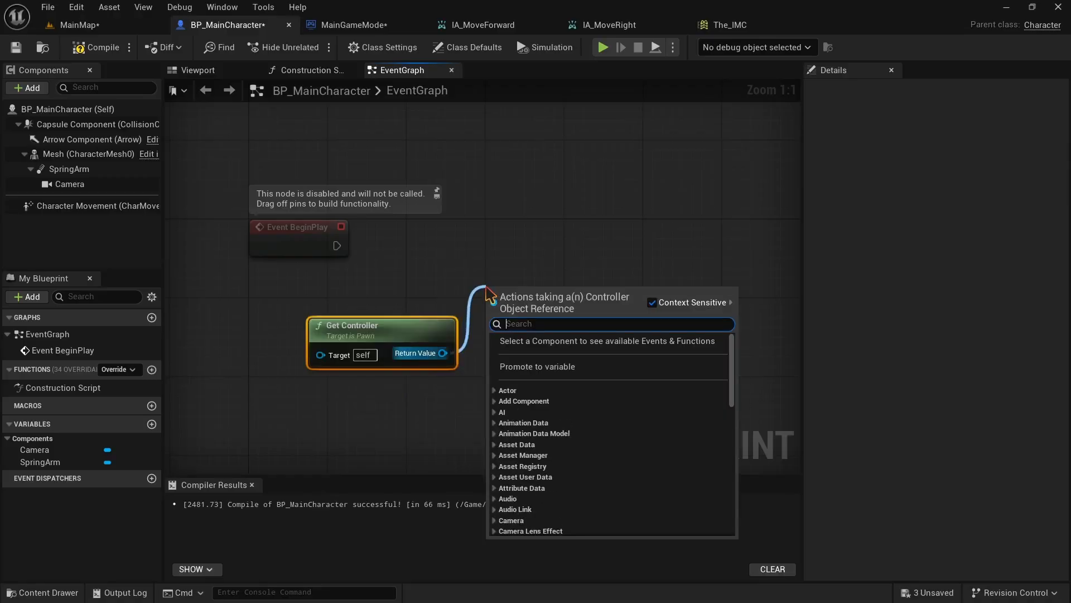
type("cast to pla")
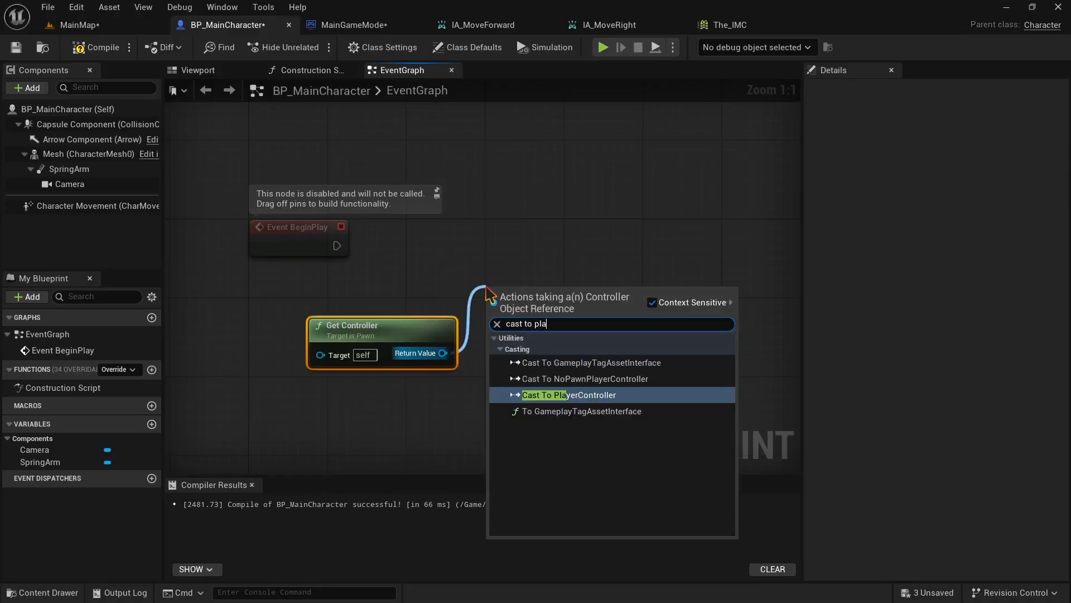
mouse_move(563, 400)
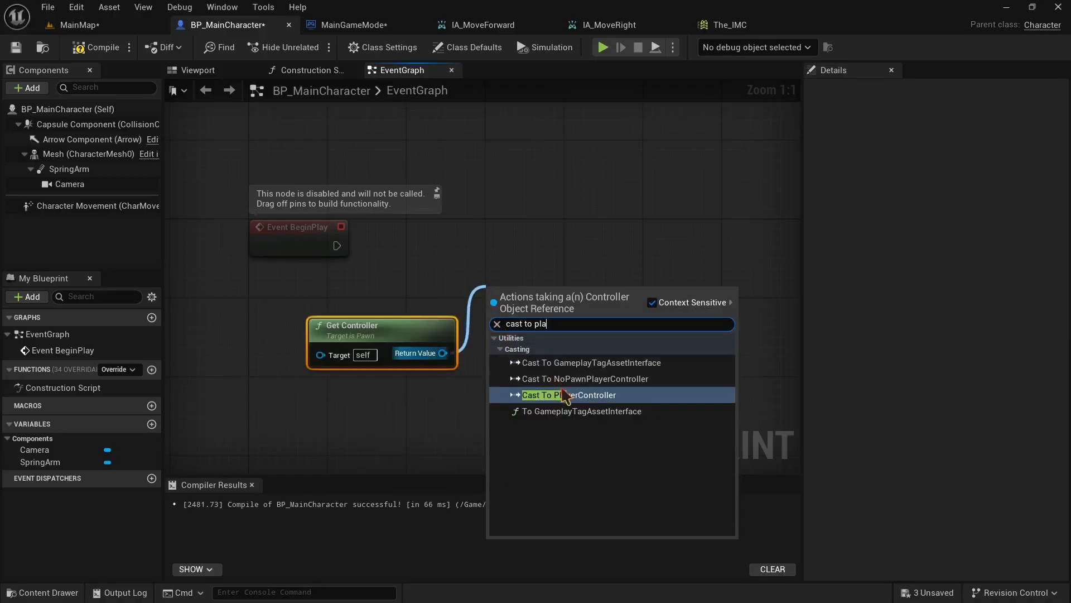
left_click(569, 395)
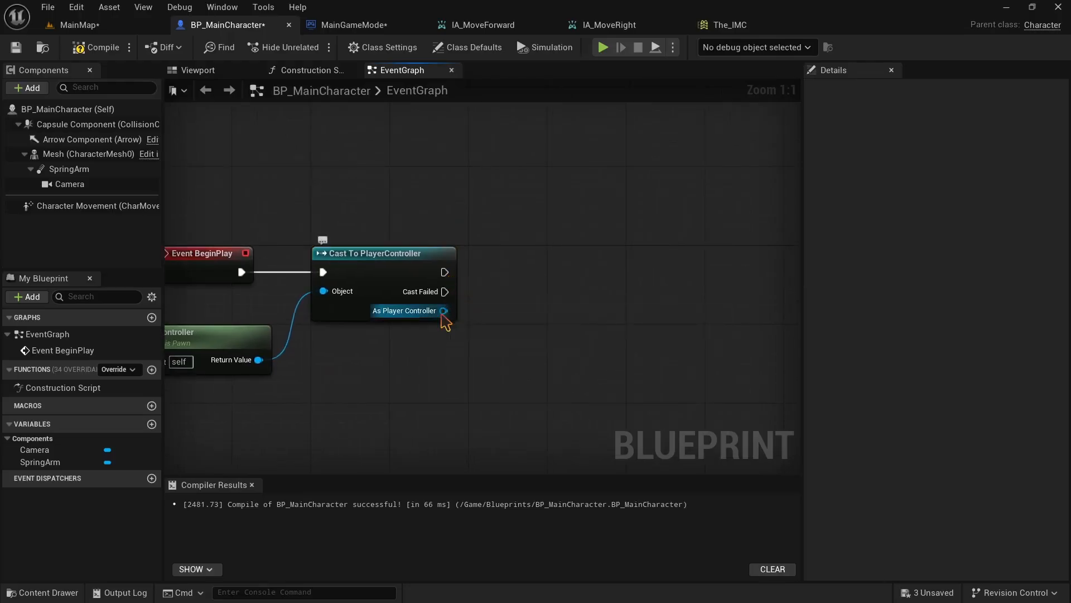
type("enha")
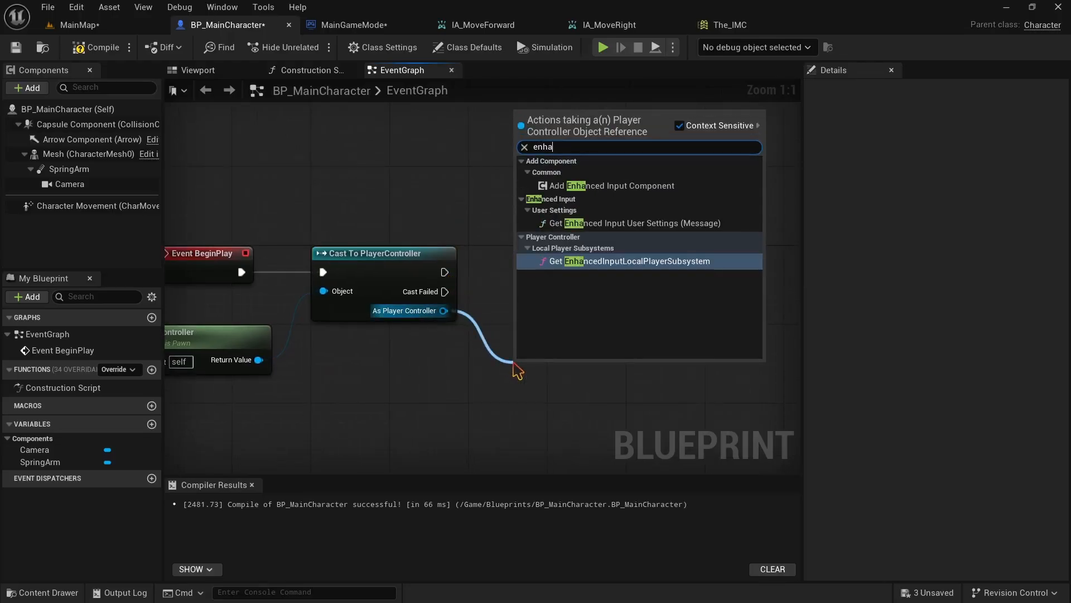
left_click(637, 260)
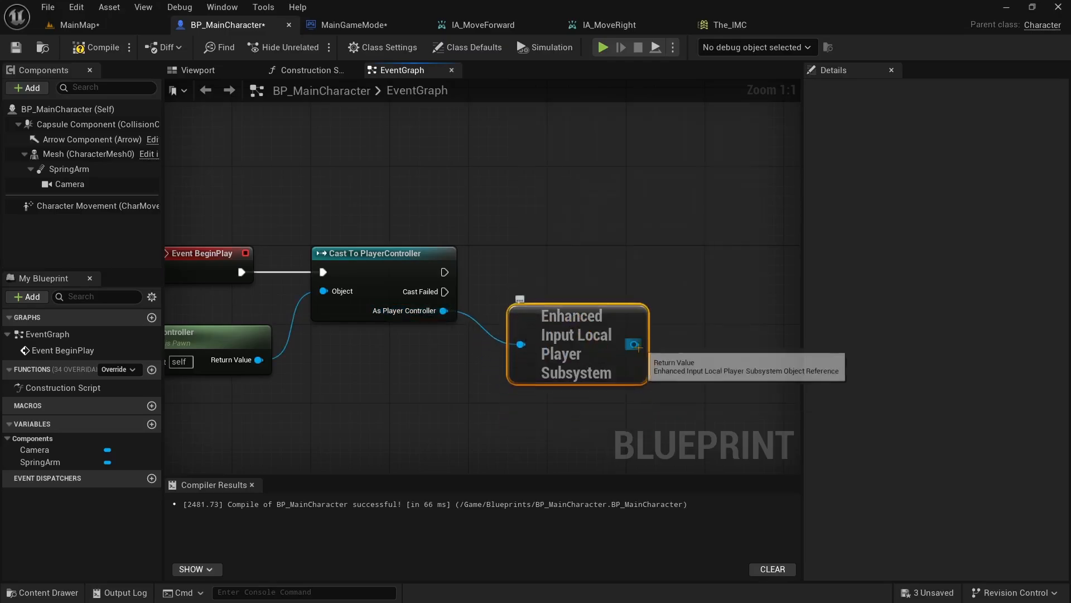
Add an Add Mapping Context node from the subsystem with The_IMC as its mapping context
left_click_drag(634, 343, 704, 267)
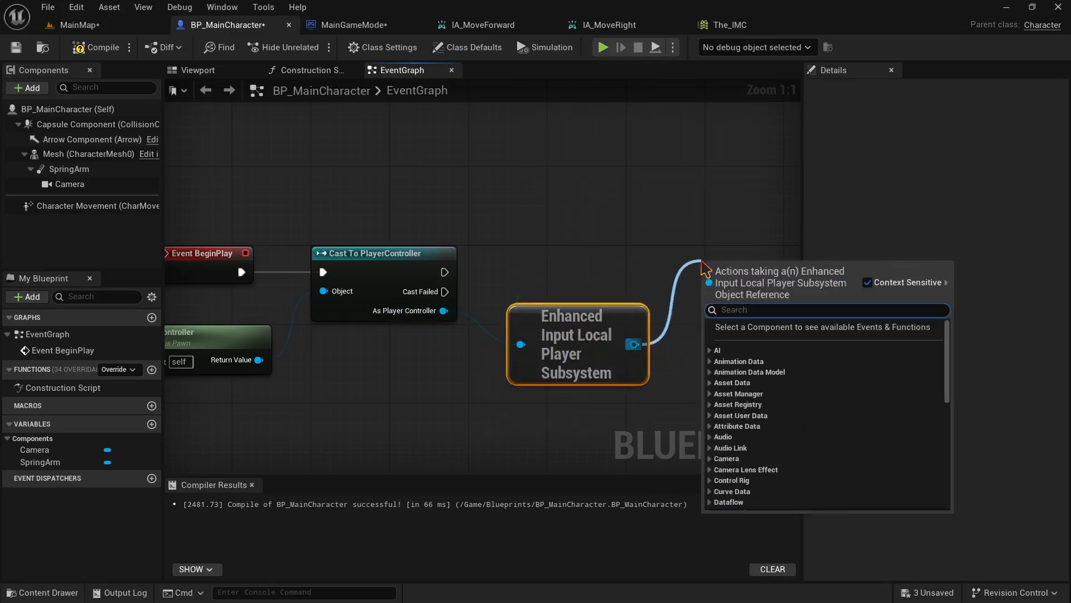
type("add")
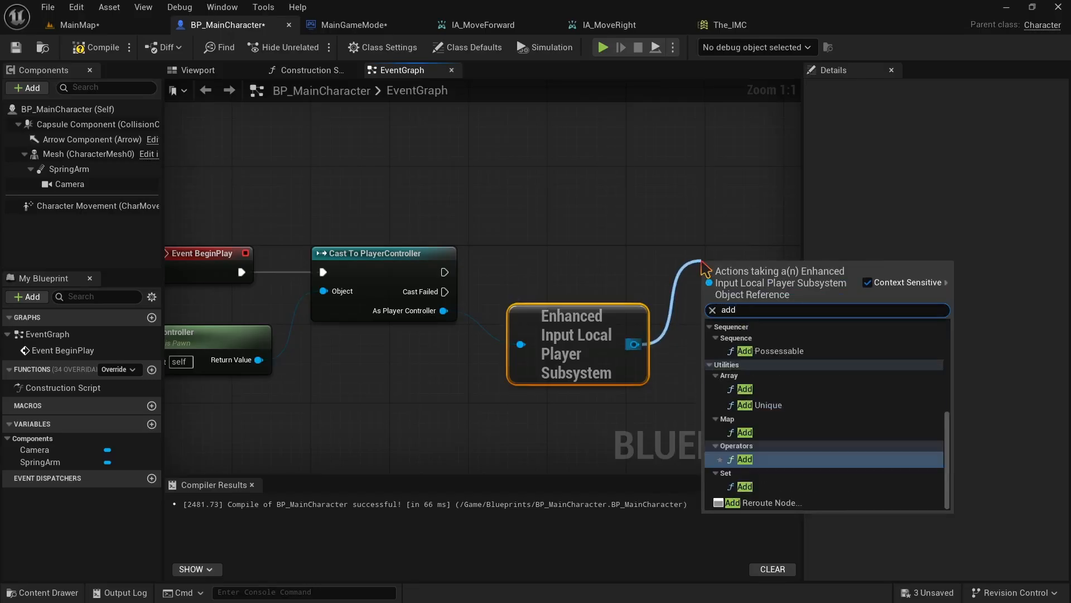
type("ma")
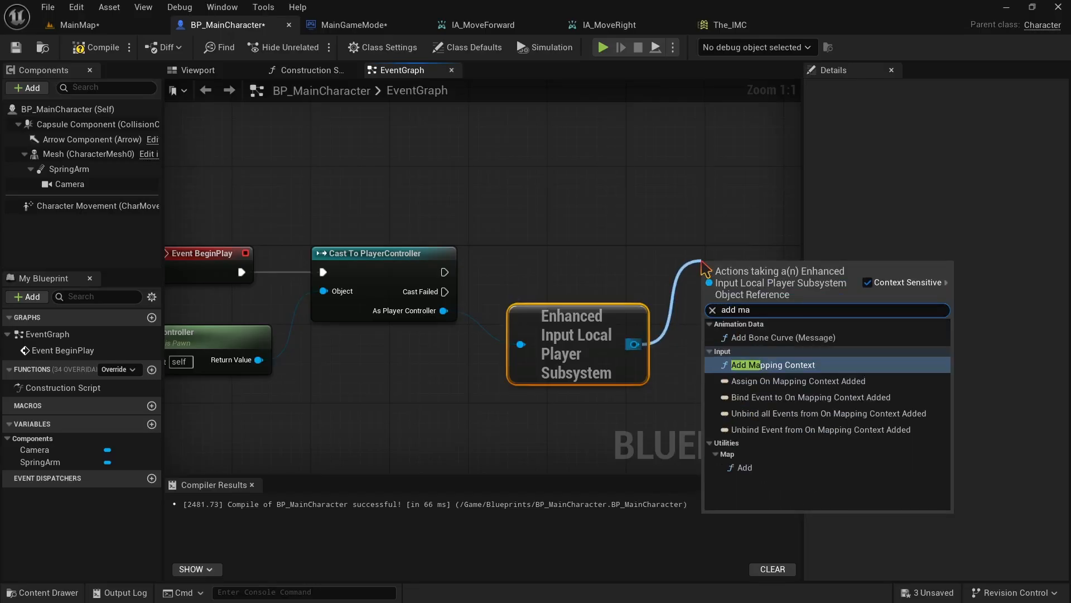
left_click(774, 364)
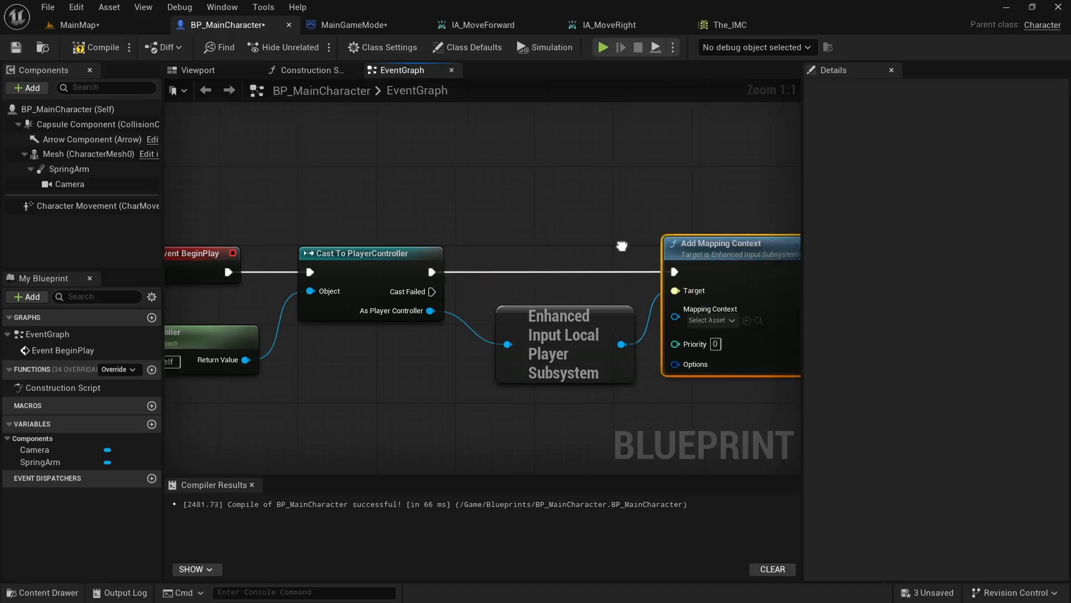
left_click(710, 305)
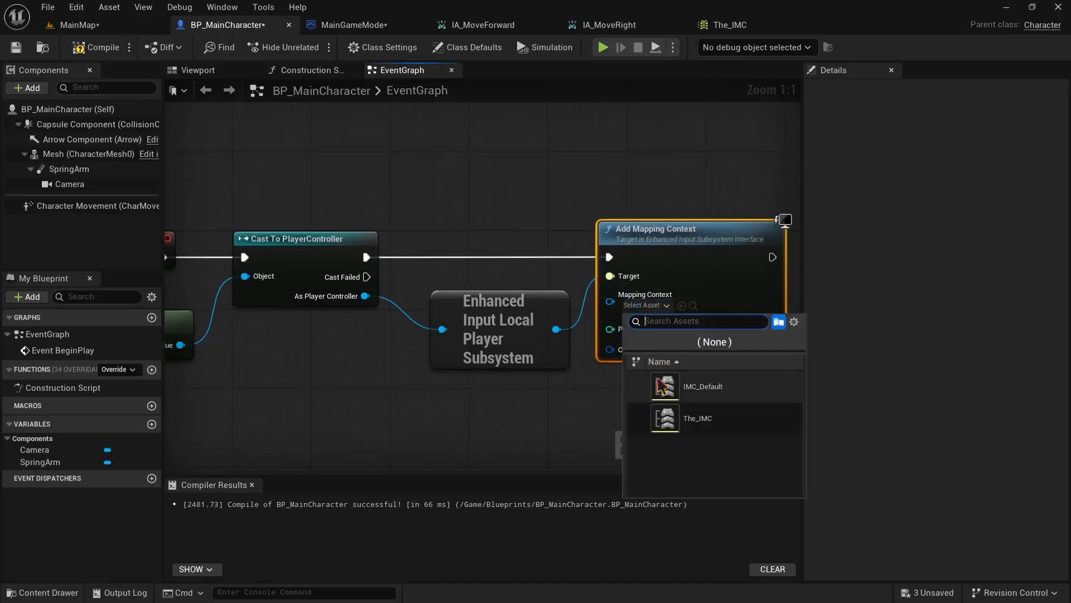
left_click(697, 417)
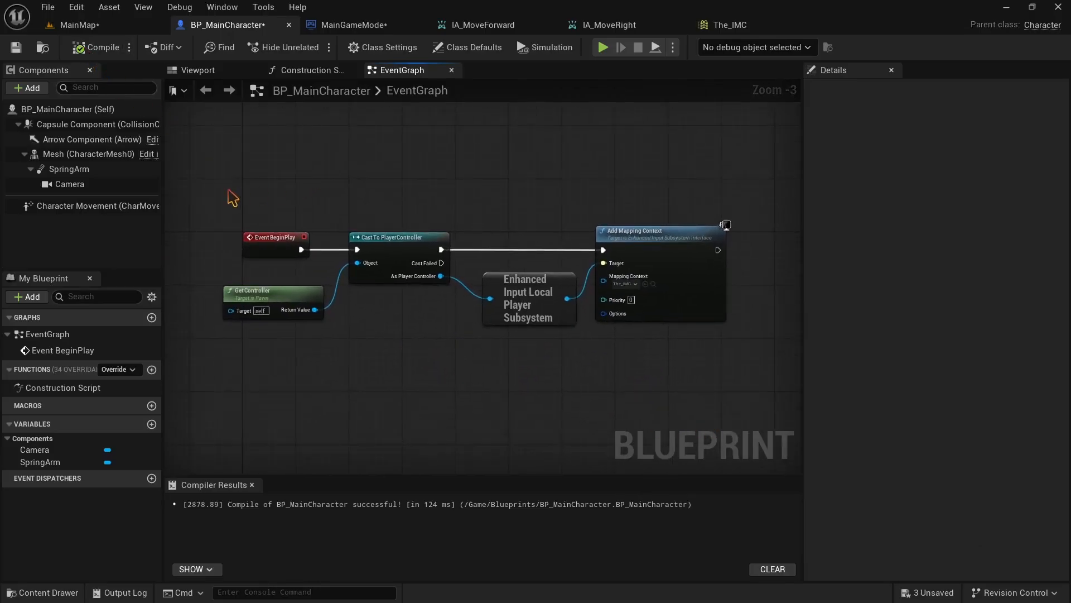
mouse_move(197, 200)
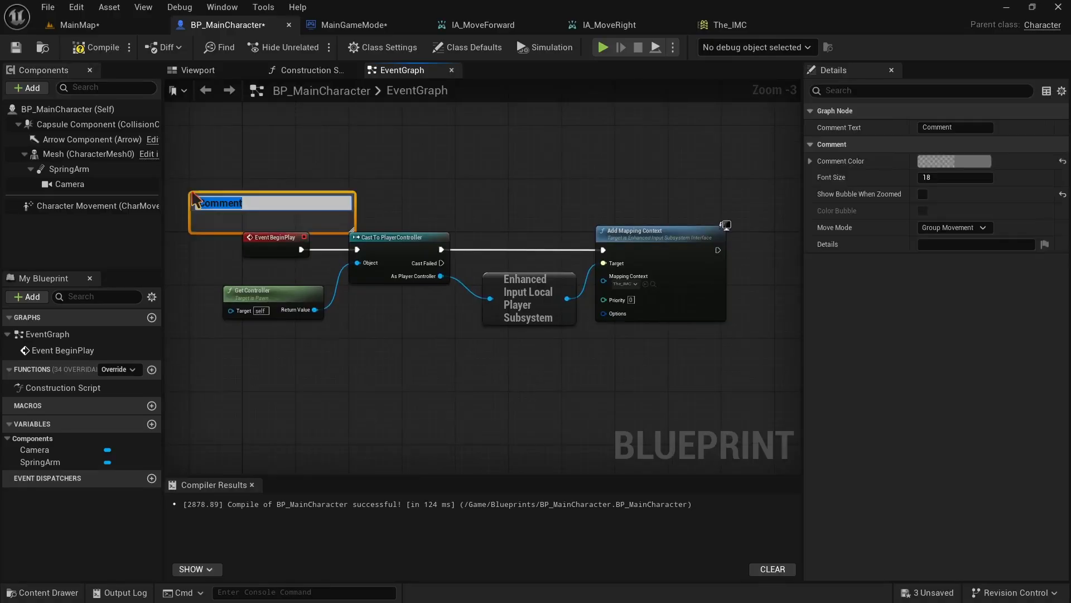
Title the comment 'Get Input Mapping Context' and enlarge it to enclose all the nodes
type("Get Input Mapping")
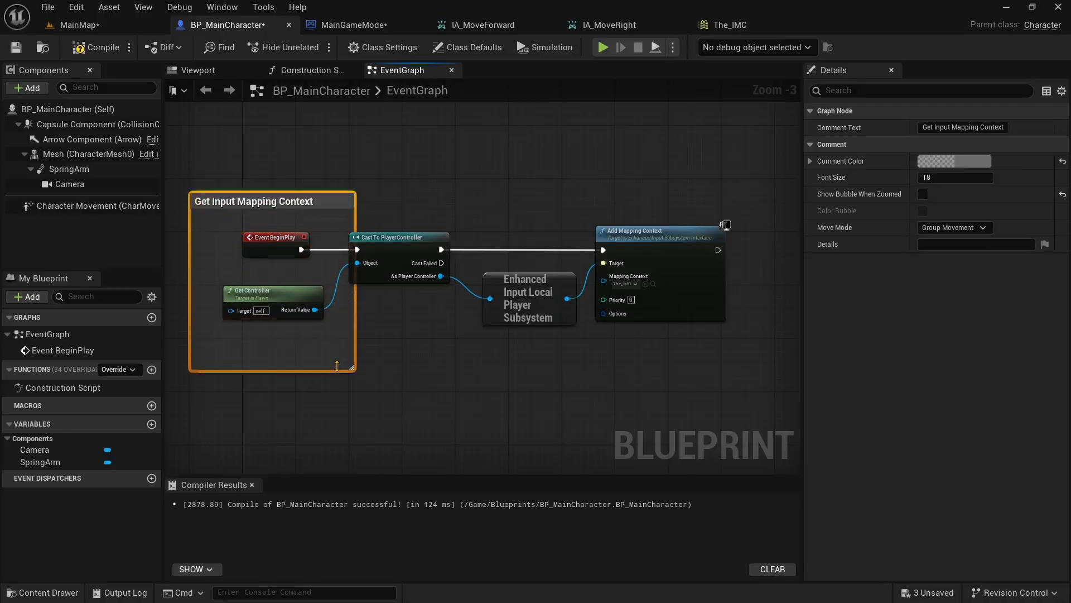
left_click_drag(348, 366, 711, 361)
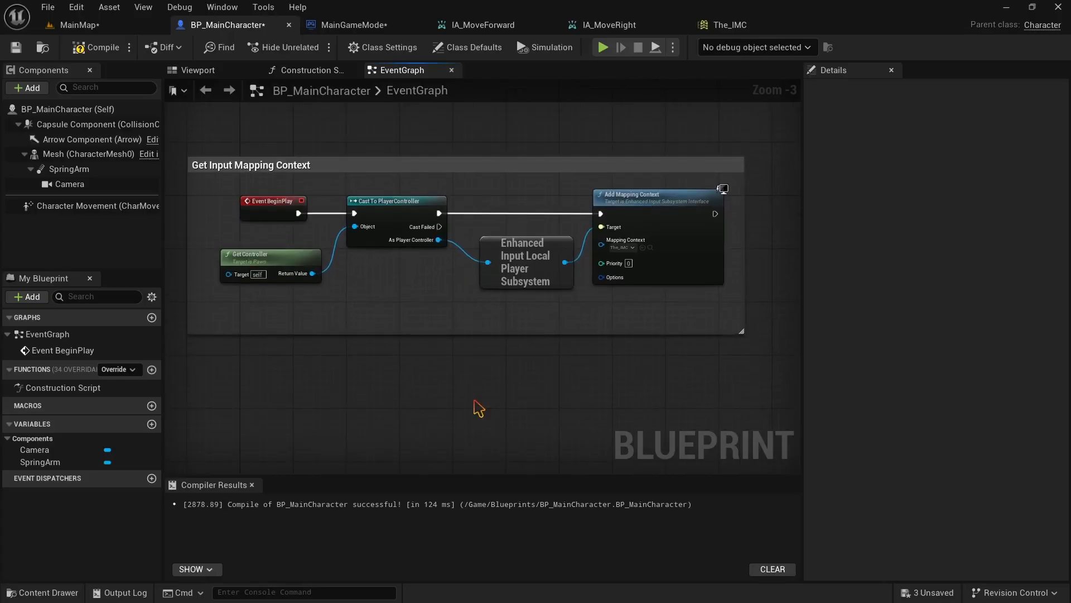
scroll("up", 3)
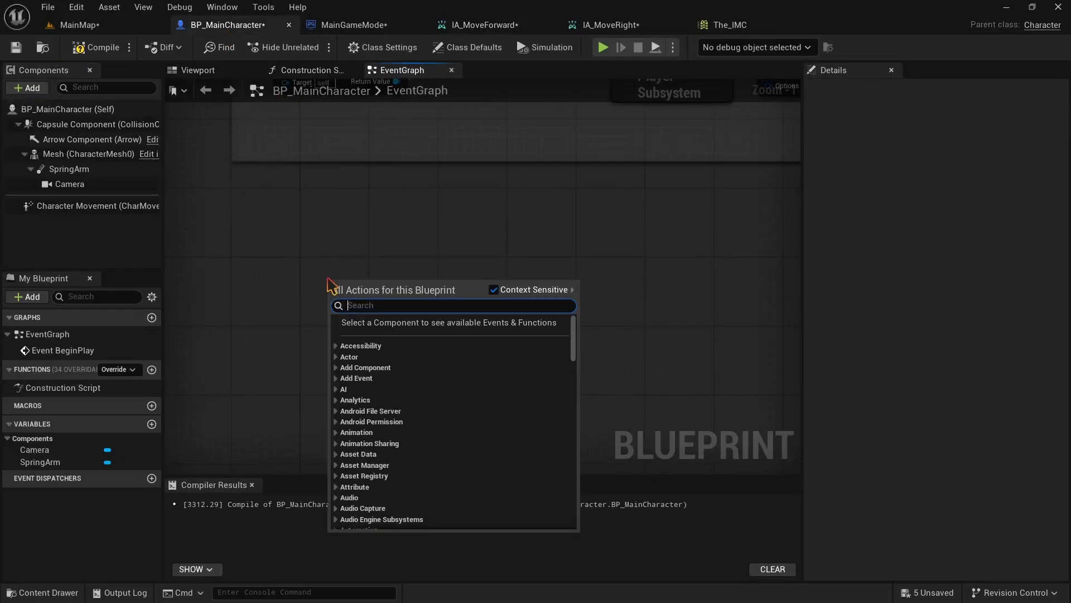
Place the IA_MoveForward enhanced input event, expanded, at the left of the graph
type("ia_")
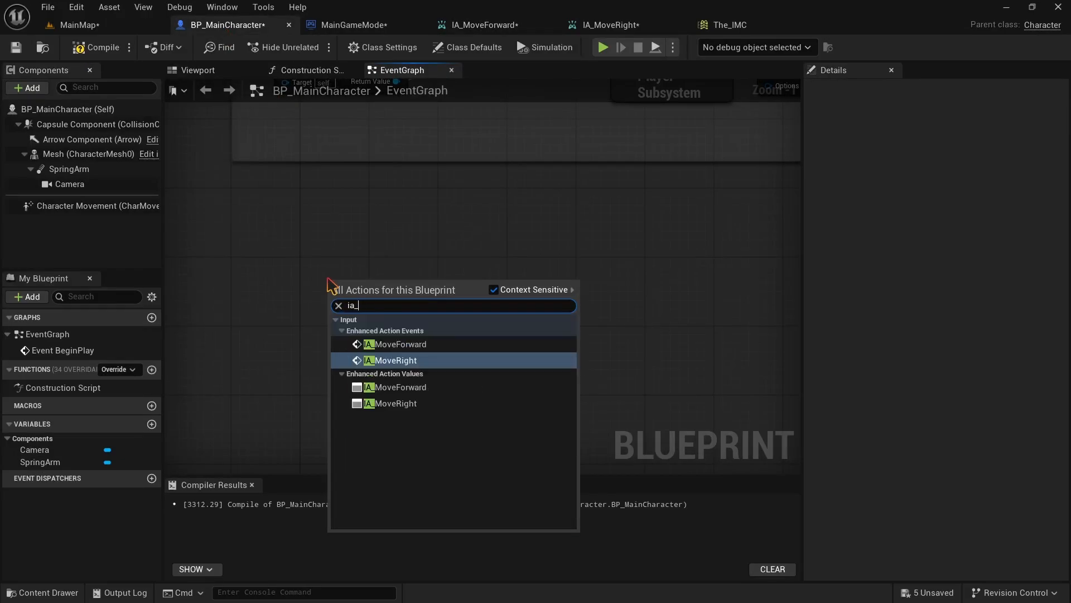
left_click(396, 344)
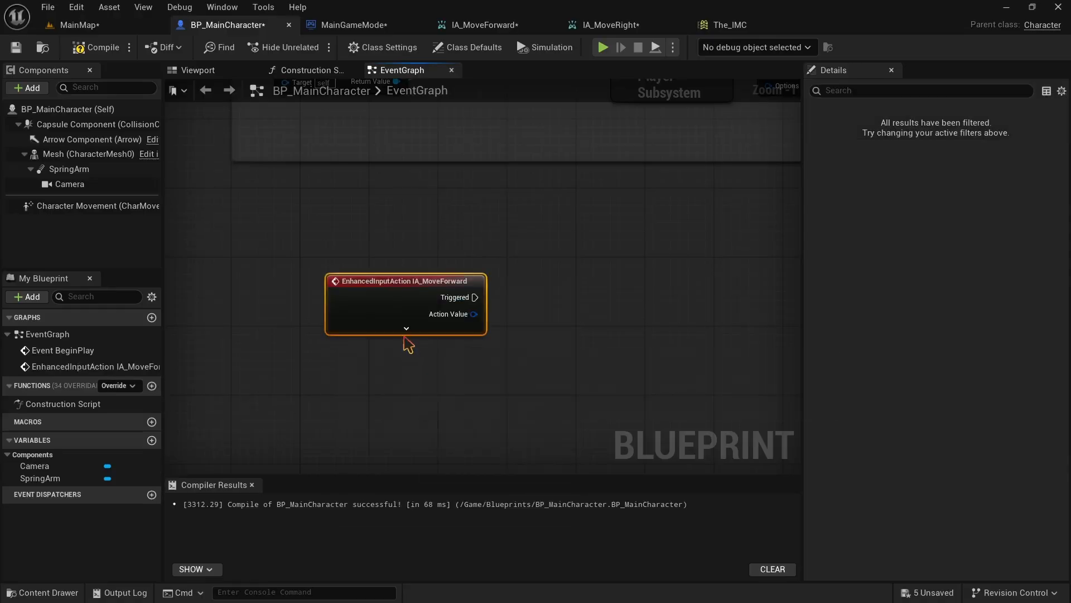
left_click(407, 328)
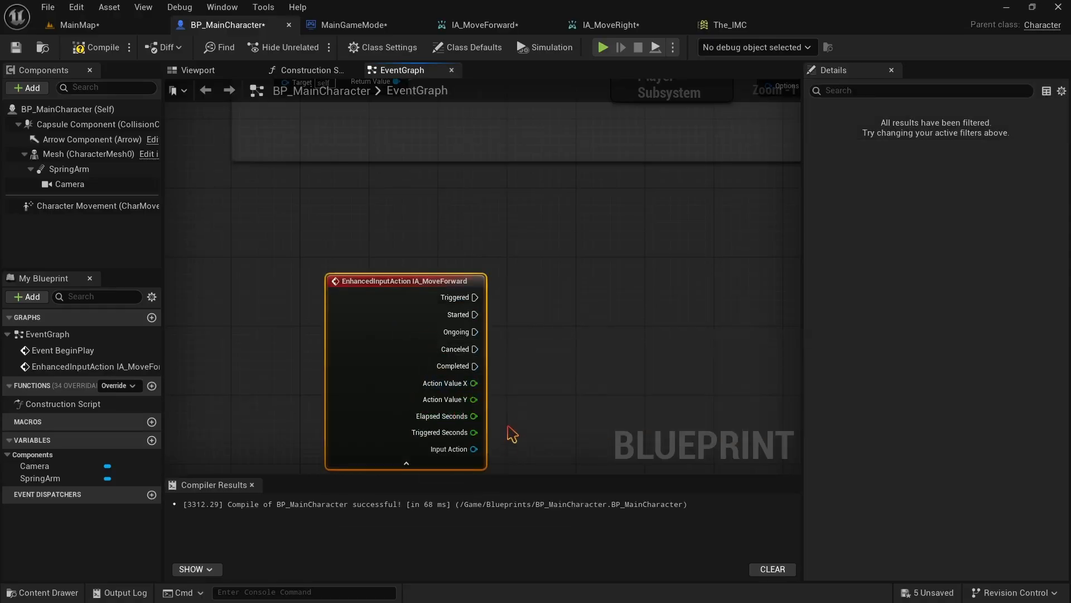
left_click_drag(405, 281, 345, 263)
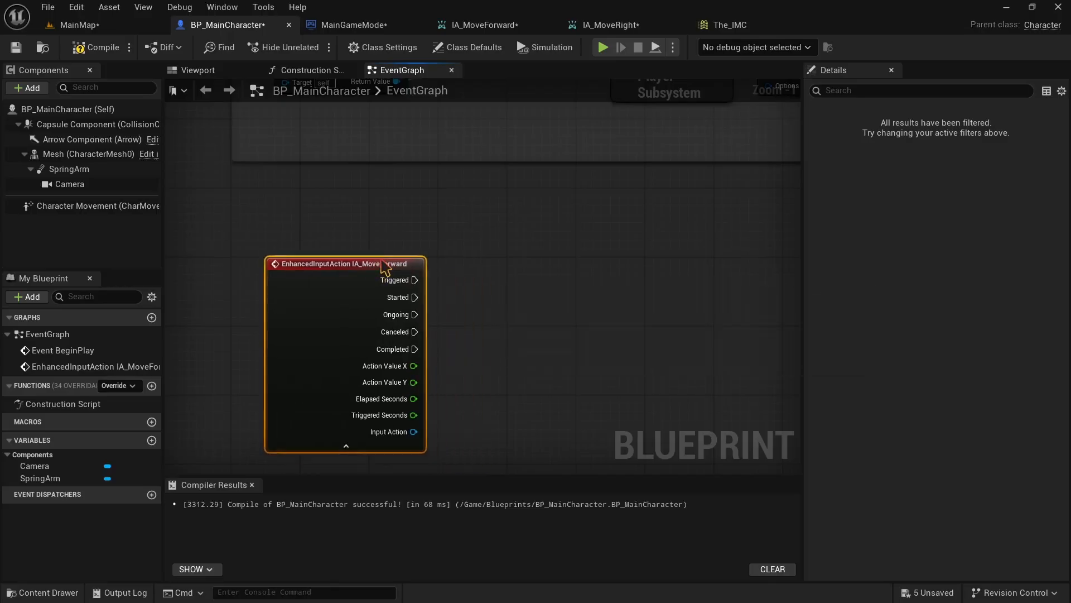
mouse_move(414, 366)
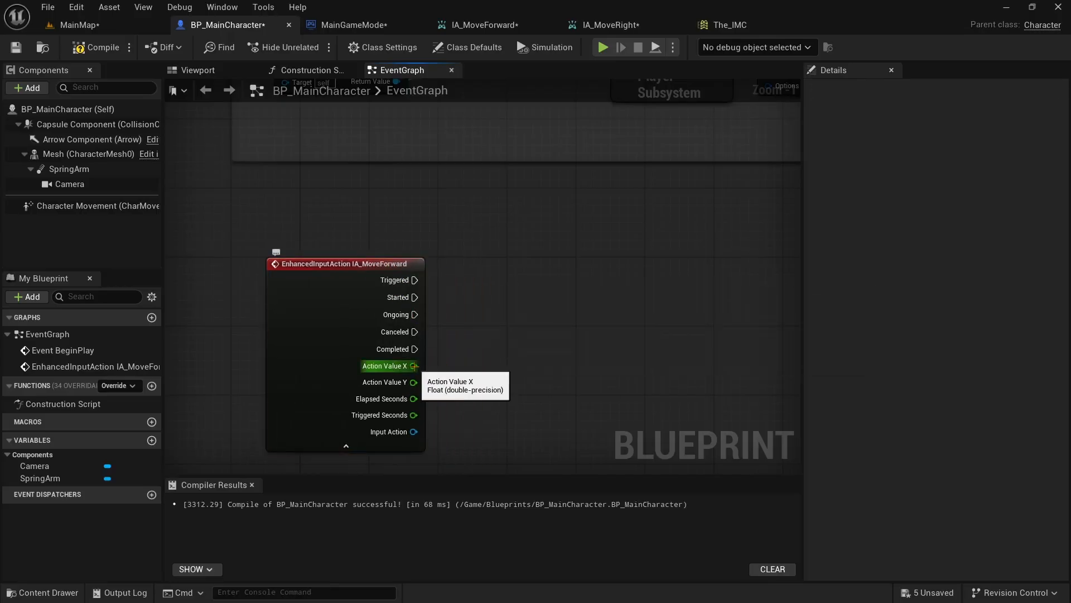
Drive Add Movement Input from Triggered using Get Actor Forward Vector scaled by Action Value X
left_click_drag(415, 279, 492, 284)
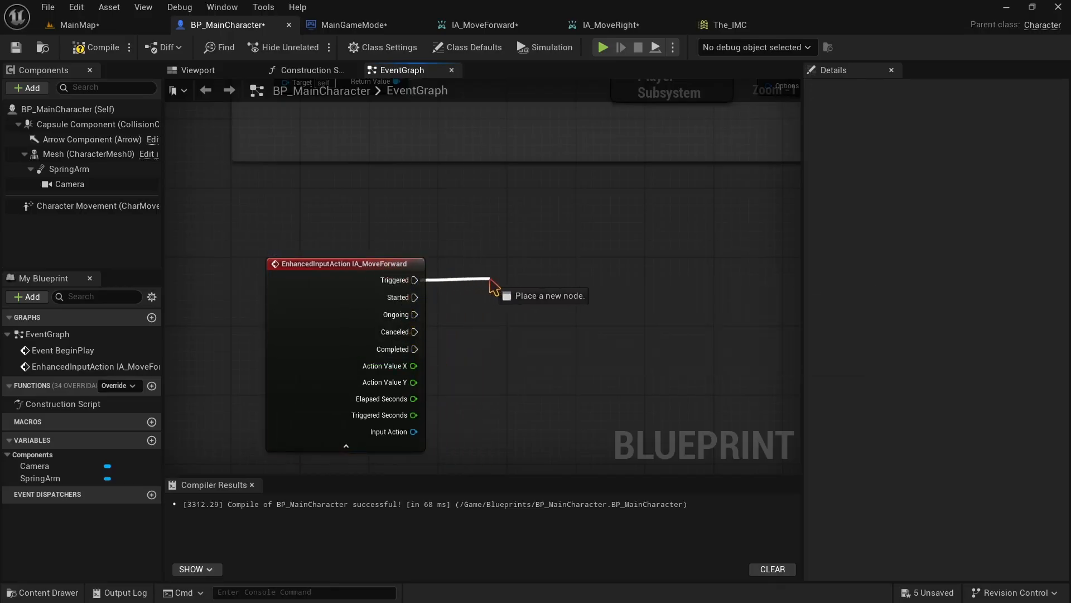
type("add mov")
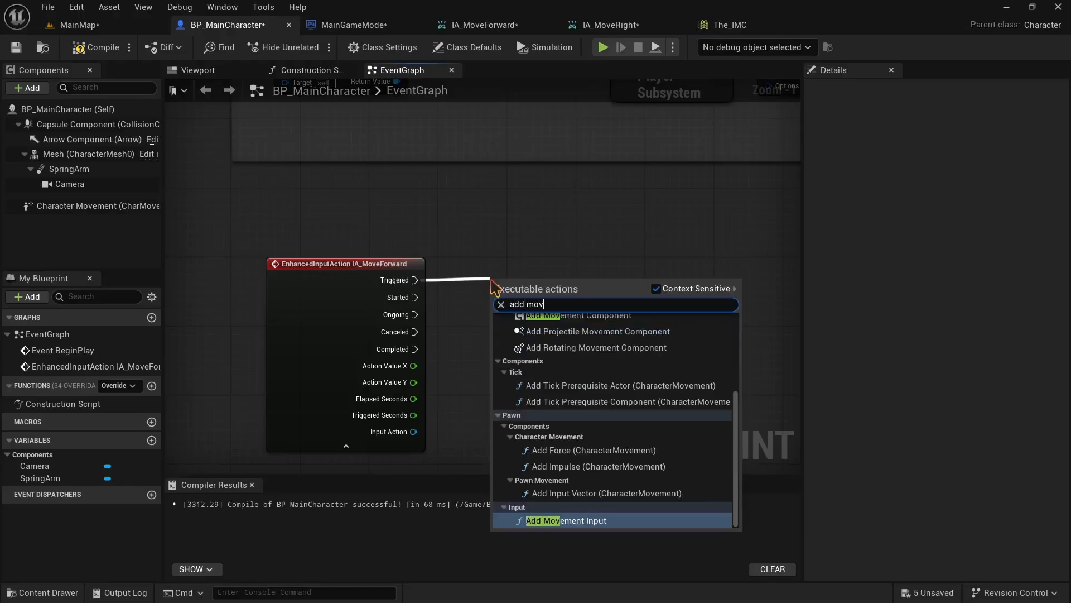
left_click(565, 520)
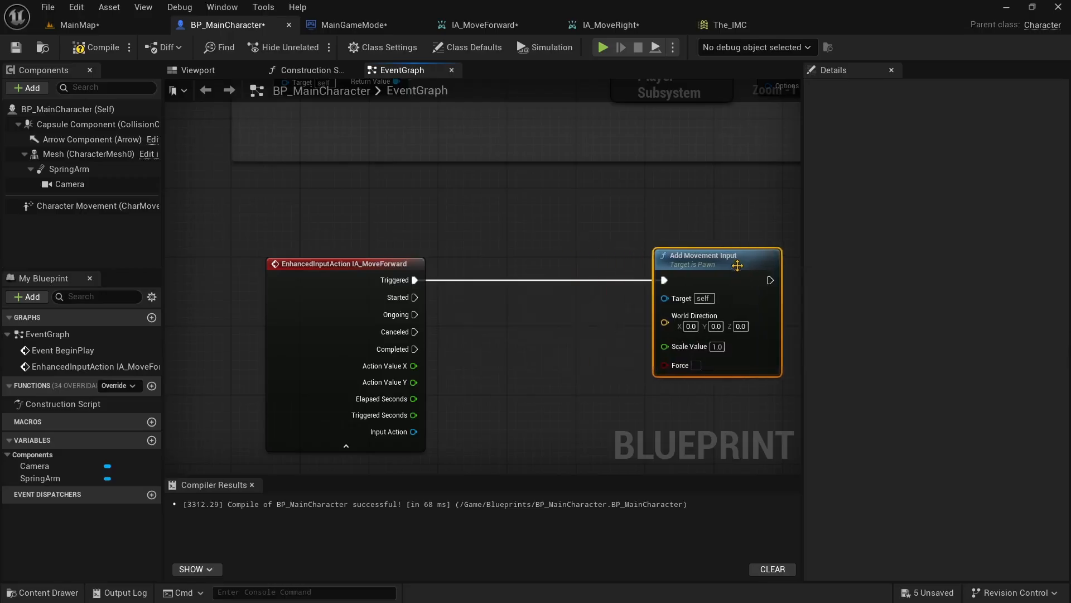
type("get actor forw")
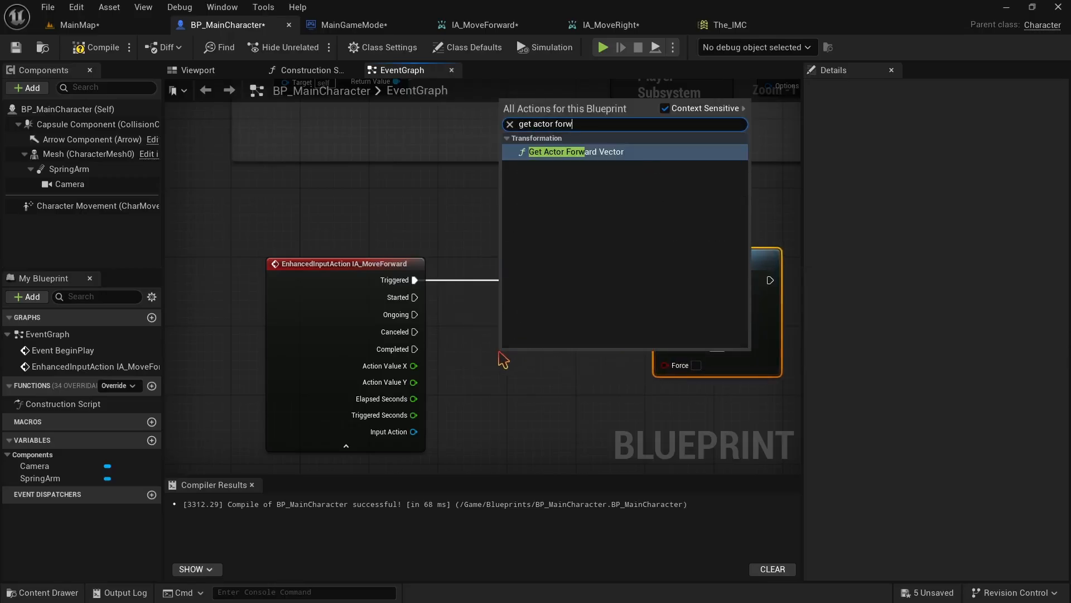
left_click(575, 150)
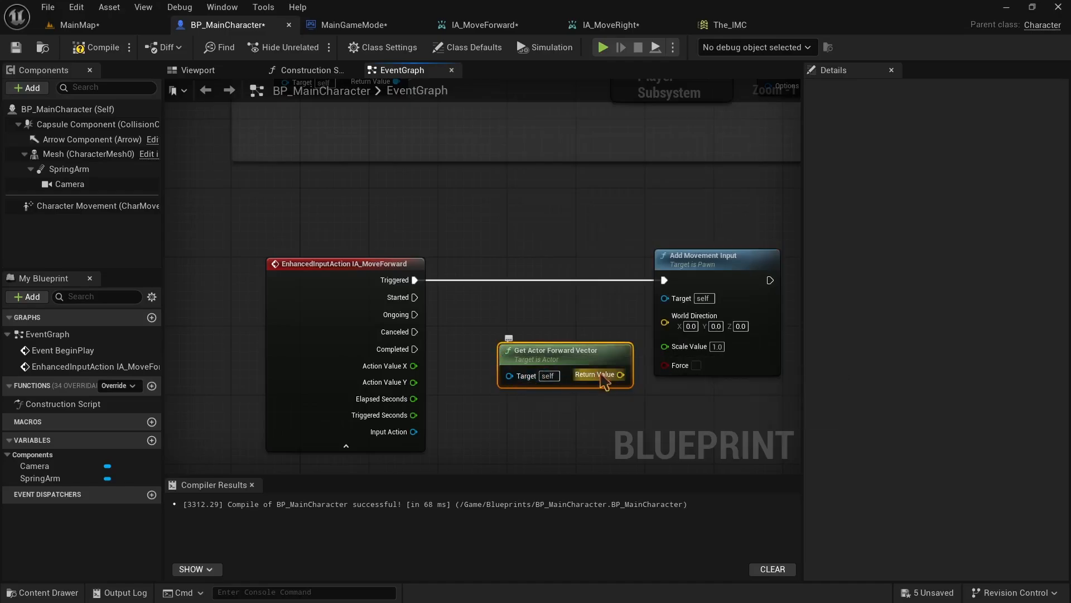
left_click_drag(621, 374, 664, 315)
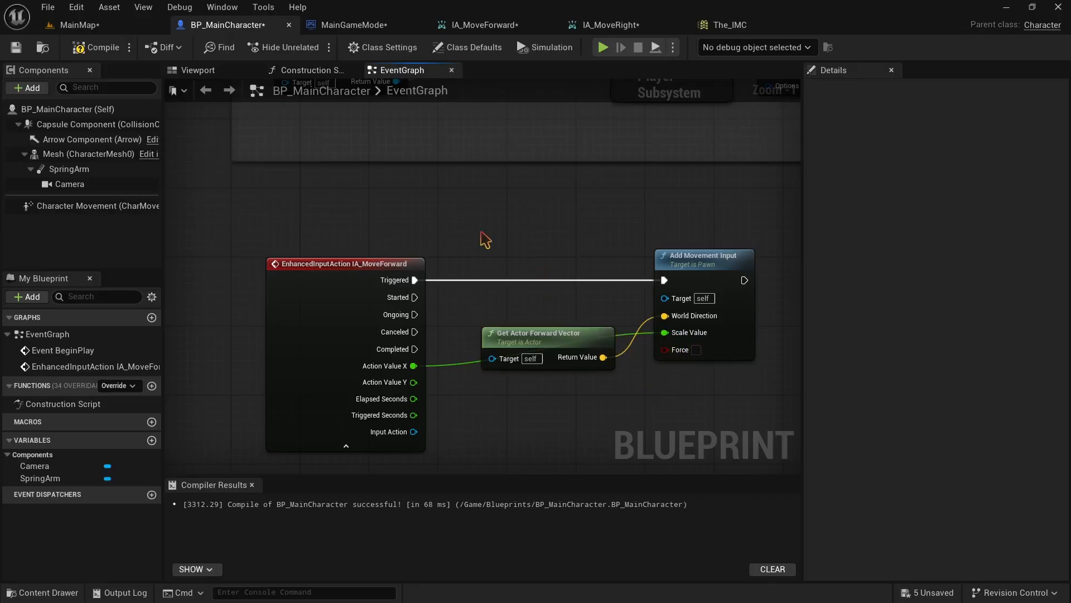
Play-test MainMap with the character, then stop and return to level editing
left_click(78, 25)
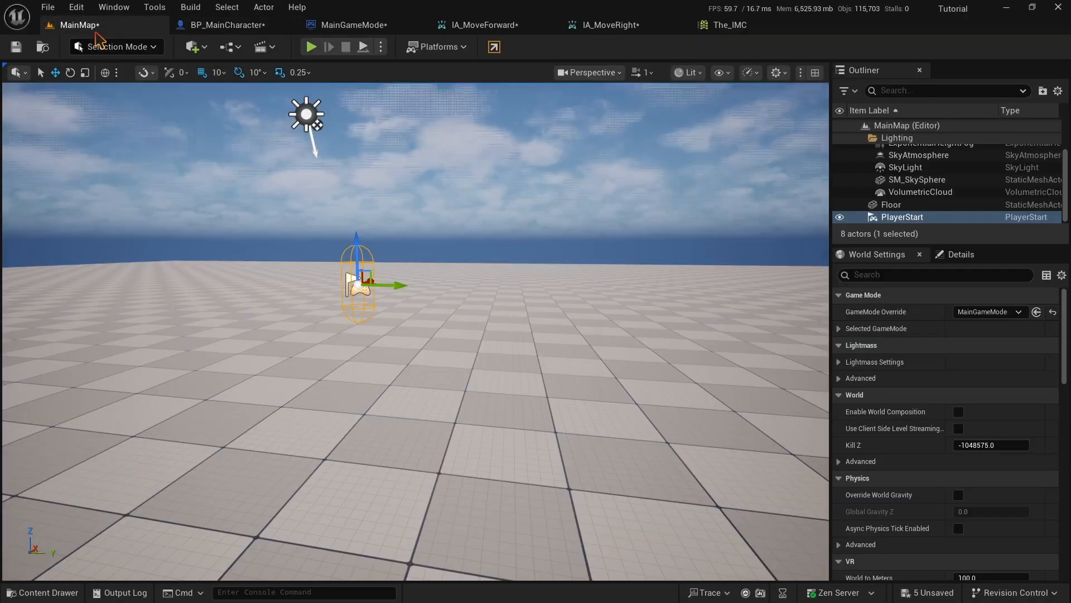
left_click(310, 47)
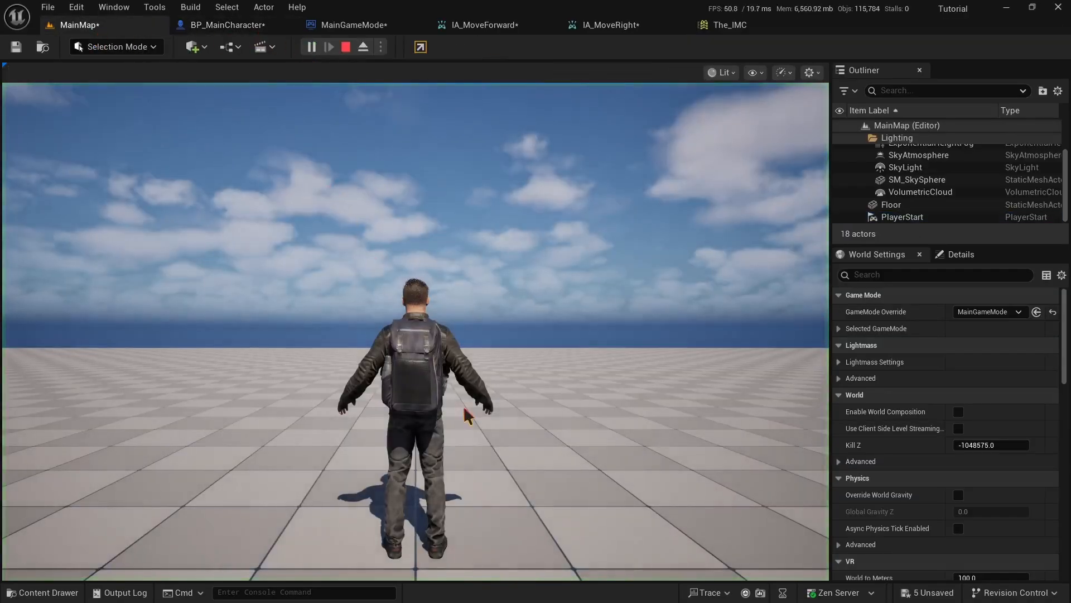
left_click(330, 47)
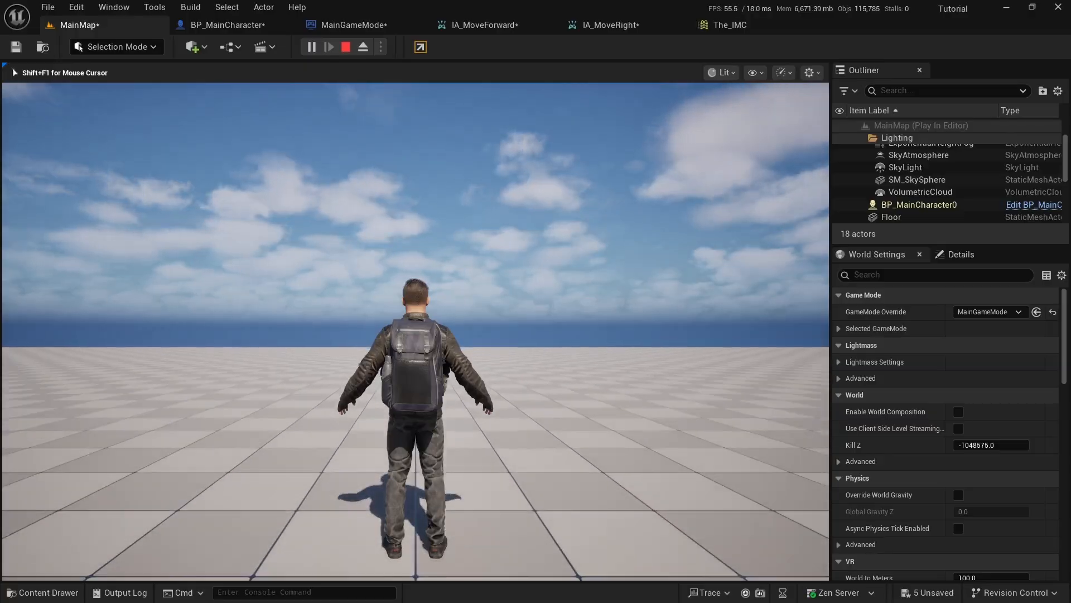
left_click(344, 47)
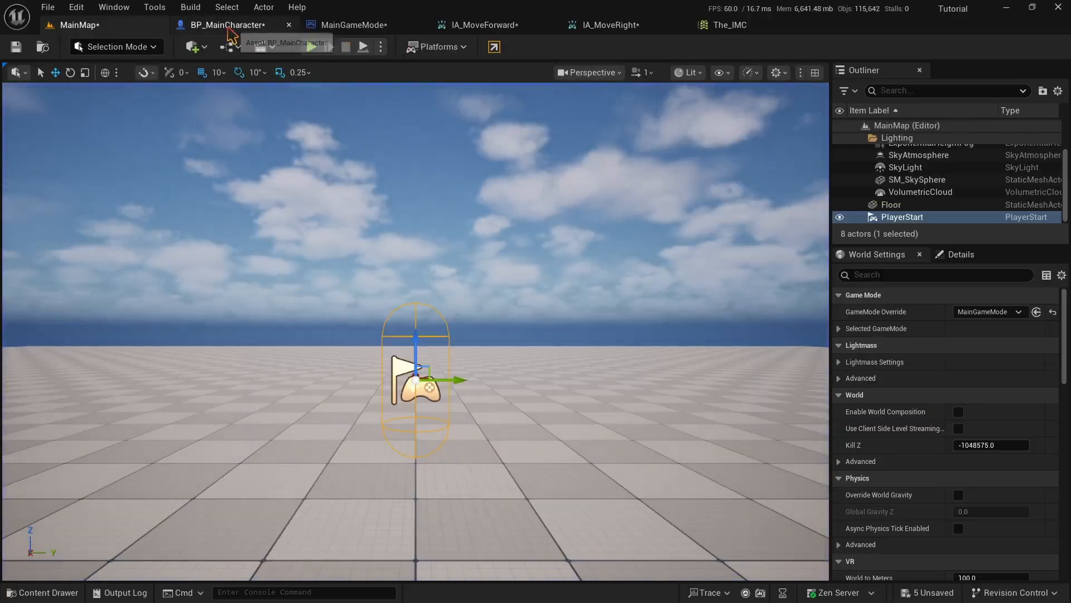
In BP_MainCharacter, add IA_MoveRight driving Add Movement Input along Get Actor Right Vector
left_click(226, 24)
type("ia_")
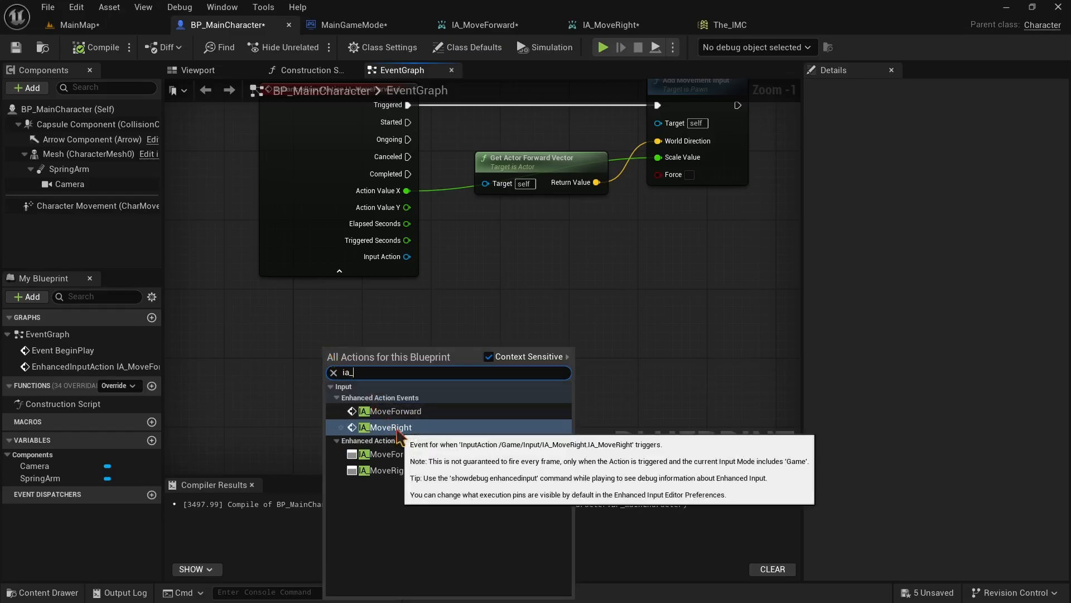
left_click(388, 428)
type("a")
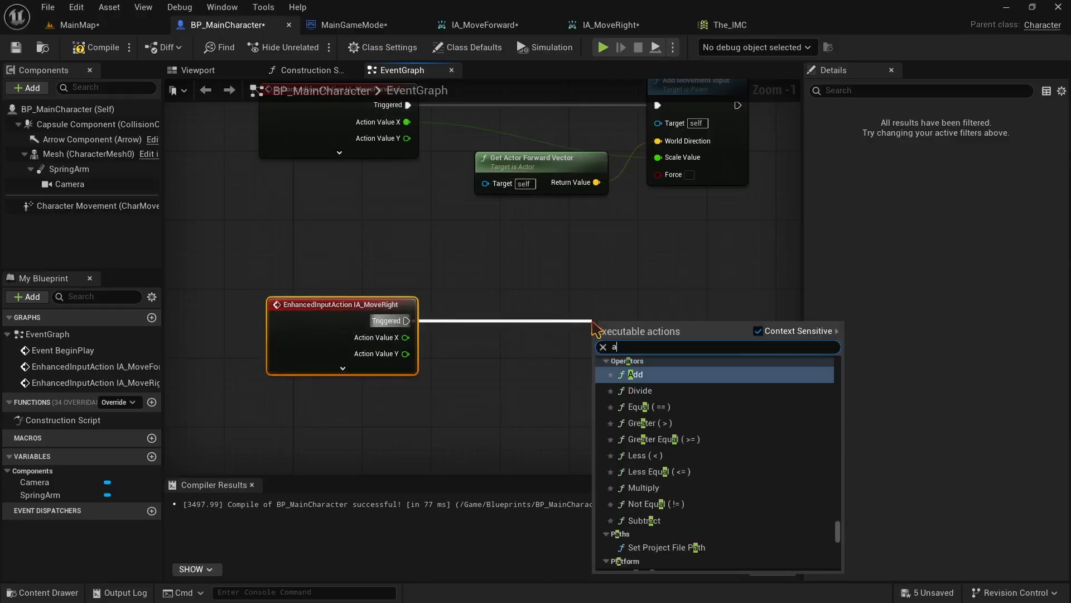
type("dd movem")
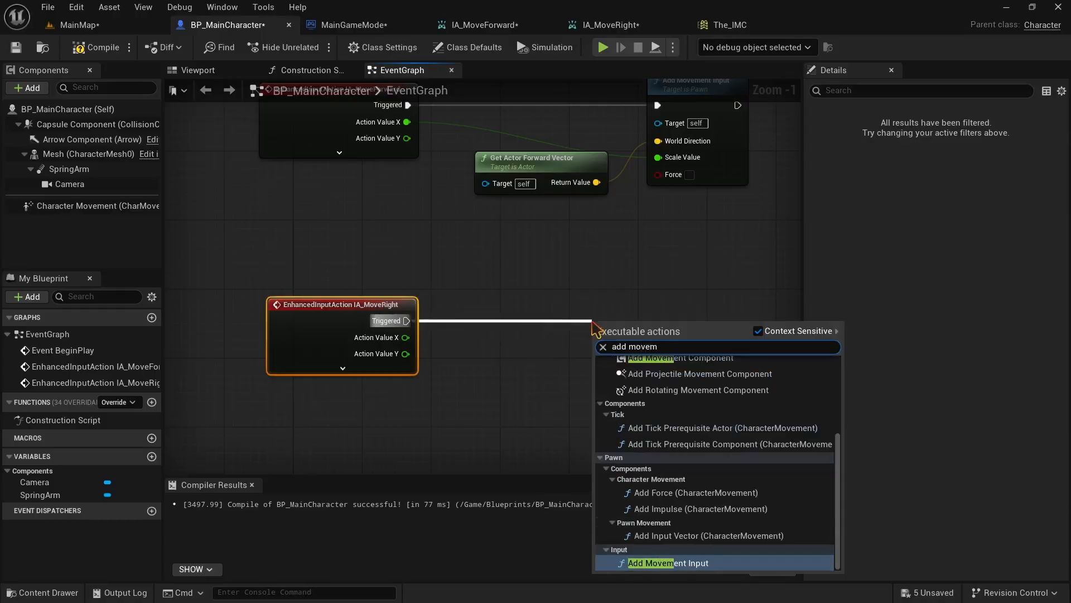
left_click(671, 562)
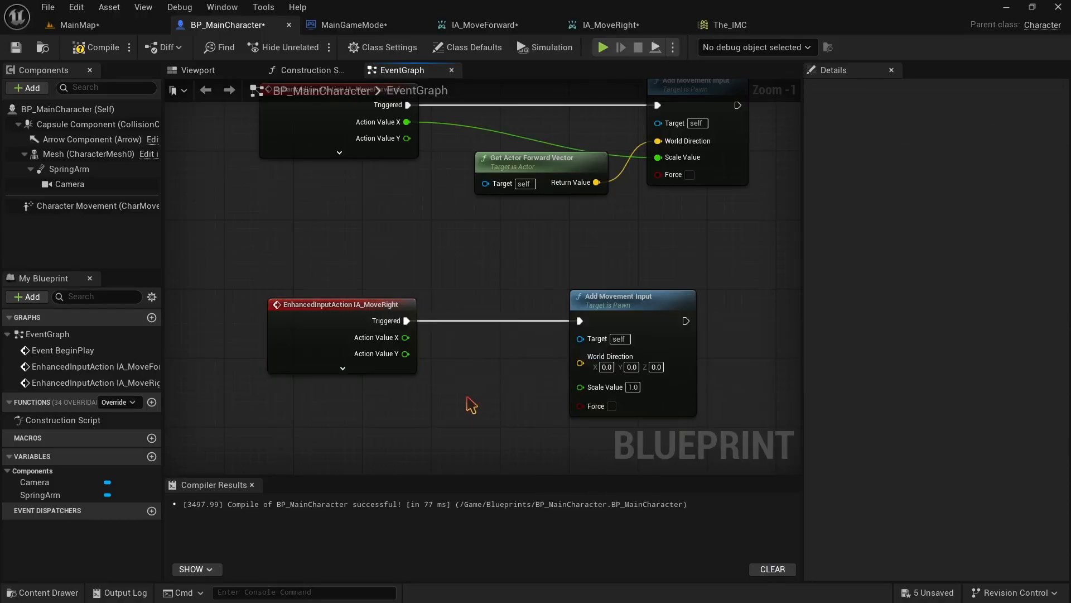
type("get actor right")
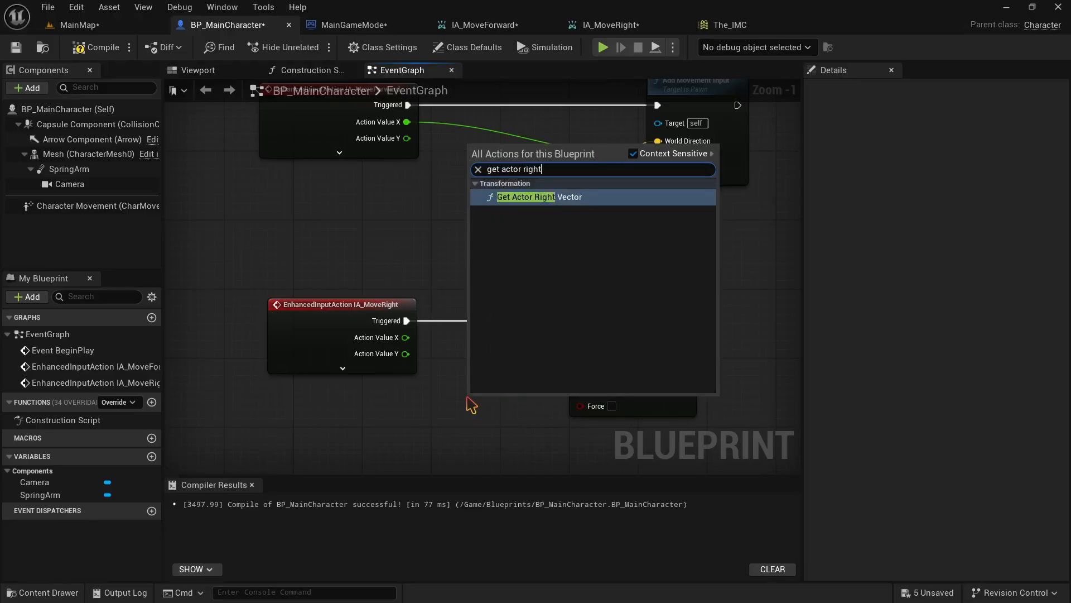
left_click(525, 197)
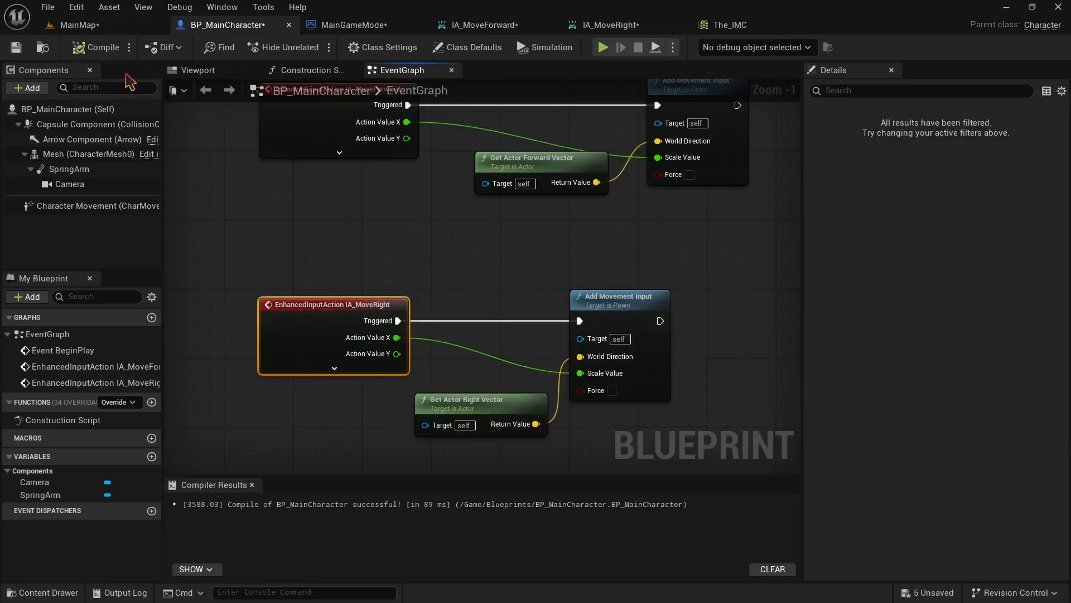
left_click(75, 25)
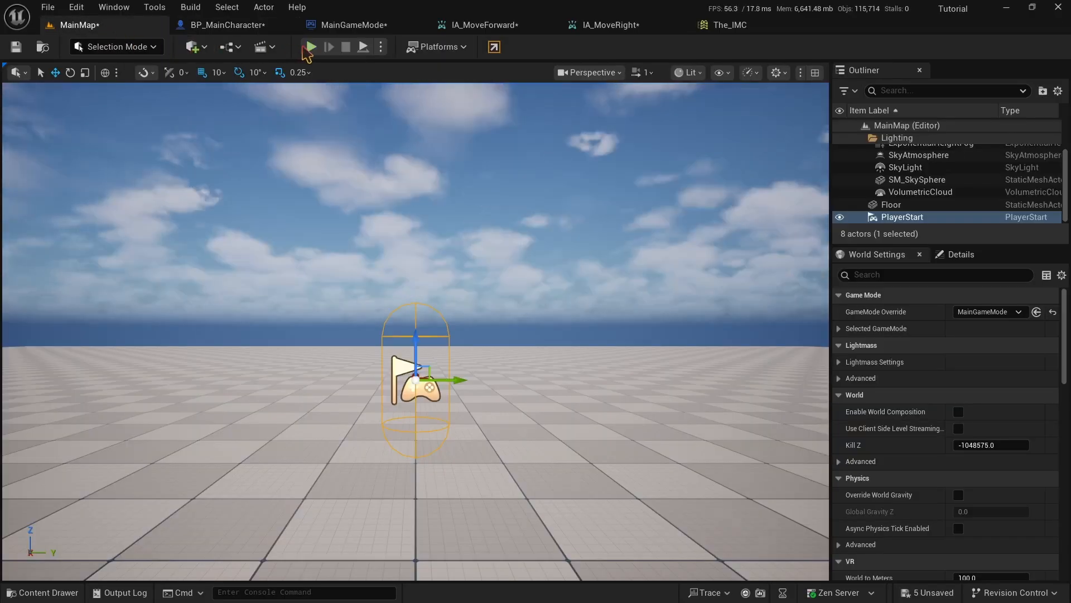
left_click(309, 47)
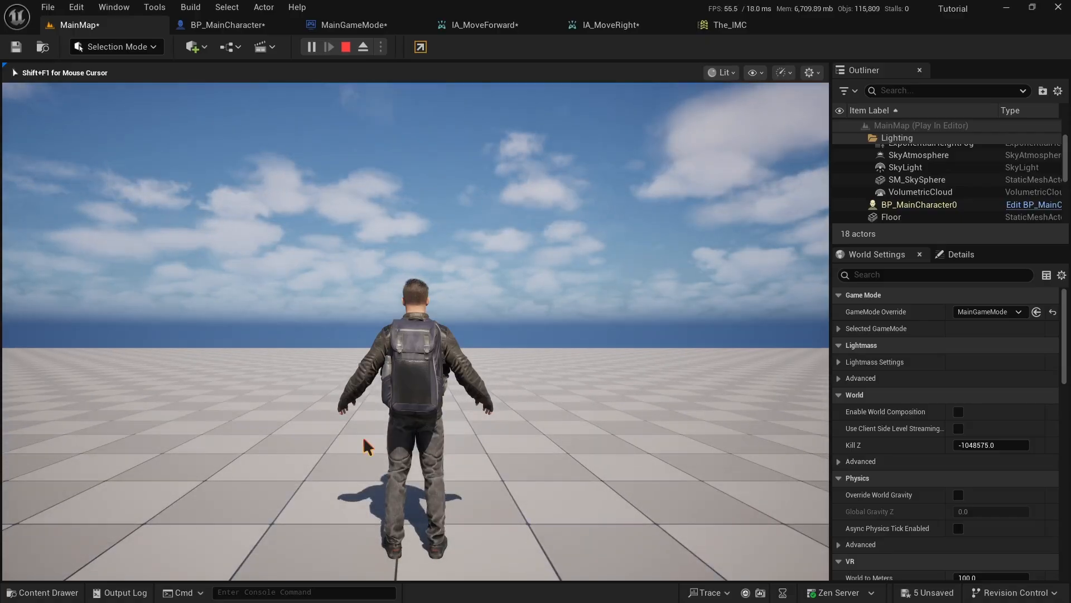
left_click(222, 24)
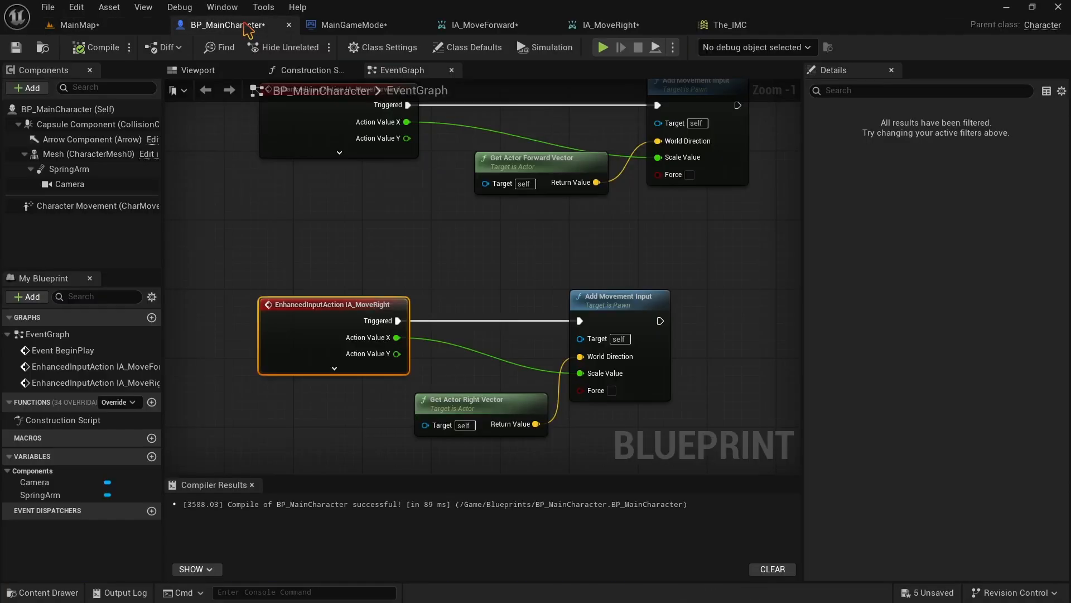
Wrap both movement node chains in a comment titled 'Movement Setup'
scroll("down", 3)
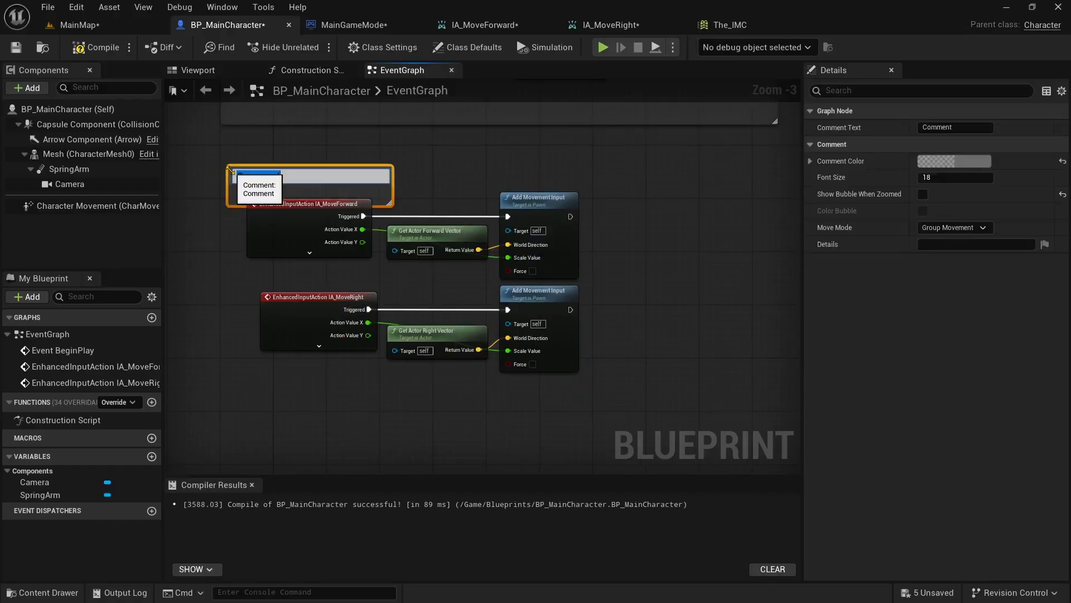
type("Movement Setup")
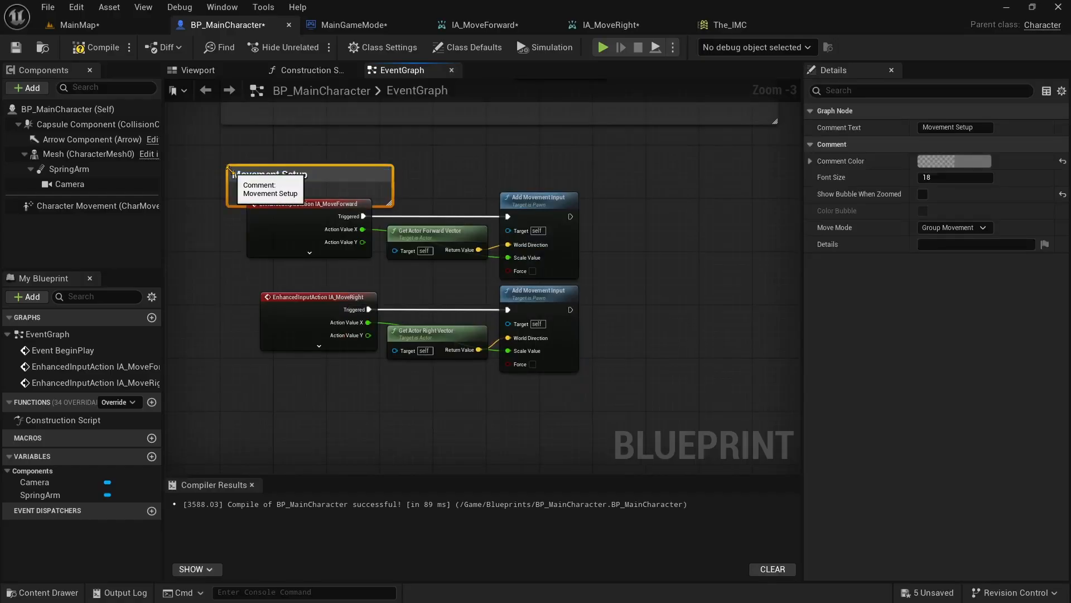
left_click(656, 341)
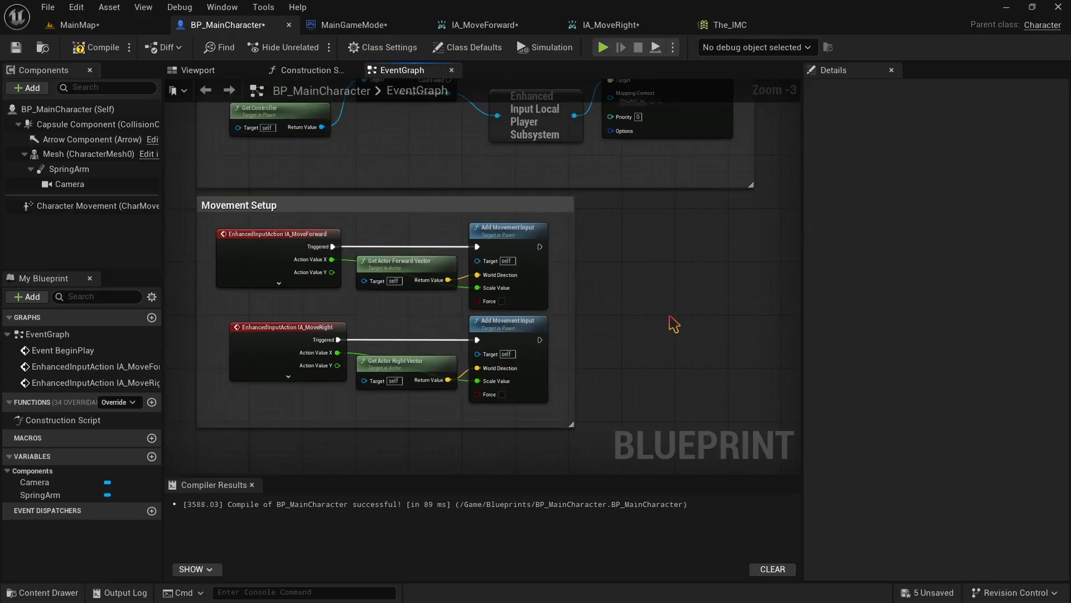
Start a play test of MainMap to try the movement
left_click(80, 25)
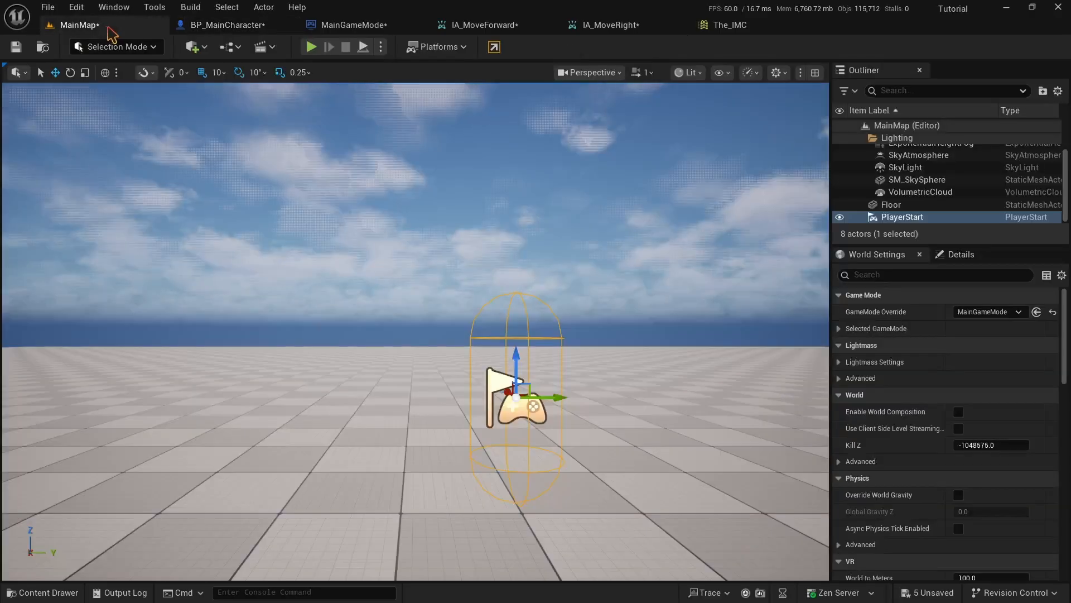
left_click(309, 47)
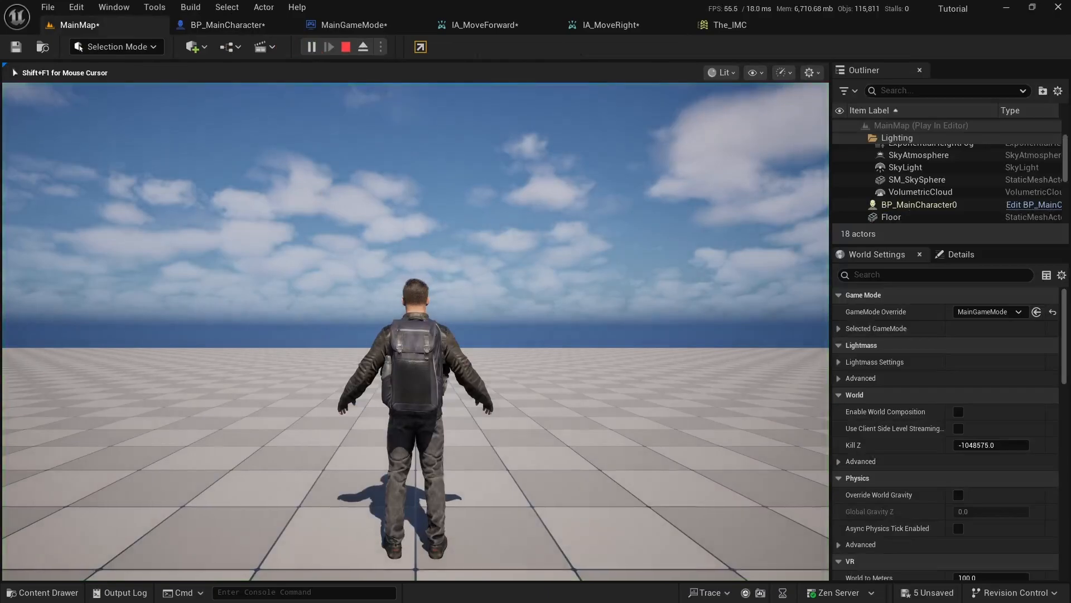